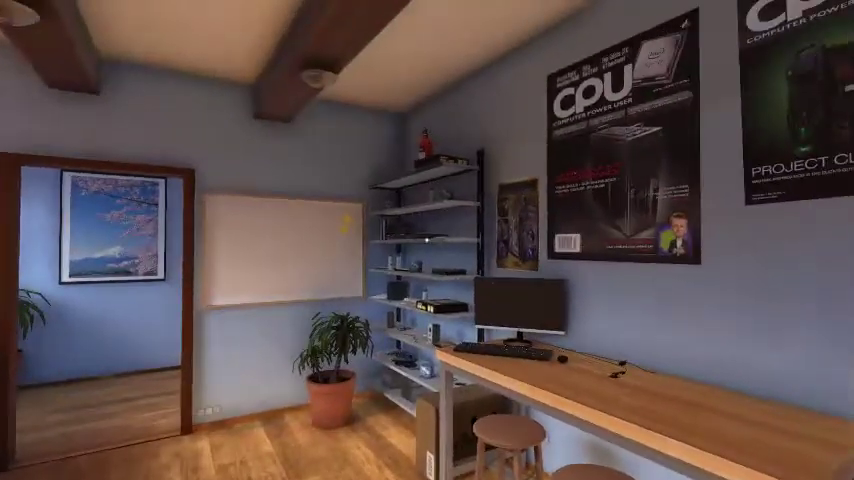
{"action": "mouse_move", "coordinate": [428, 240]}
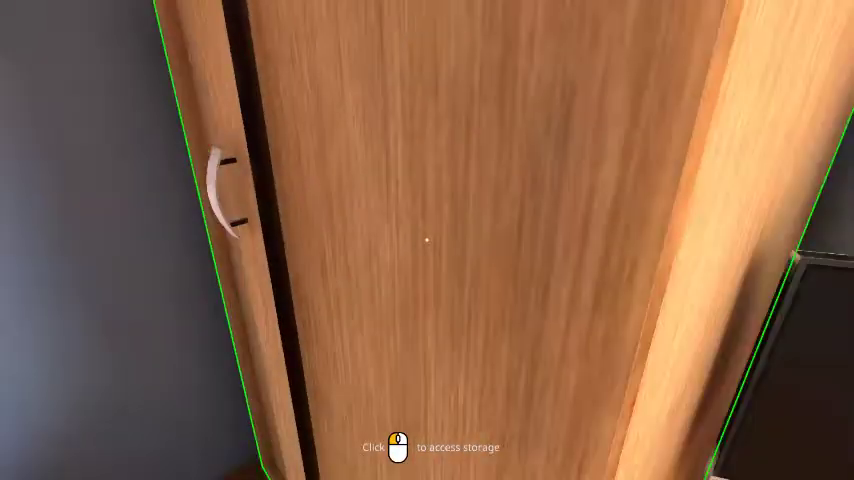
Browse the stored PCs in the cupboard's PC Storage list.
{"action": "left_click", "coordinate": [428, 240]}
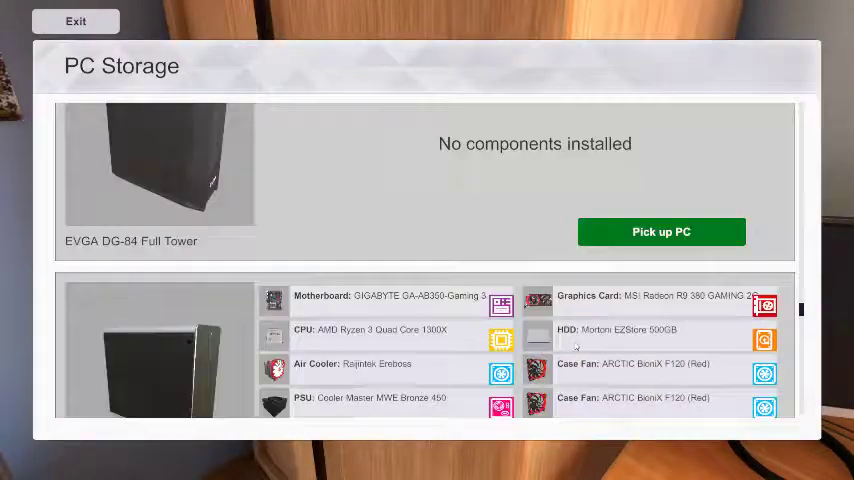
{"action": "scroll", "scroll_direction": "down", "scroll_amount": 3}
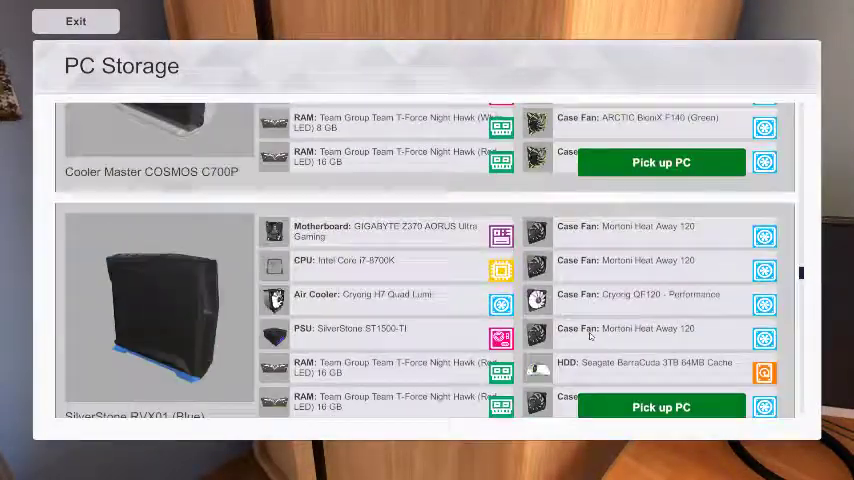
{"action": "scroll", "scroll_direction": "down", "scroll_amount": 3}
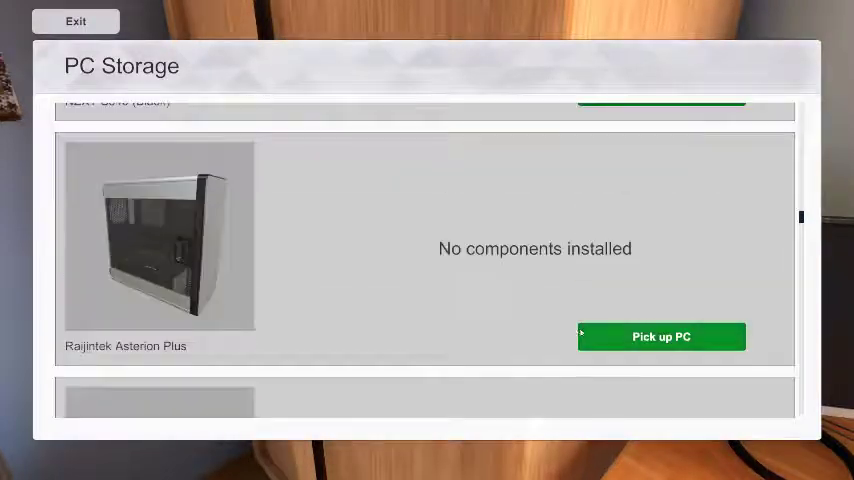
{"action": "scroll", "scroll_direction": "down", "scroll_amount": 3}
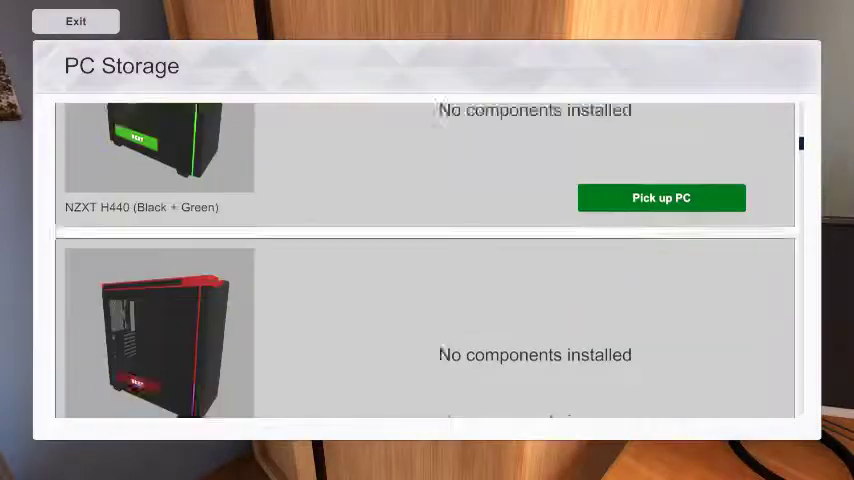
{"action": "scroll", "scroll_direction": "up", "scroll_amount": 3}
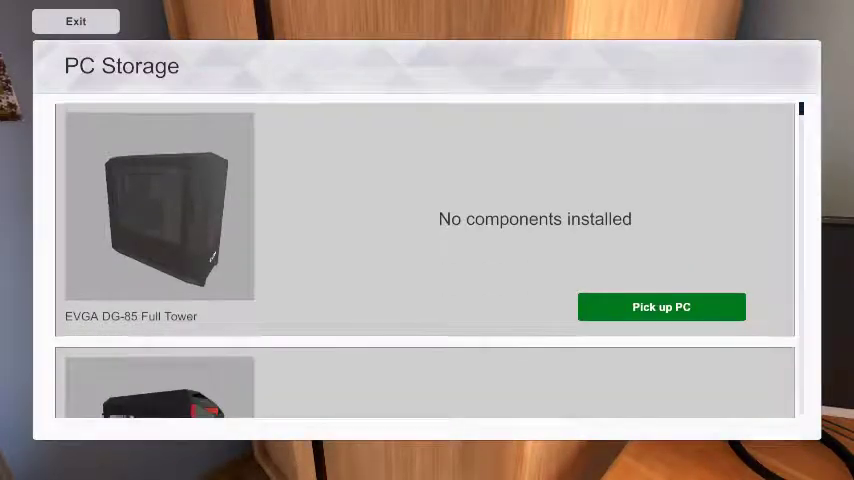
{"action": "scroll", "scroll_direction": "down", "scroll_amount": 3}
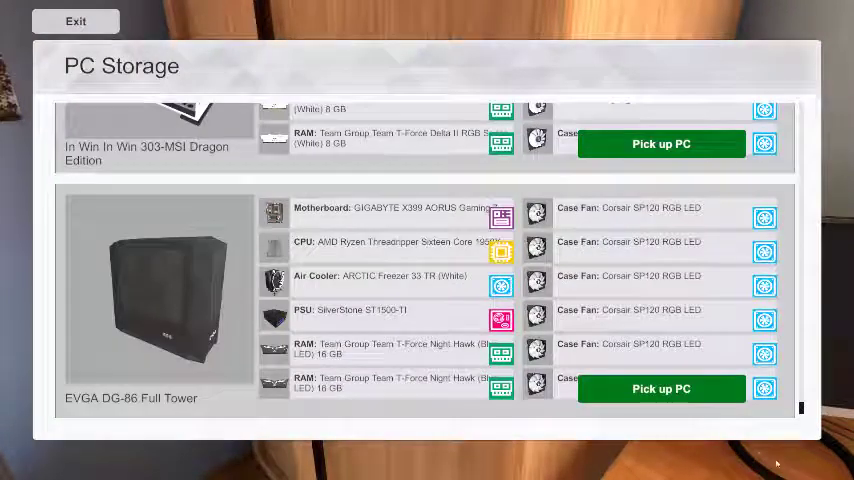
{"action": "scroll", "scroll_direction": "down", "scroll_amount": 3}
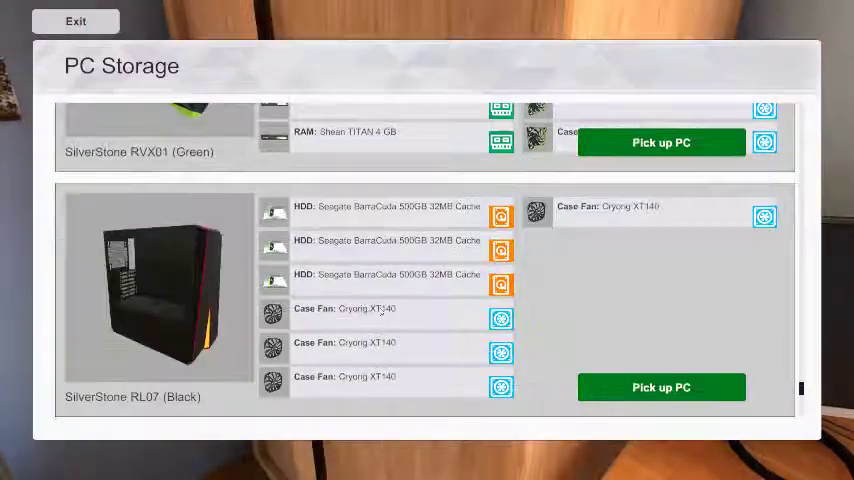
Leave PC Storage and reopen it to reach the EVGA DG-86 Full Tower build.
{"action": "left_click", "coordinate": [76, 20]}
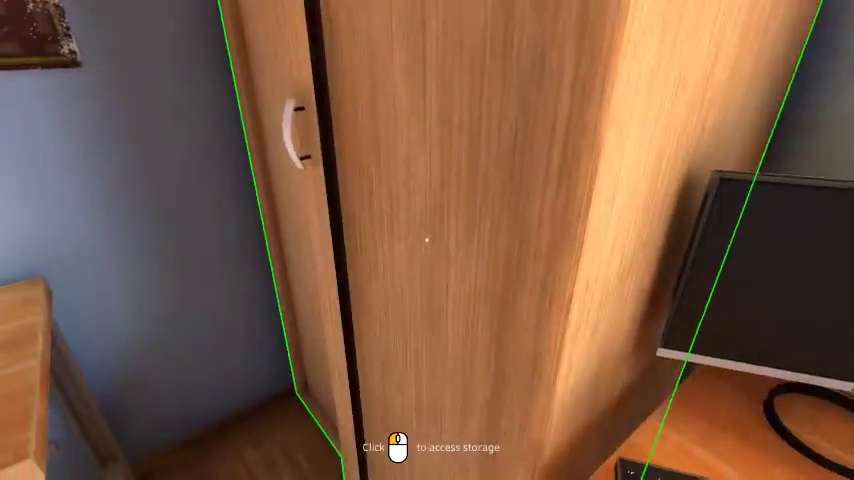
{"action": "left_click", "coordinate": [428, 240]}
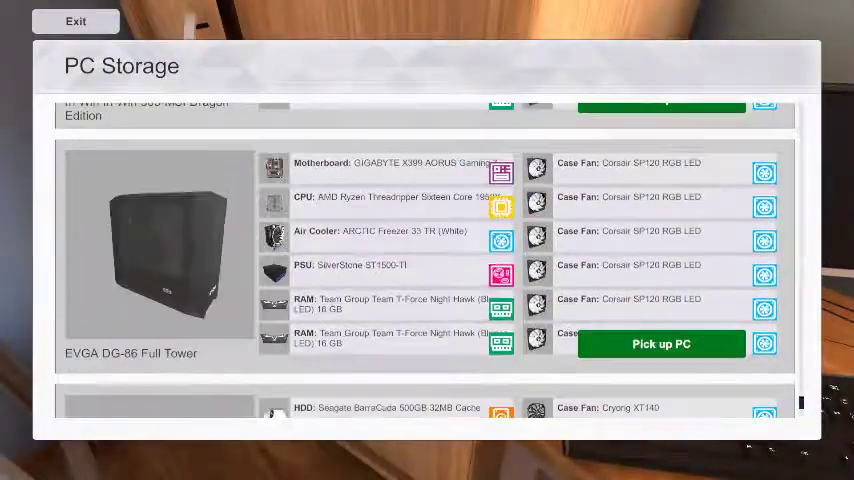
Pick up the EVGA DG-86 Full Tower PC onto the workbench and view its inventory.
{"action": "left_click", "coordinate": [660, 344]}
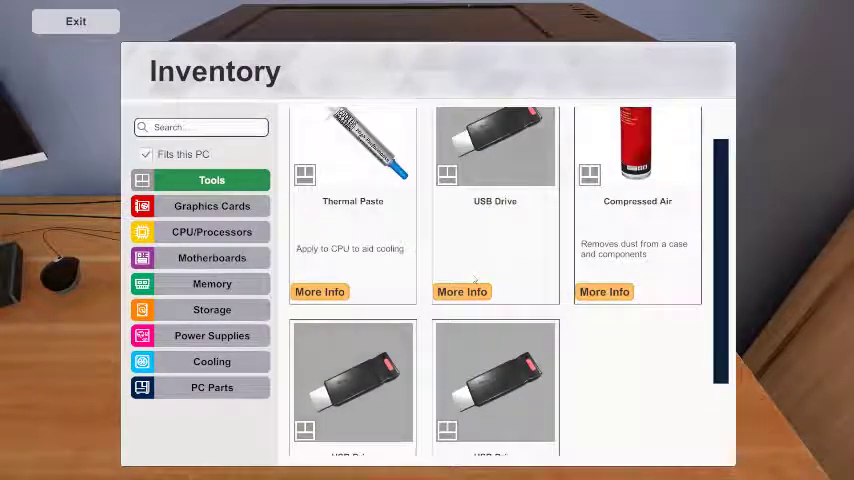
{"action": "left_click", "coordinate": [212, 388]}
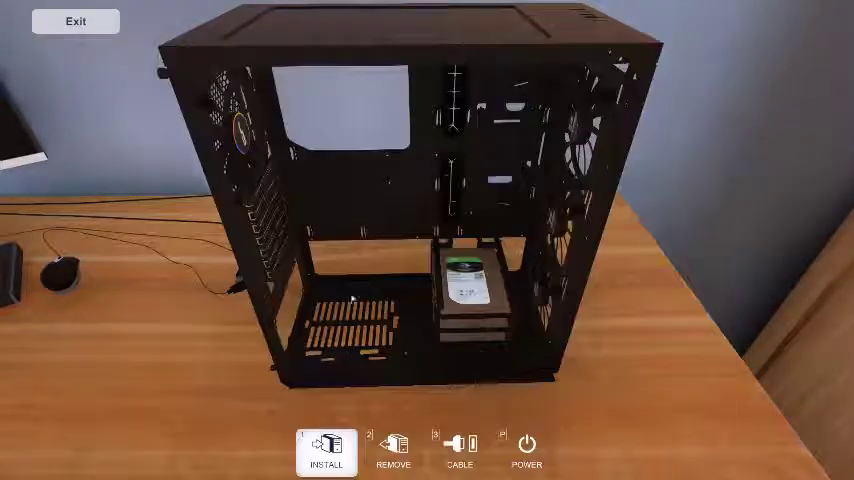
{"action": "left_click", "coordinate": [326, 456]}
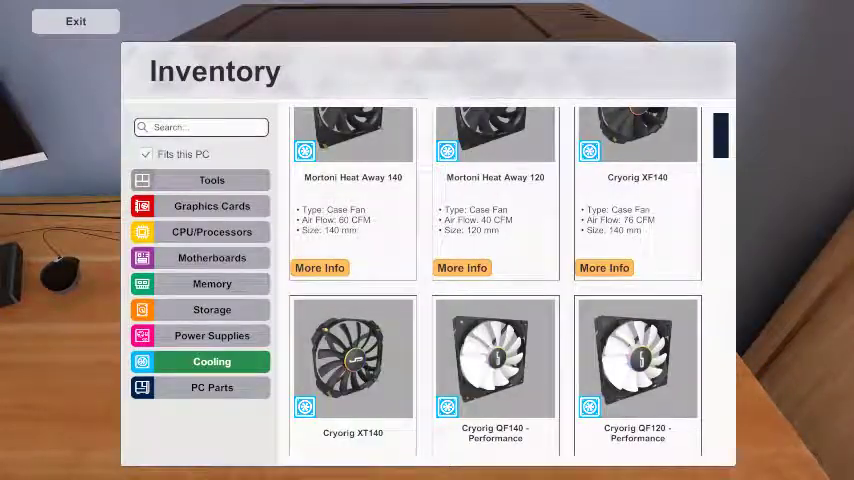
Return to the case, then reopen the inventory on the motherboards category.
{"action": "left_click", "coordinate": [76, 20]}
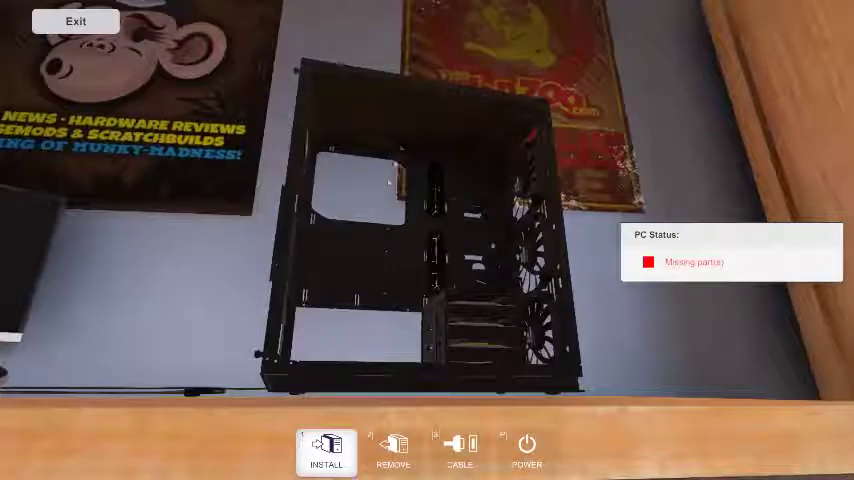
{"action": "left_click", "coordinate": [326, 450]}
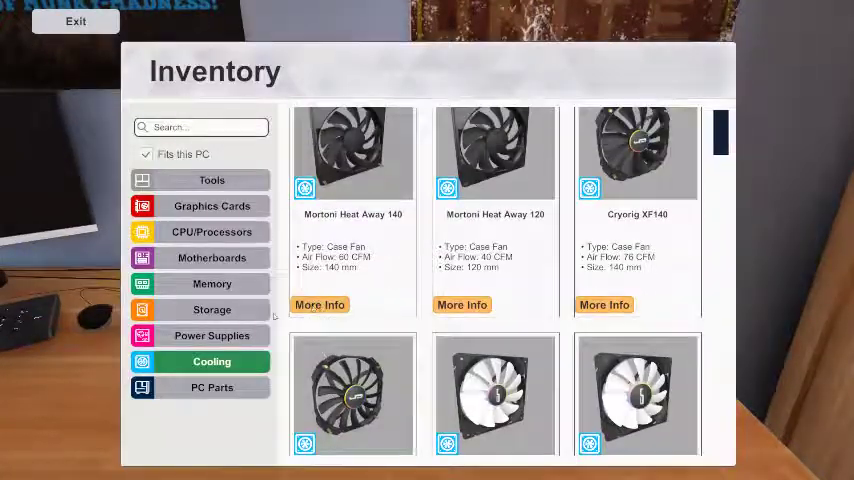
{"action": "left_click", "coordinate": [212, 256]}
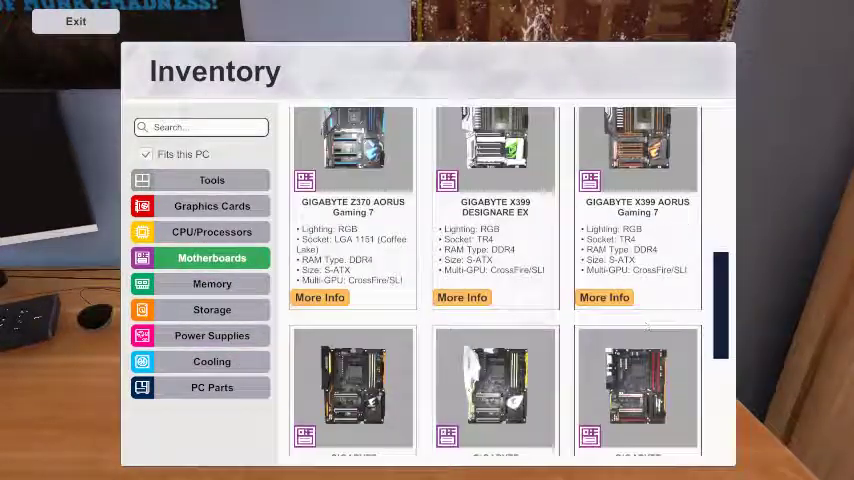
Scroll the motherboard list down to the EVGA Z270 FTW boards.
{"action": "scroll", "scroll_direction": "down", "scroll_amount": 3}
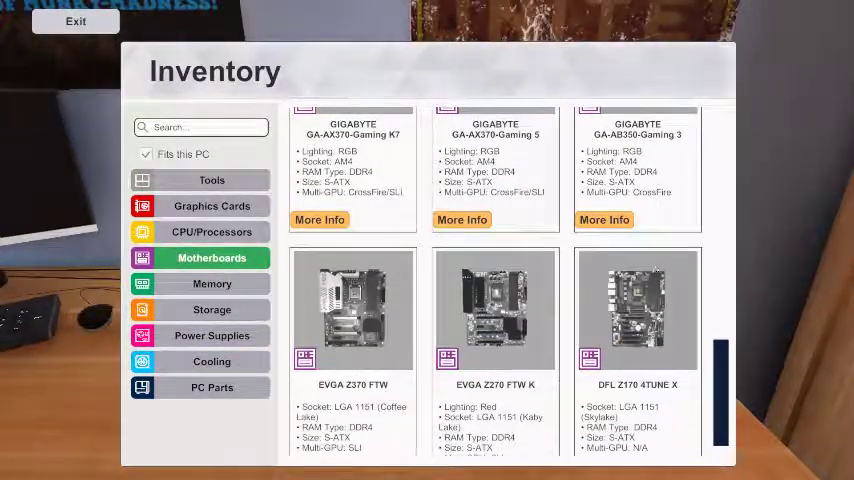
{"action": "scroll", "scroll_direction": "down", "scroll_amount": 3}
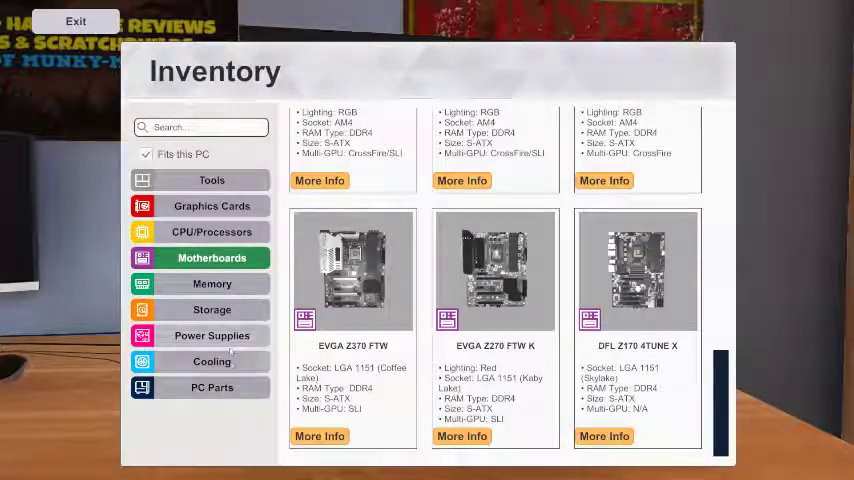
{"action": "left_click", "coordinate": [212, 336]}
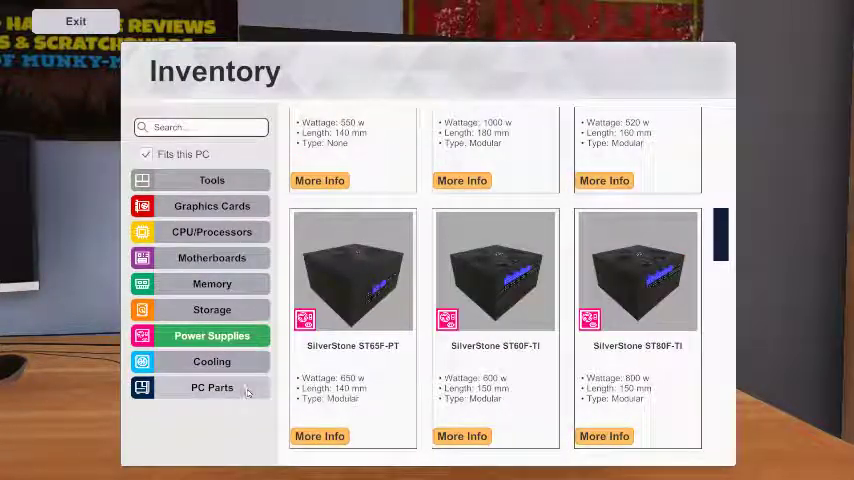
{"action": "scroll", "scroll_direction": "down", "scroll_amount": 3}
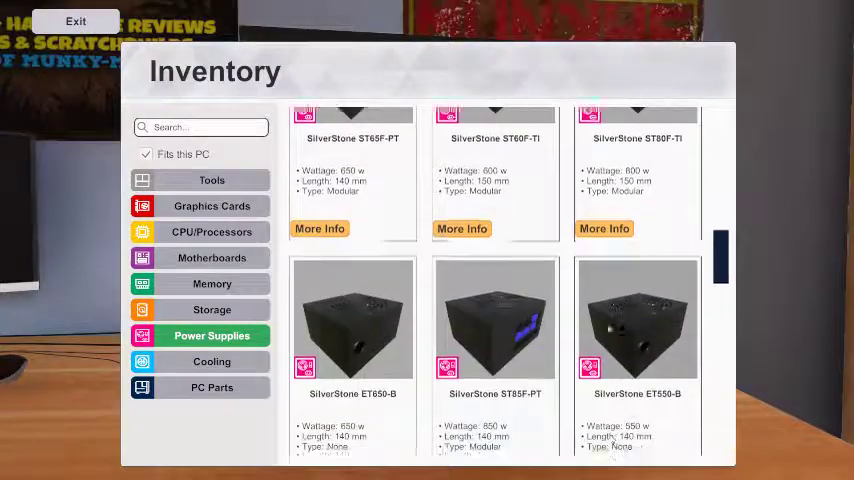
{"action": "scroll", "scroll_direction": "down", "scroll_amount": 3}
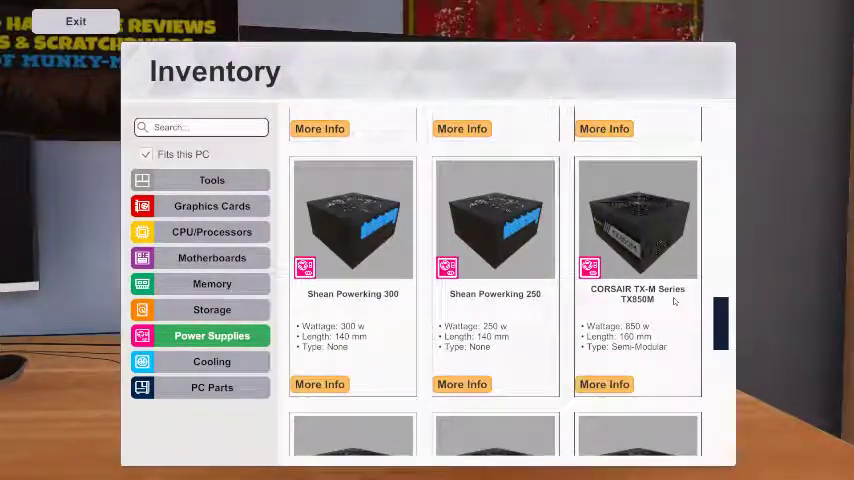
{"action": "scroll", "scroll_direction": "down", "scroll_amount": 3}
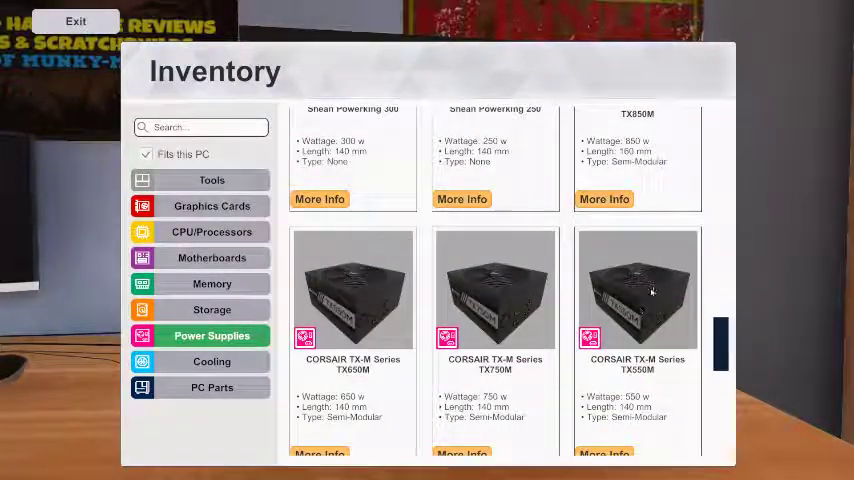
{"action": "scroll", "scroll_direction": "down", "scroll_amount": 3}
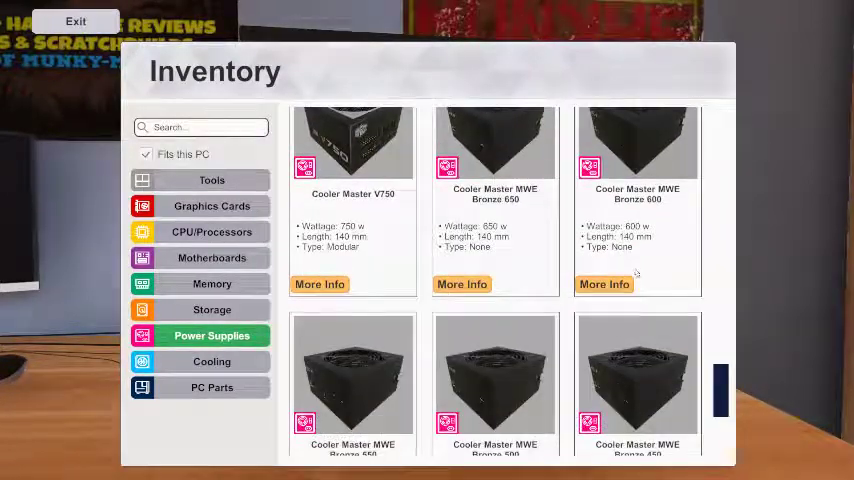
{"action": "scroll", "scroll_direction": "up", "scroll_amount": 3}
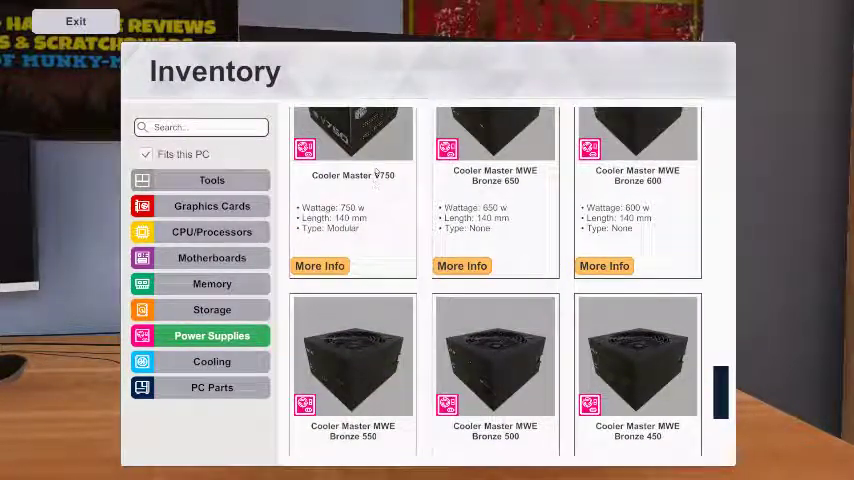
{"action": "scroll", "scroll_direction": "down", "scroll_amount": 3}
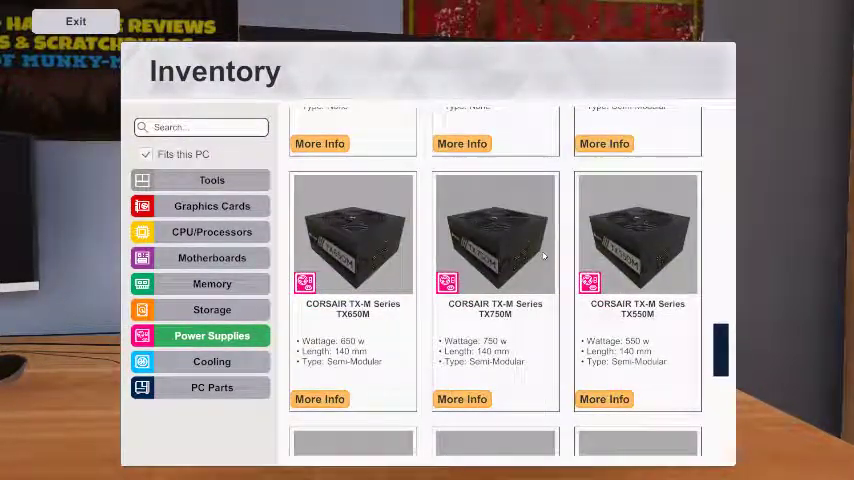
{"action": "scroll", "scroll_direction": "down", "scroll_amount": 3}
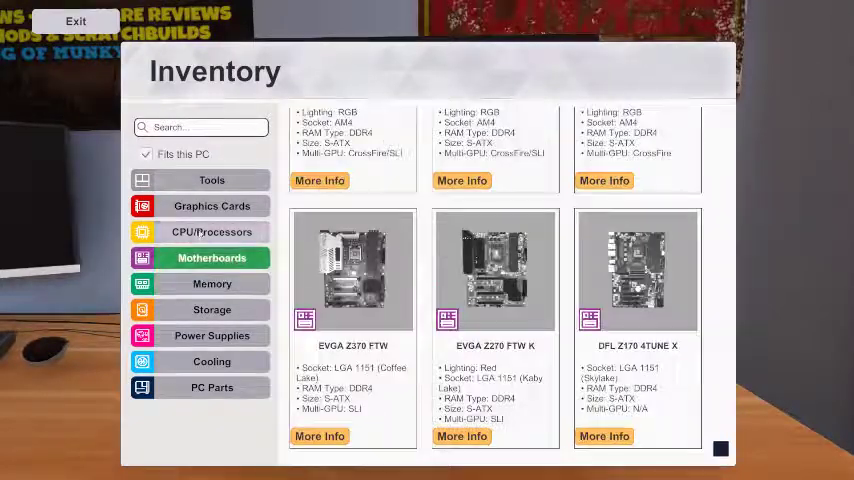
Browse the graphics cards list past the MSI Radeon RX 580 models.
{"action": "left_click", "coordinate": [212, 204]}
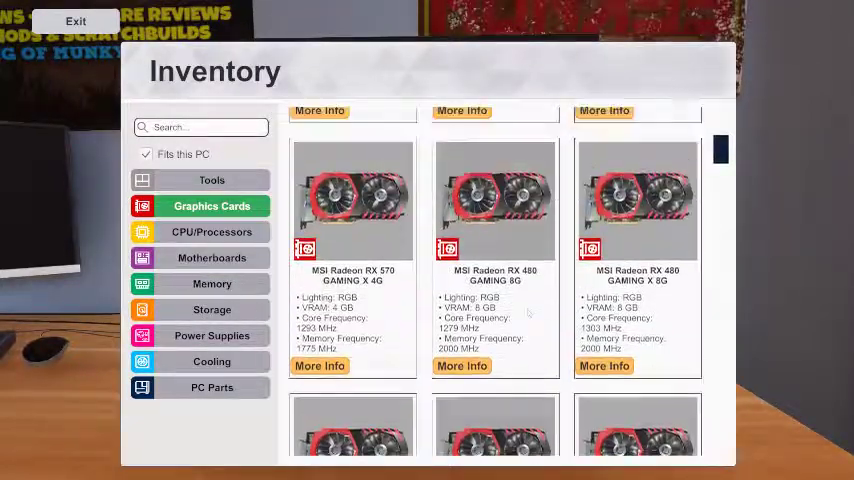
{"action": "scroll", "scroll_direction": "down", "scroll_amount": 3}
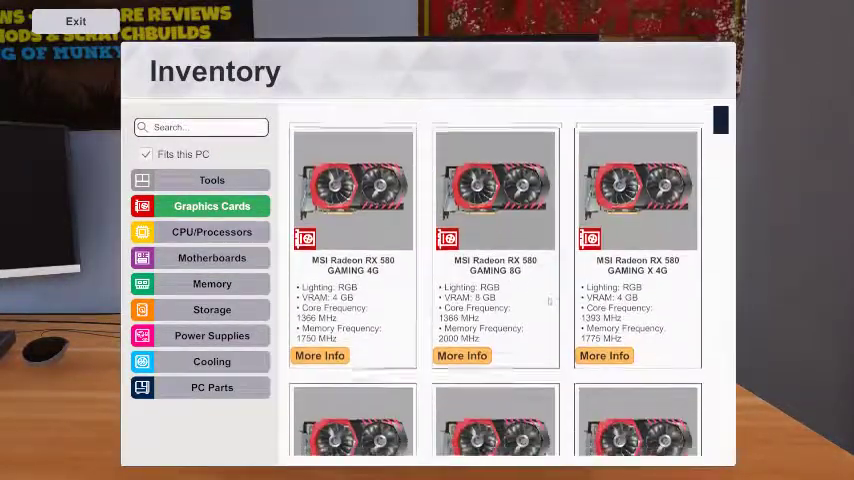
{"action": "scroll", "scroll_direction": "down", "scroll_amount": 3}
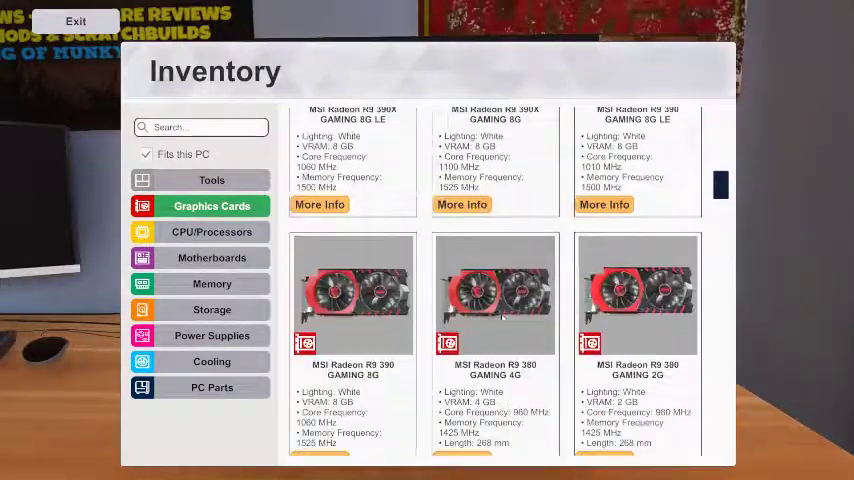
{"action": "scroll", "scroll_direction": "down", "scroll_amount": 3}
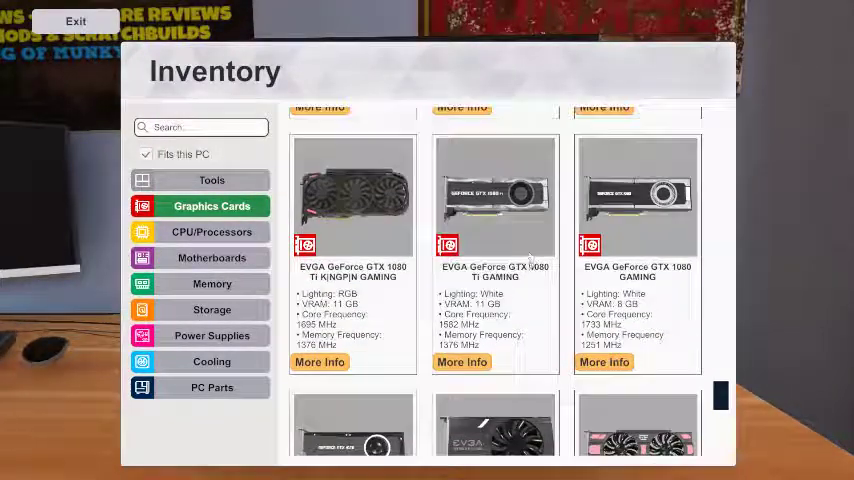
{"action": "scroll", "scroll_direction": "down", "scroll_amount": 3}
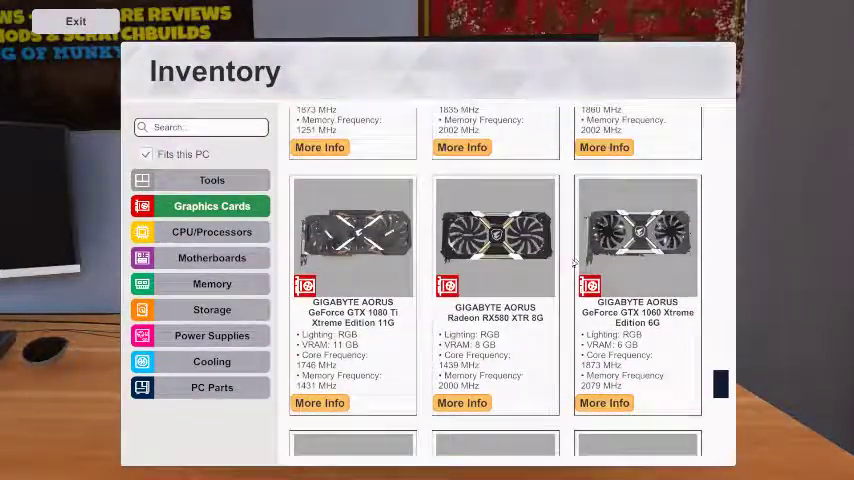
{"action": "mouse_move", "coordinate": [458, 244]}
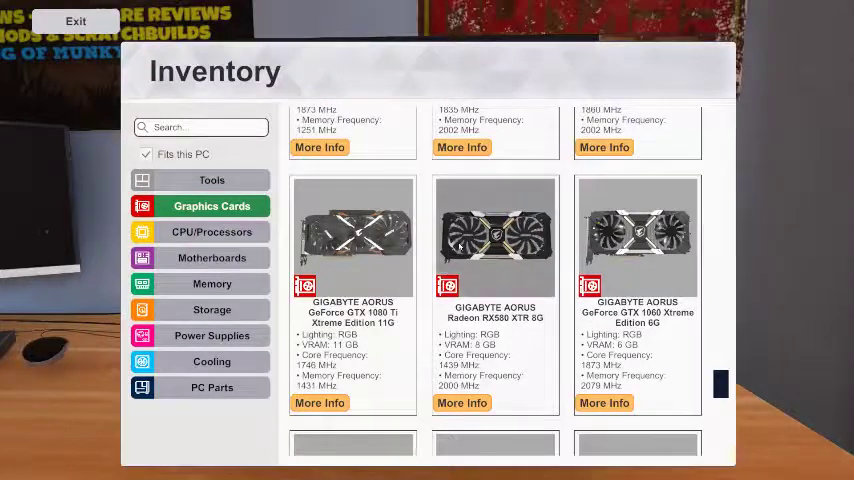
Toggle the Fits this PC filter and continue browsing compatible graphics cards.
{"action": "left_click", "coordinate": [76, 20]}
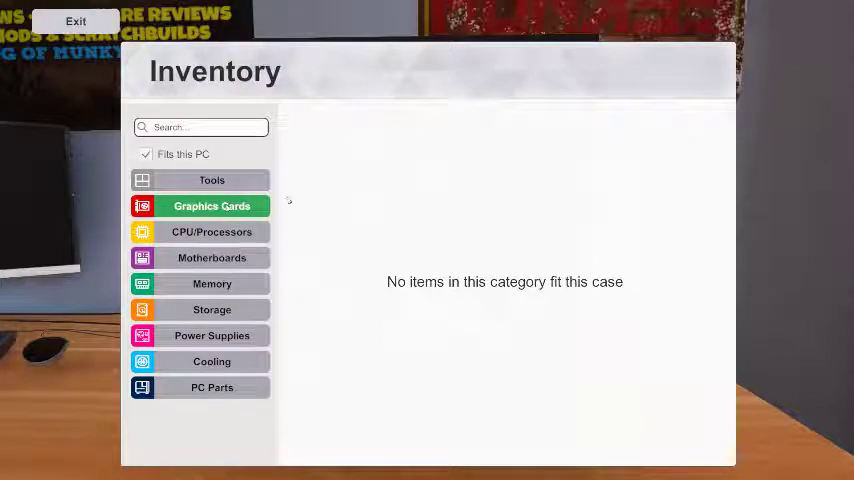
{"action": "left_click", "coordinate": [76, 20]}
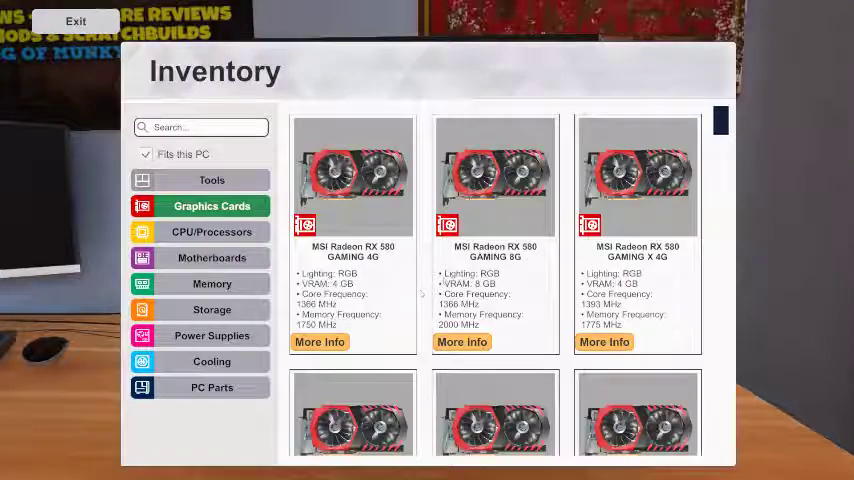
{"action": "scroll", "scroll_direction": "down", "scroll_amount": 3}
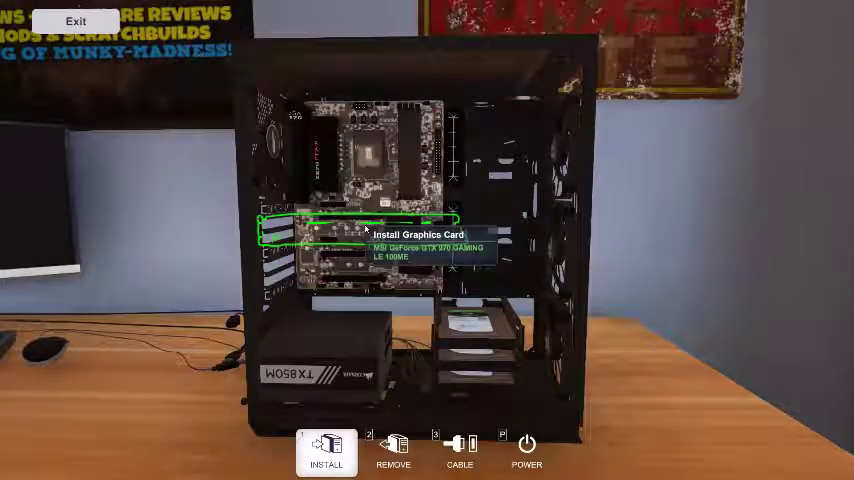
Install a GTX 970 graphics card into the empty second PCIe slot.
{"action": "left_click", "coordinate": [326, 452]}
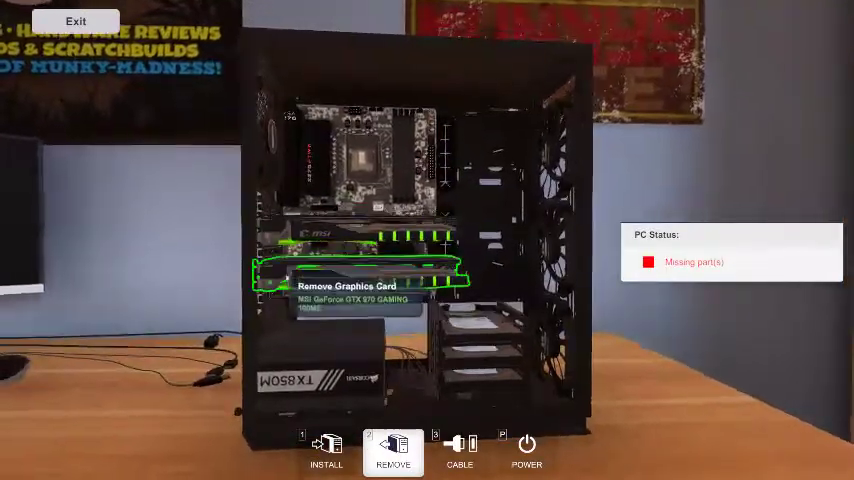
{"action": "left_click", "coordinate": [392, 452]}
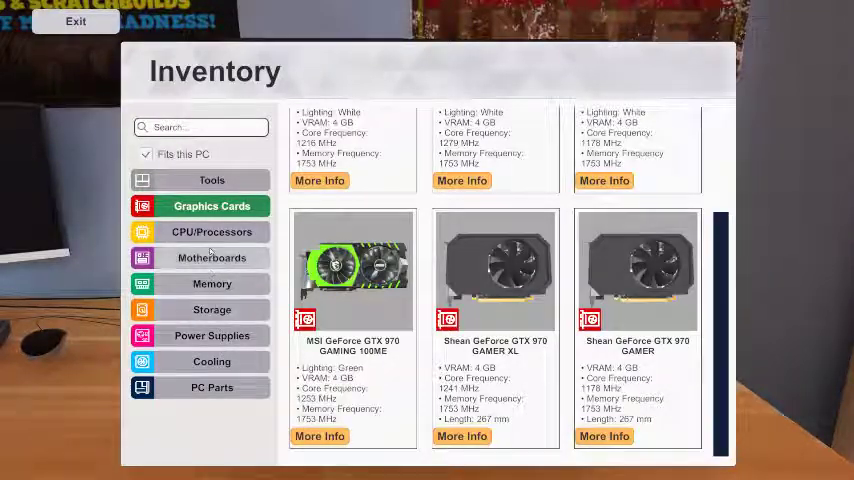
Browse the Tools, Graphics Cards, Memory and PC Parts inventory categories.
{"action": "left_click", "coordinate": [212, 180]}
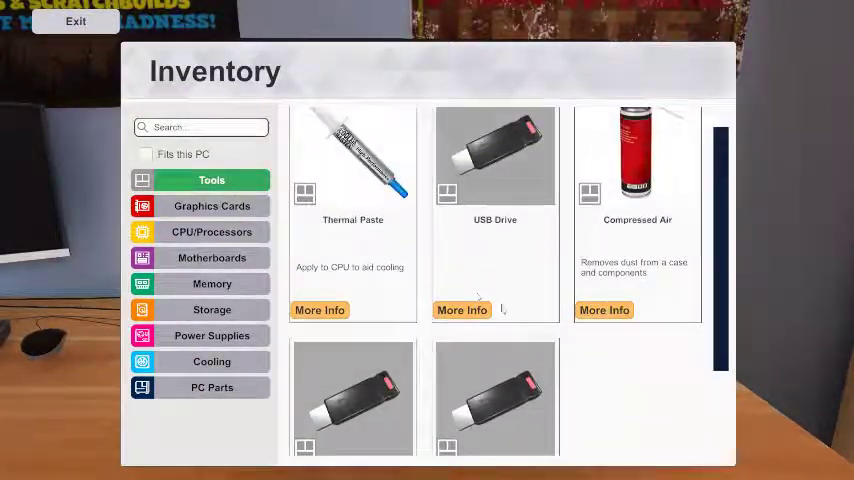
{"action": "left_click", "coordinate": [212, 206]}
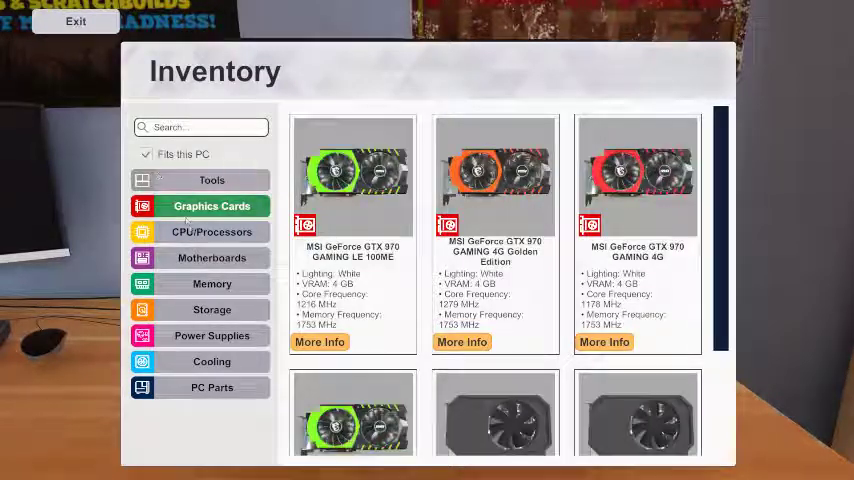
{"action": "left_click", "coordinate": [212, 284]}
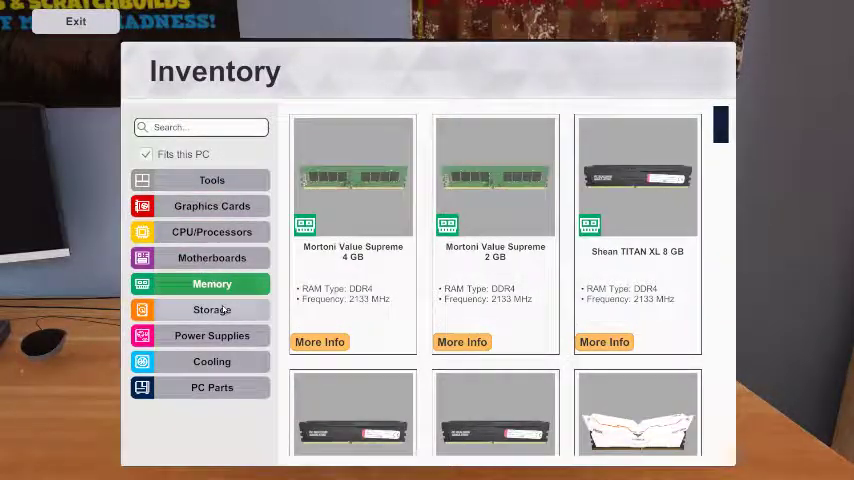
{"action": "left_click", "coordinate": [212, 388]}
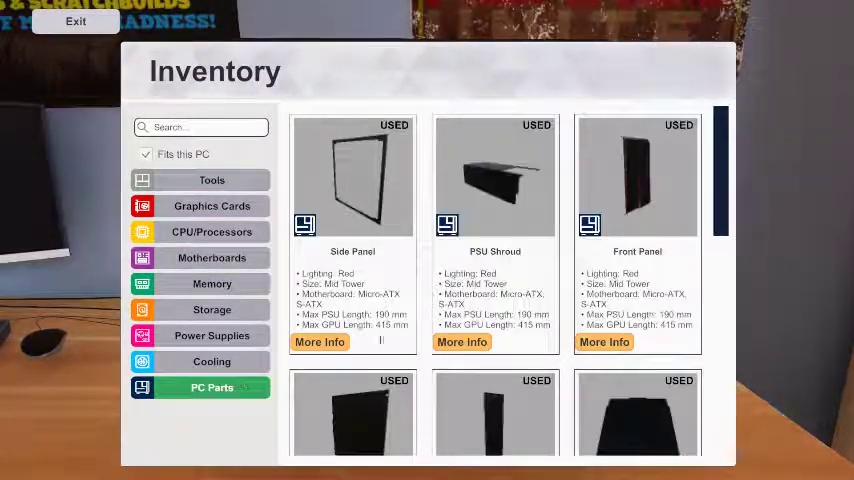
{"action": "scroll", "scroll_direction": "down", "scroll_amount": 3}
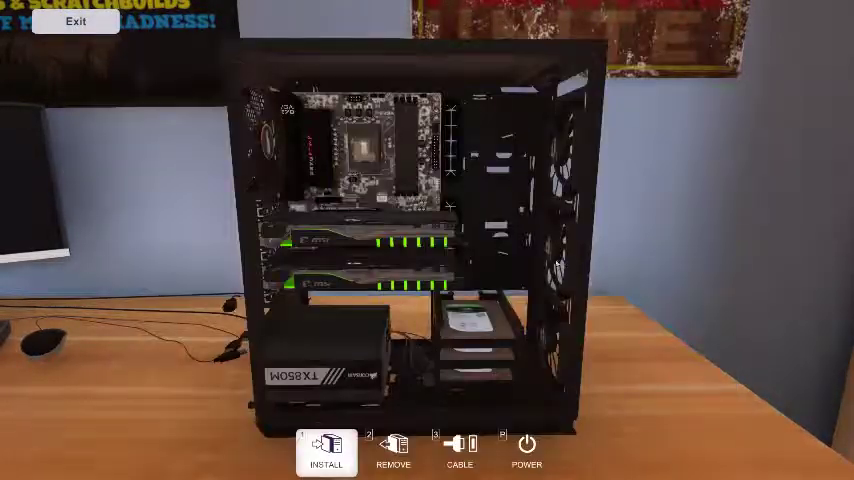
Switch to removal mode on a graphics card, then browse Power Supplies and Storage drives.
{"action": "left_click", "coordinate": [392, 450]}
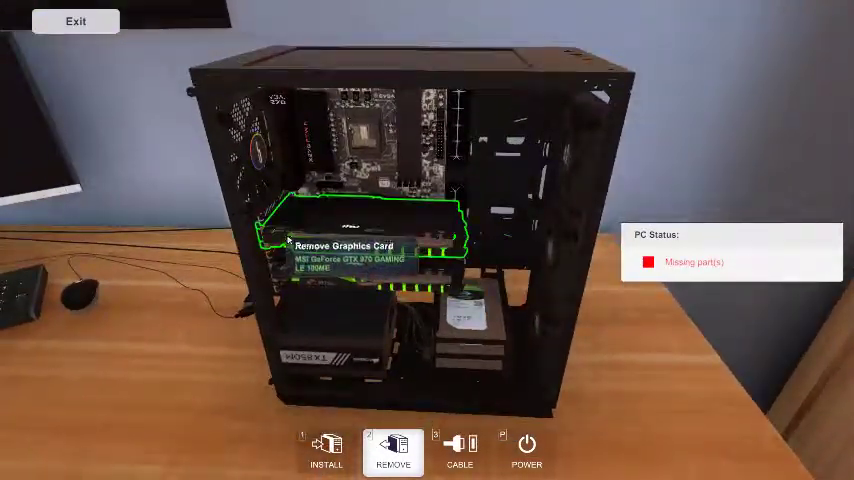
{"action": "left_click", "coordinate": [460, 450]}
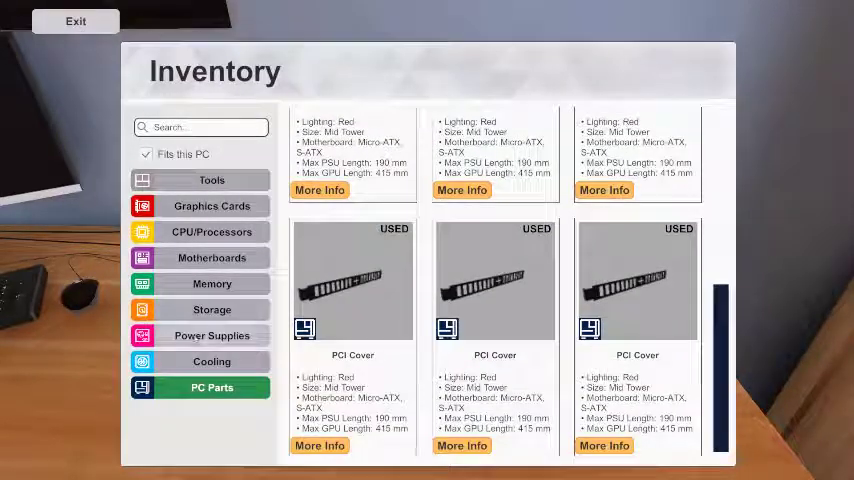
{"action": "left_click", "coordinate": [212, 336]}
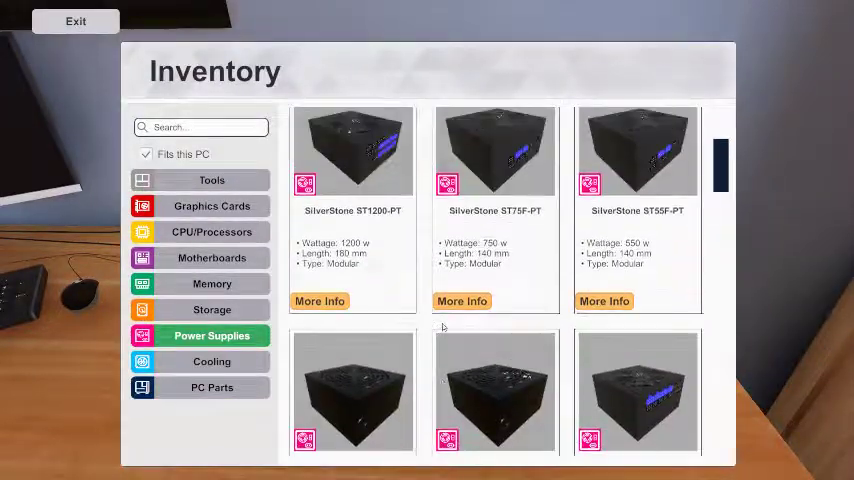
{"action": "left_click", "coordinate": [212, 308]}
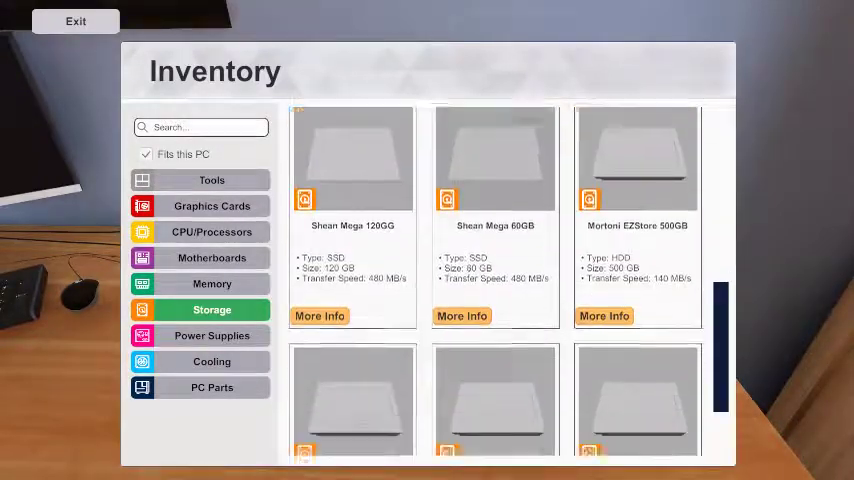
{"action": "scroll", "scroll_direction": "down", "scroll_amount": 3}
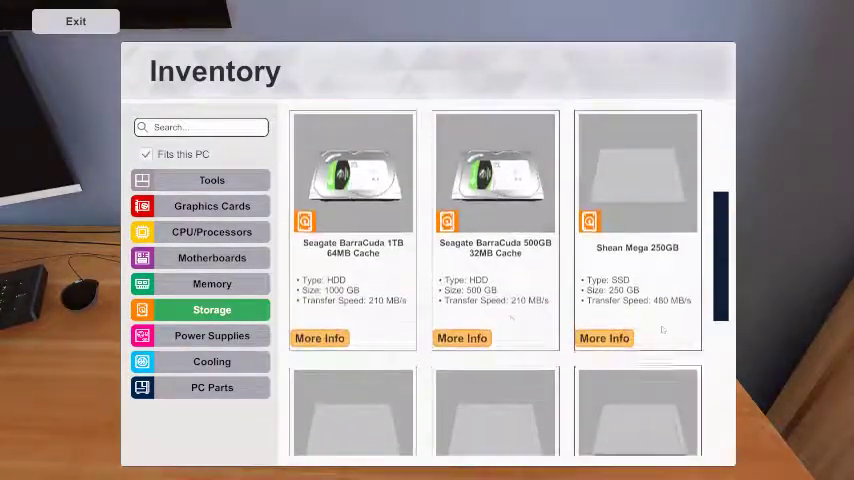
{"action": "scroll", "scroll_direction": "down", "scroll_amount": 3}
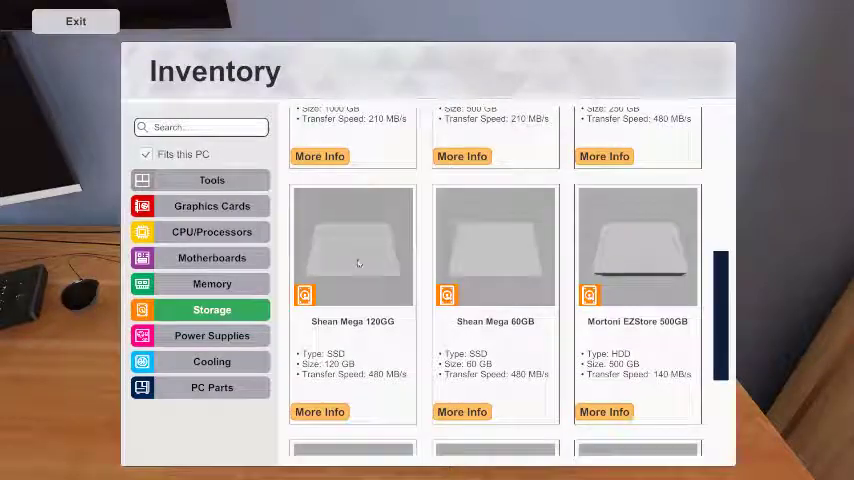
{"action": "left_click", "coordinate": [76, 20]}
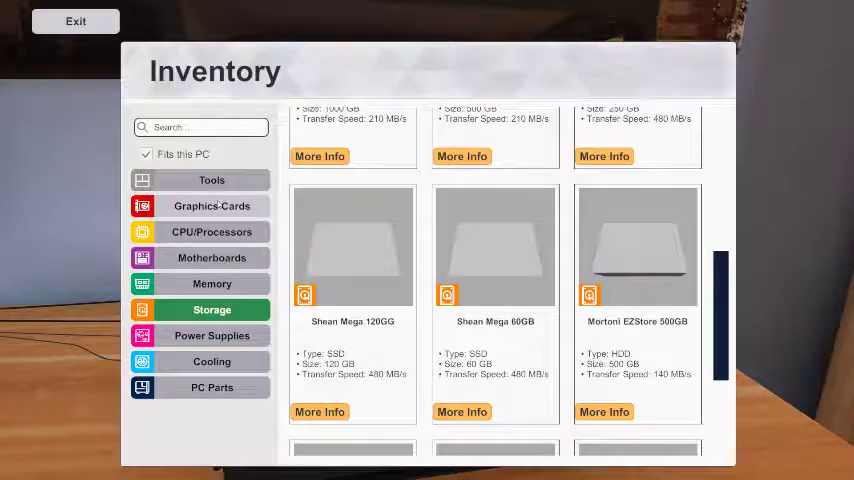
Browse the processors and bring an Intel Core i3 to the CPU socket.
{"action": "left_click", "coordinate": [212, 232]}
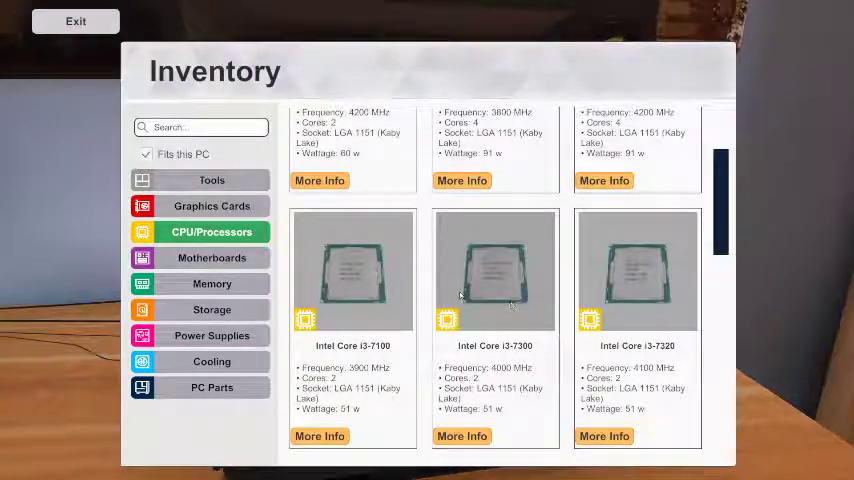
{"action": "scroll", "scroll_direction": "up", "scroll_amount": 3}
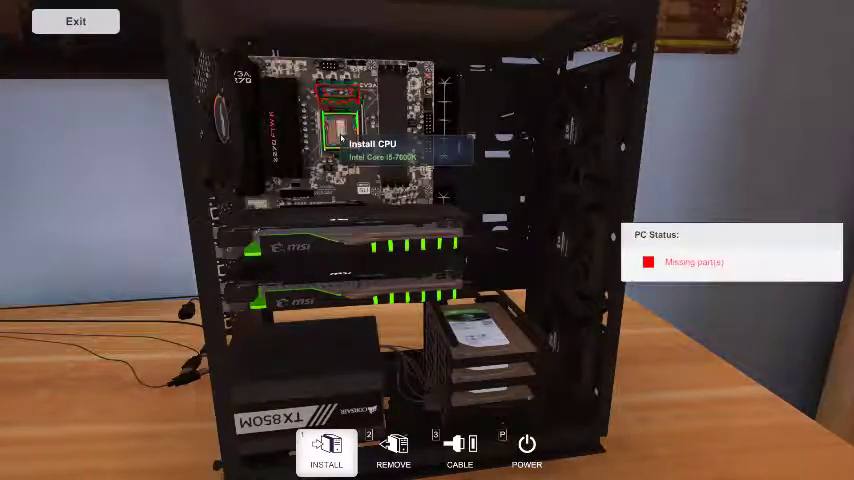
{"action": "left_click", "coordinate": [392, 452]}
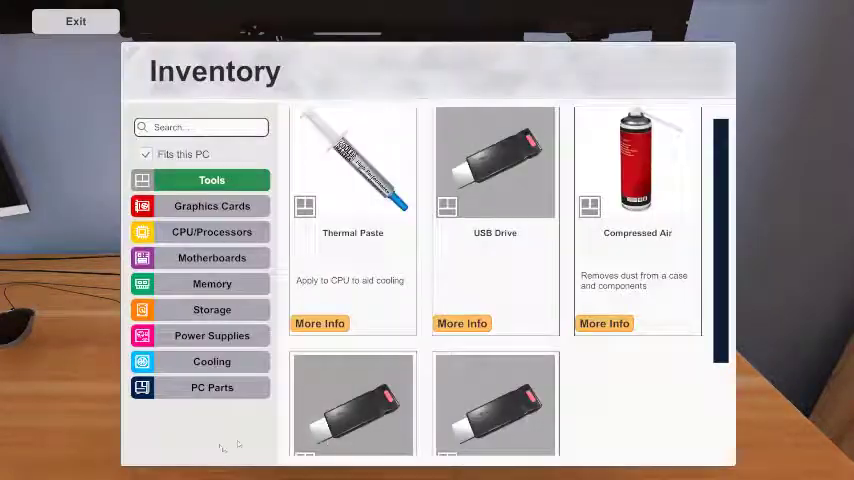
Browse the Cooling and Storage categories, then return to the case view.
{"action": "left_click", "coordinate": [212, 360]}
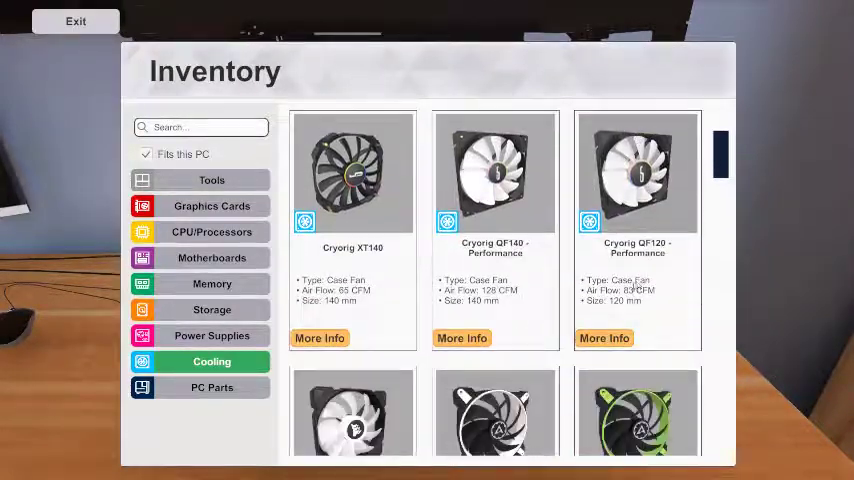
{"action": "scroll", "scroll_direction": "down", "scroll_amount": 3}
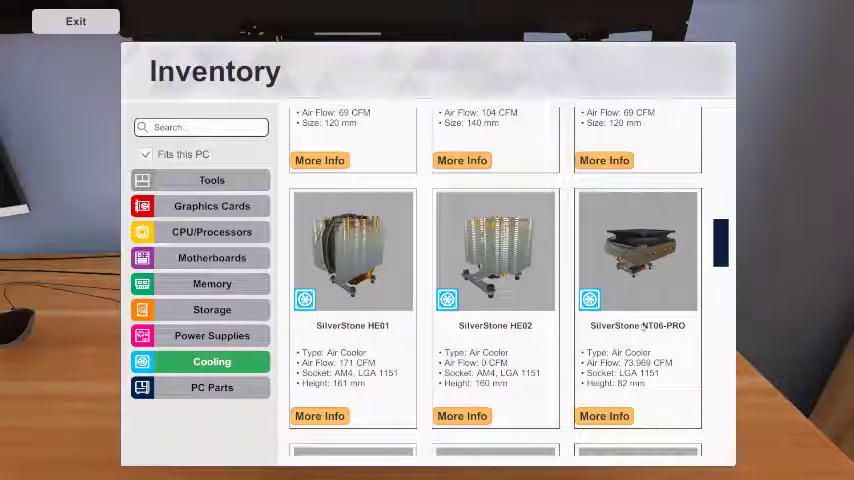
{"action": "scroll", "scroll_direction": "down", "scroll_amount": 3}
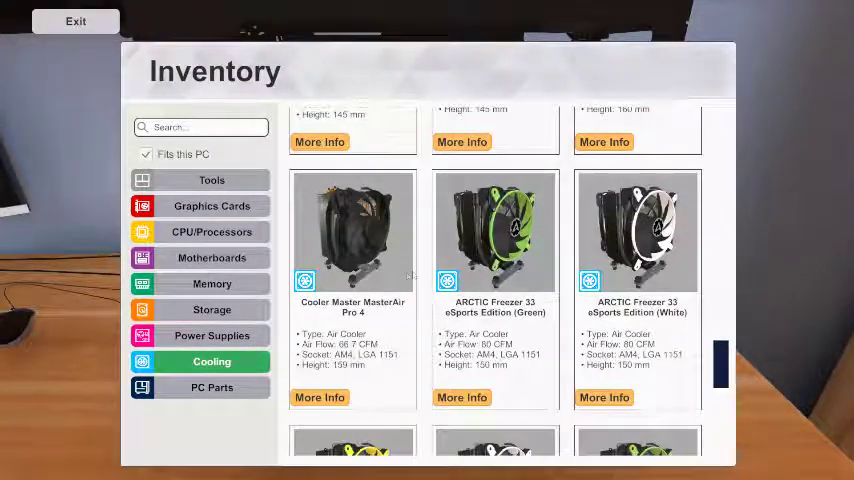
{"action": "scroll", "scroll_direction": "down", "scroll_amount": 3}
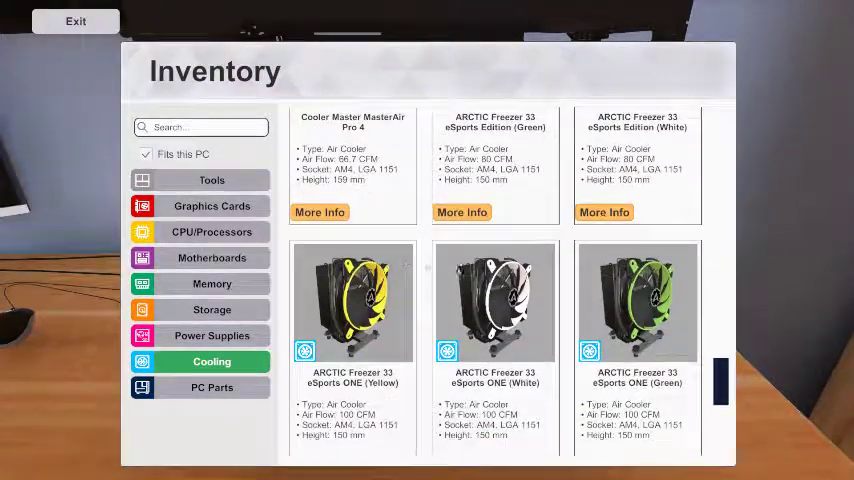
{"action": "scroll", "scroll_direction": "down", "scroll_amount": 3}
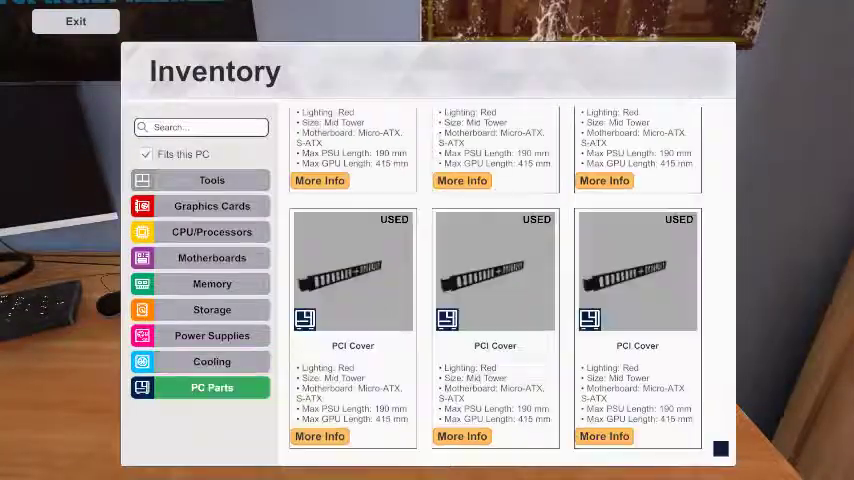
{"action": "left_click", "coordinate": [212, 308]}
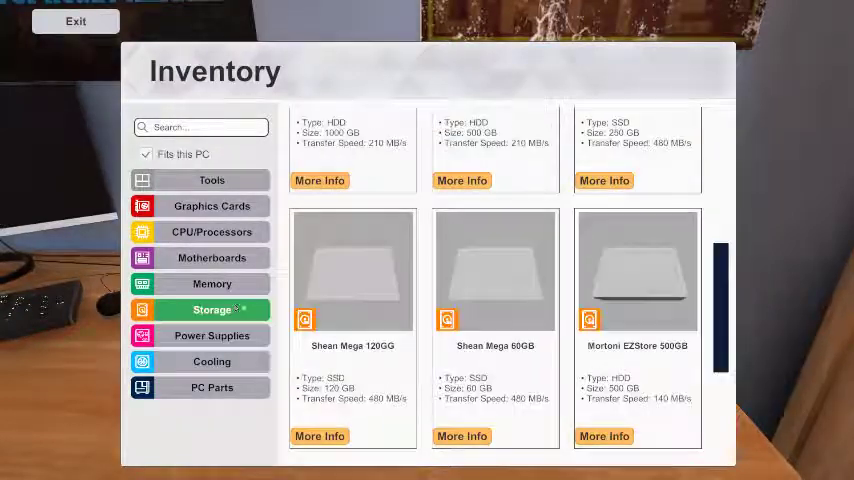
{"action": "left_click", "coordinate": [212, 284]}
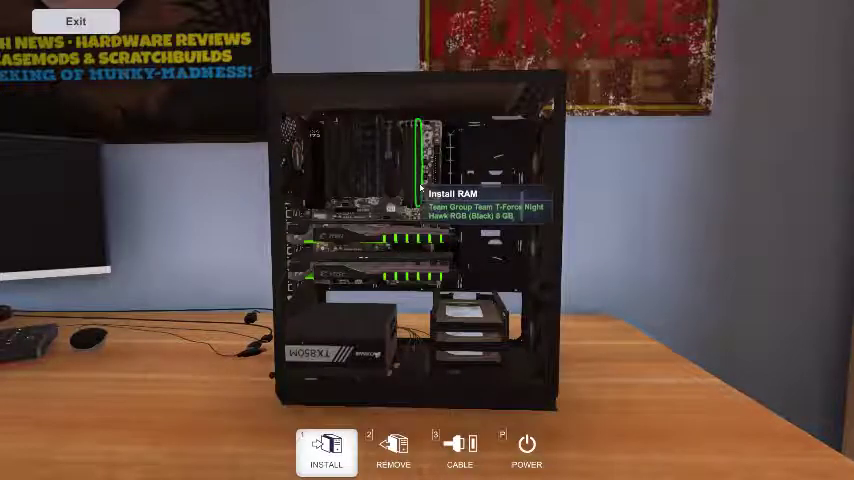
Select the RAM slots and browse the memory choices for them.
{"action": "left_click", "coordinate": [326, 452]}
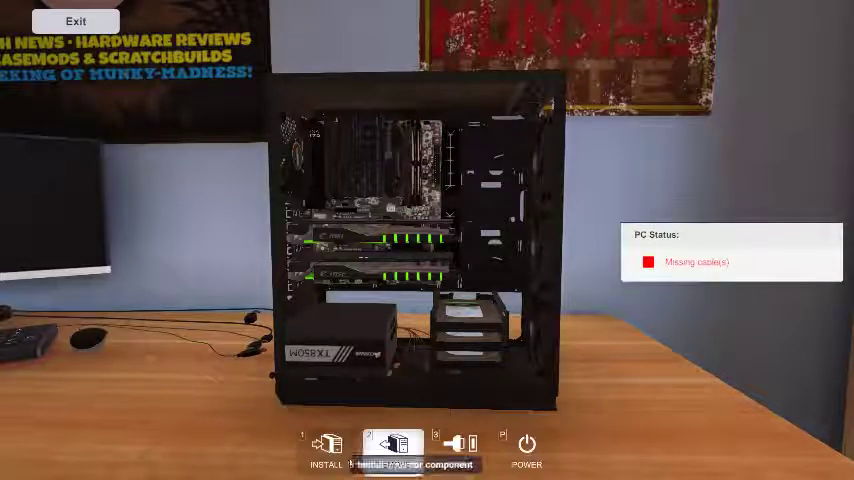
{"action": "left_click", "coordinate": [392, 448]}
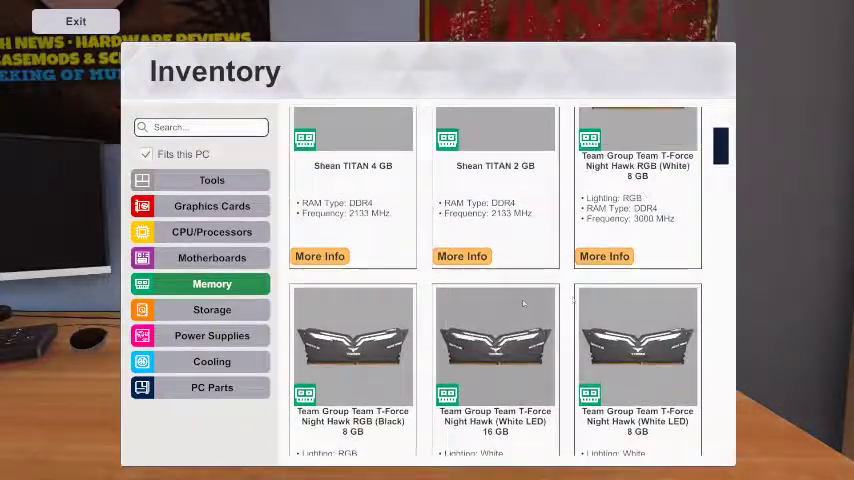
{"action": "scroll", "scroll_direction": "down", "scroll_amount": 3}
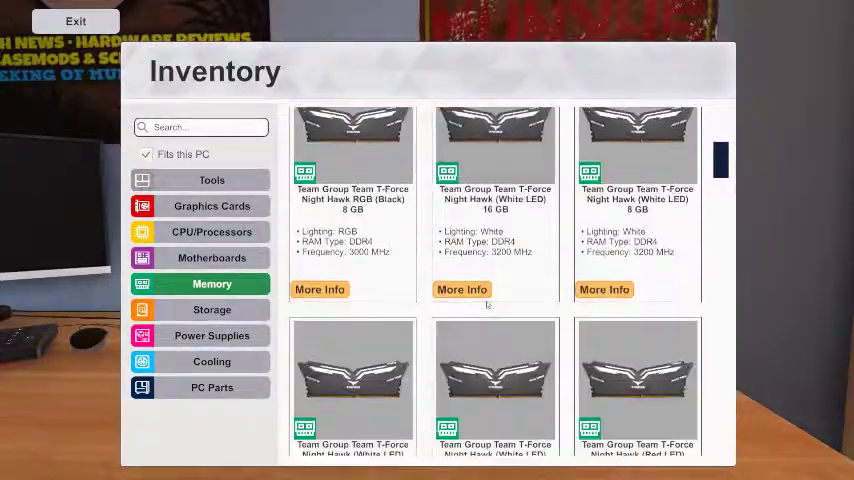
{"action": "scroll", "scroll_direction": "down", "scroll_amount": 3}
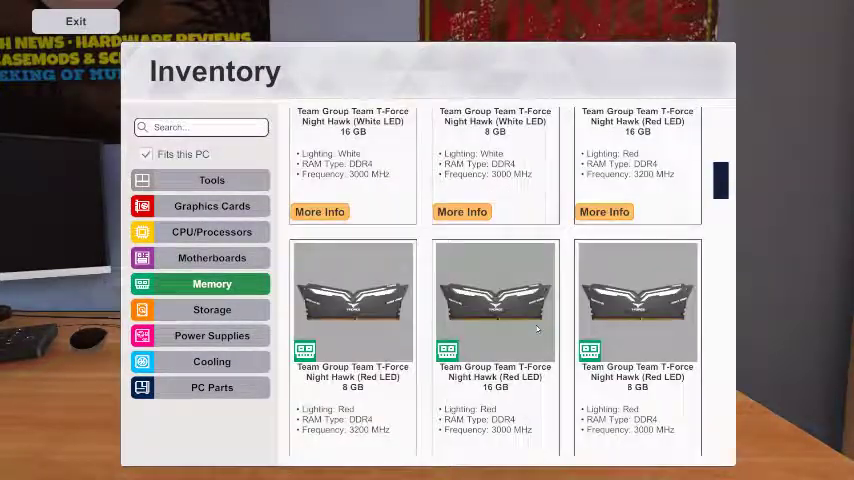
{"action": "scroll", "scroll_direction": "down", "scroll_amount": 3}
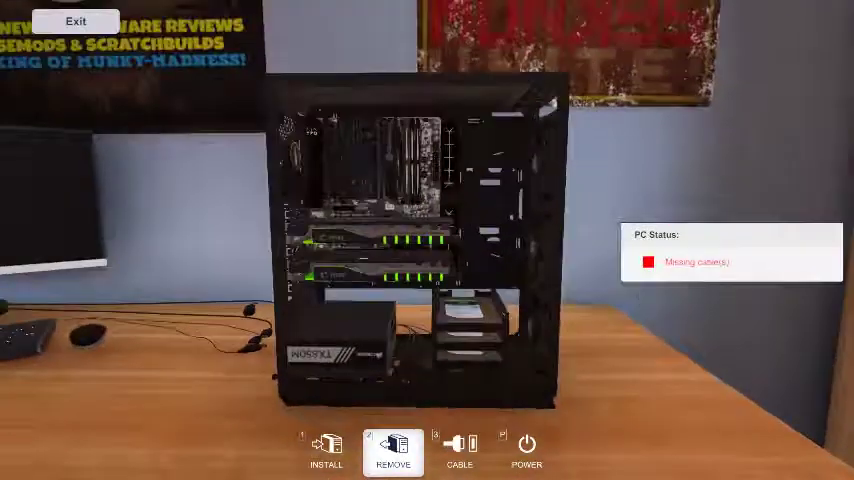
In Cable mode, connect the case fan cable and another missing cable.
{"action": "left_click", "coordinate": [460, 452]}
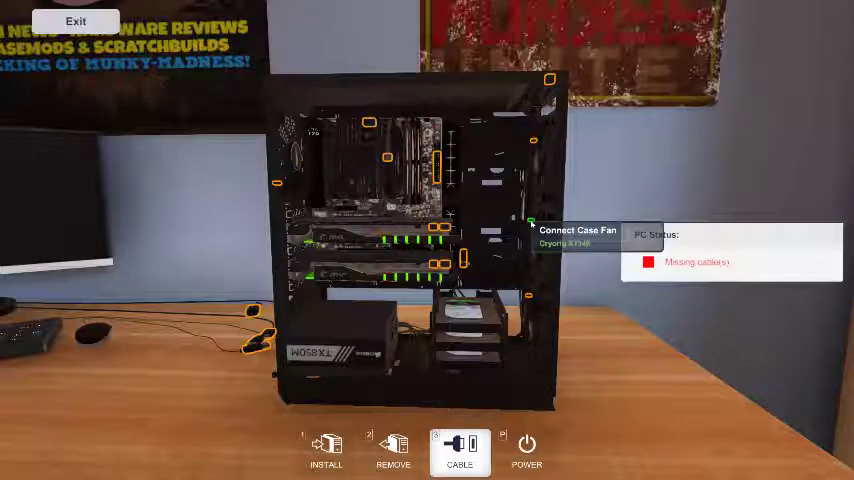
{"action": "mouse_move", "coordinate": [540, 296]}
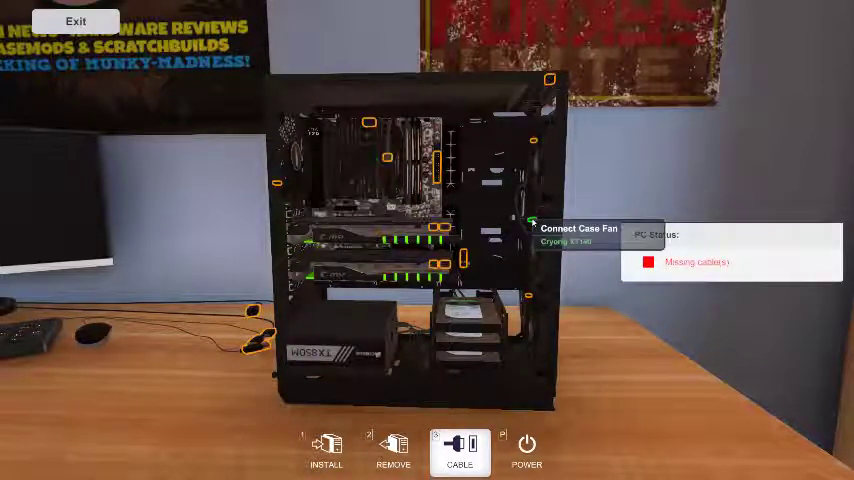
{"action": "mouse_move", "coordinate": [446, 208]}
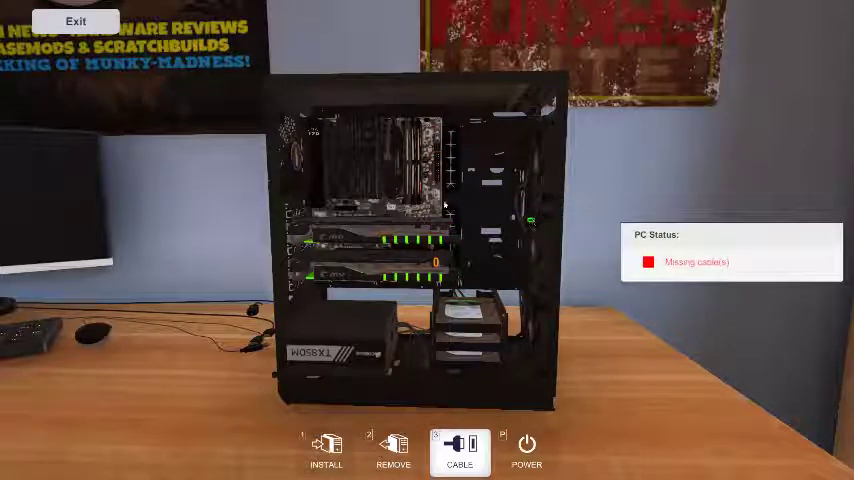
{"action": "left_click", "coordinate": [460, 452]}
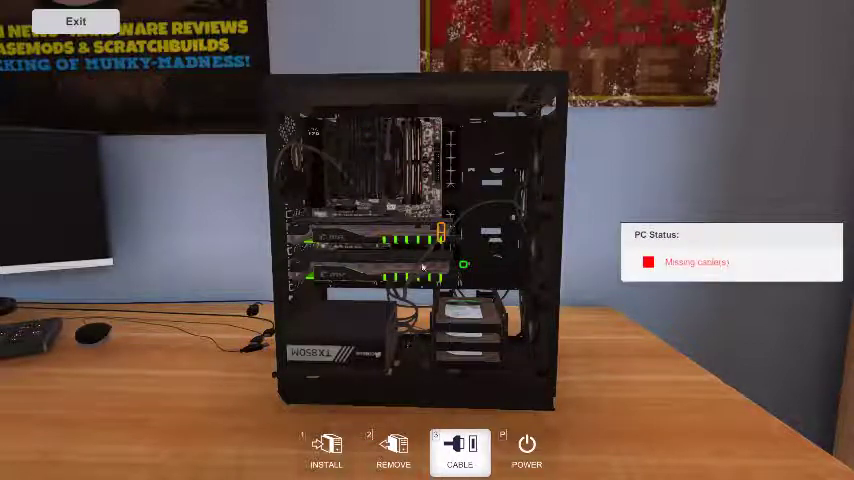
{"action": "left_click", "coordinate": [392, 452]}
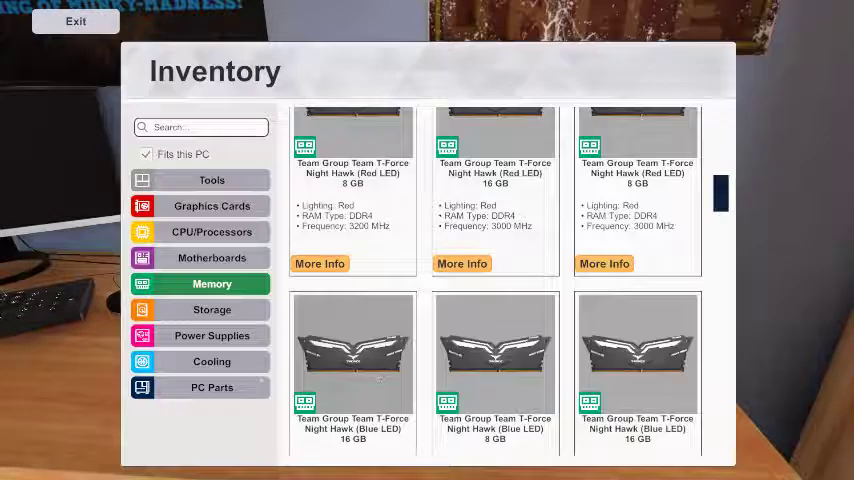
Browse the power supplies list toward the 1000 W SilverStone unit.
{"action": "left_click", "coordinate": [212, 336]}
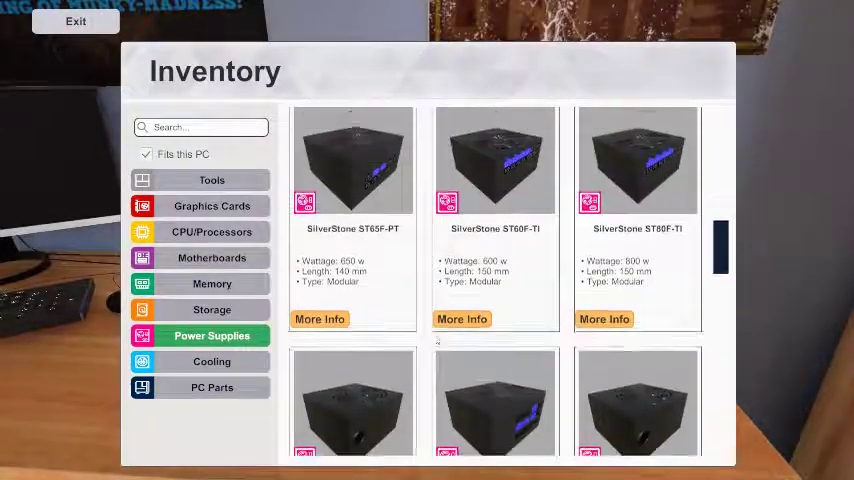
{"action": "scroll", "scroll_direction": "down", "scroll_amount": 3}
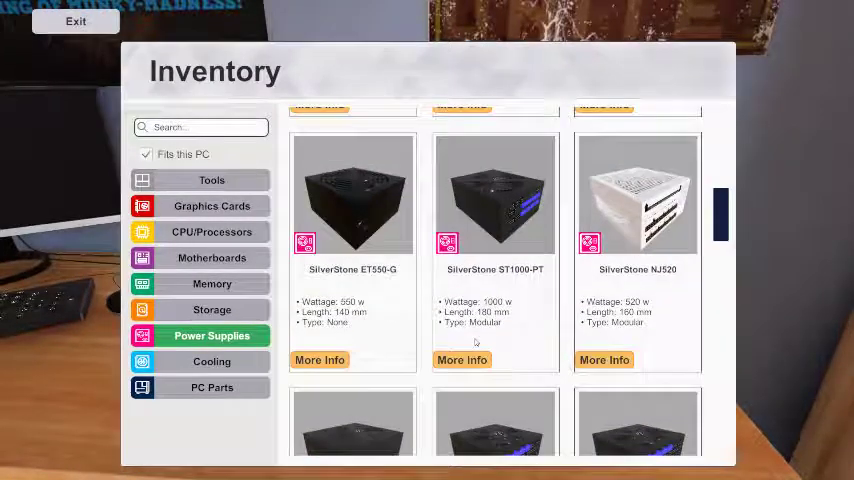
{"action": "scroll", "scroll_direction": "down", "scroll_amount": 3}
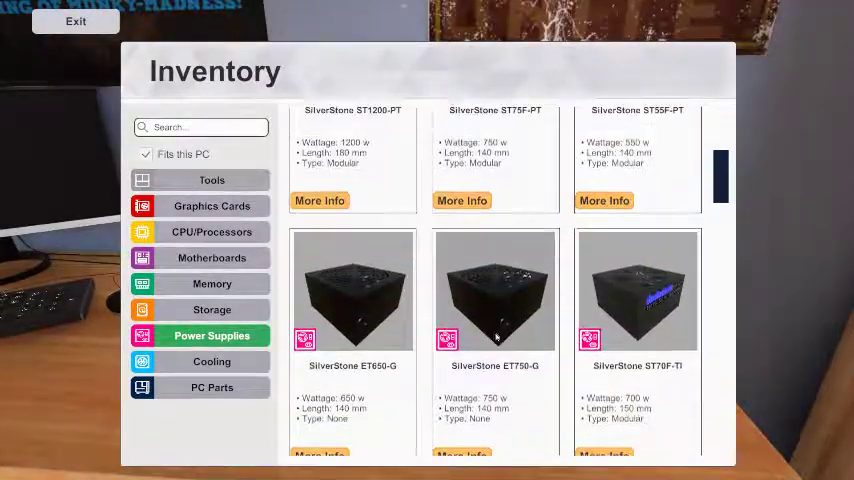
{"action": "scroll", "scroll_direction": "up", "scroll_amount": 3}
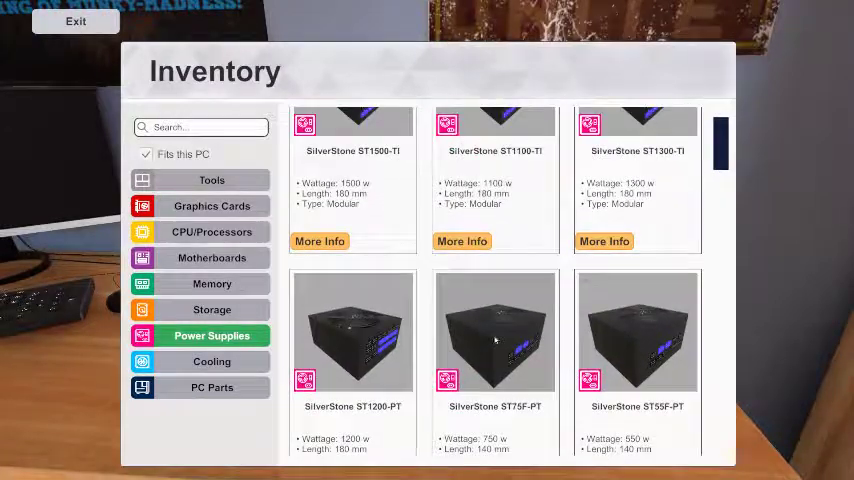
{"action": "scroll", "scroll_direction": "down", "scroll_amount": 3}
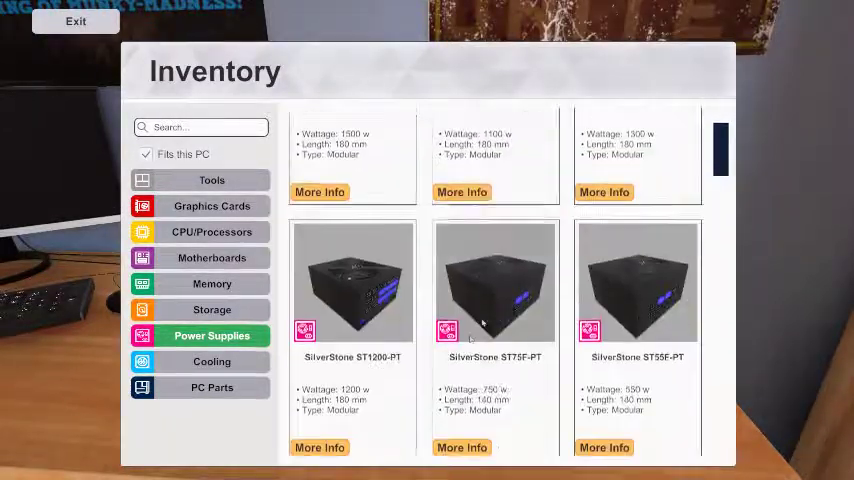
{"action": "scroll", "scroll_direction": "down", "scroll_amount": 3}
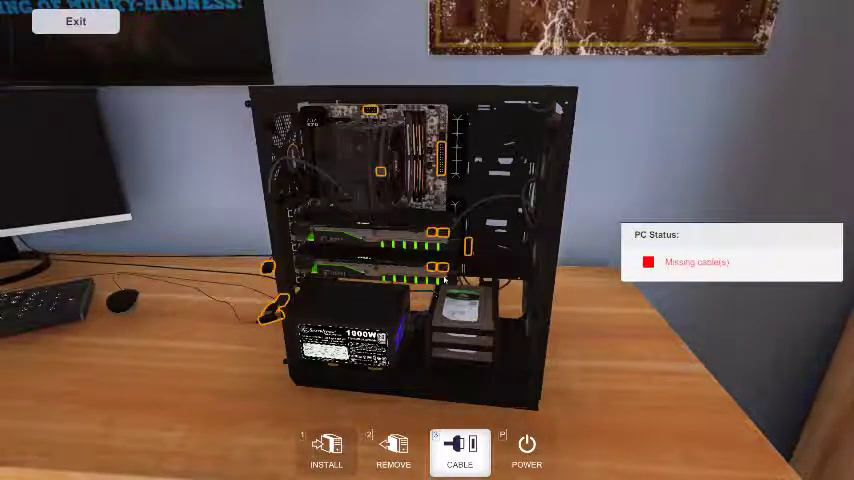
{"action": "mouse_move", "coordinate": [430, 270]}
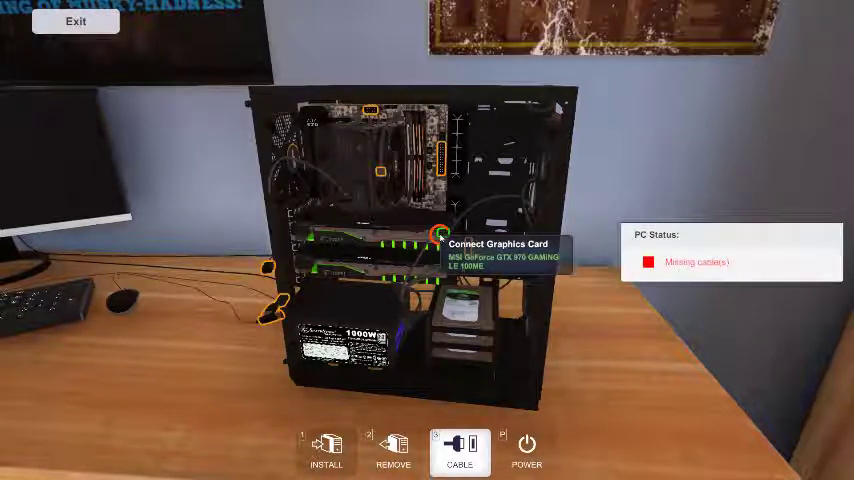
{"action": "mouse_move", "coordinate": [368, 108]}
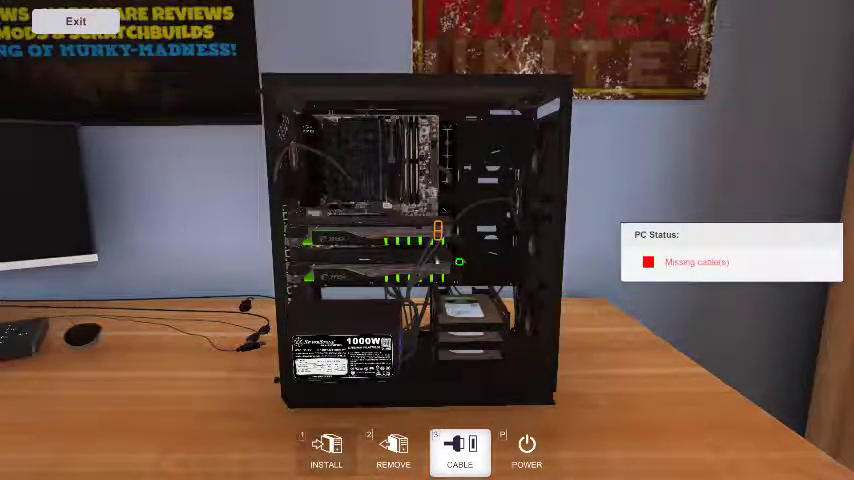
{"action": "mouse_move", "coordinate": [438, 232]}
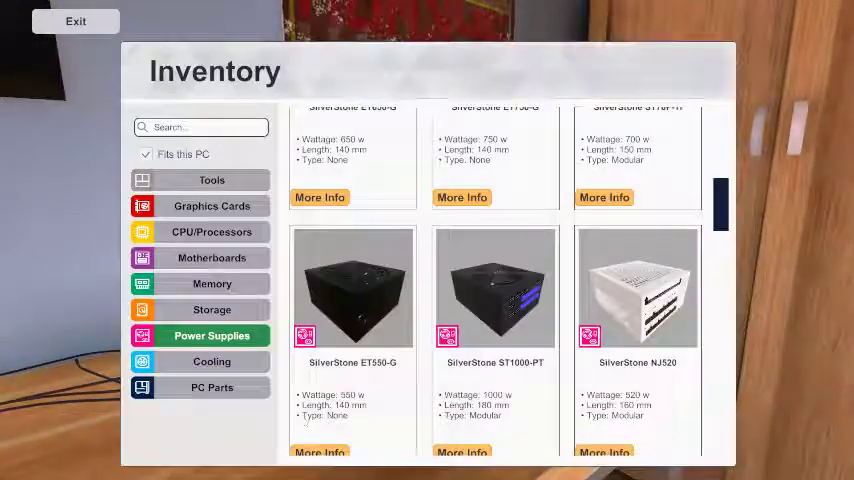
Choose the power supply from the inventory and install it into the build.
{"action": "left_click", "coordinate": [212, 180]}
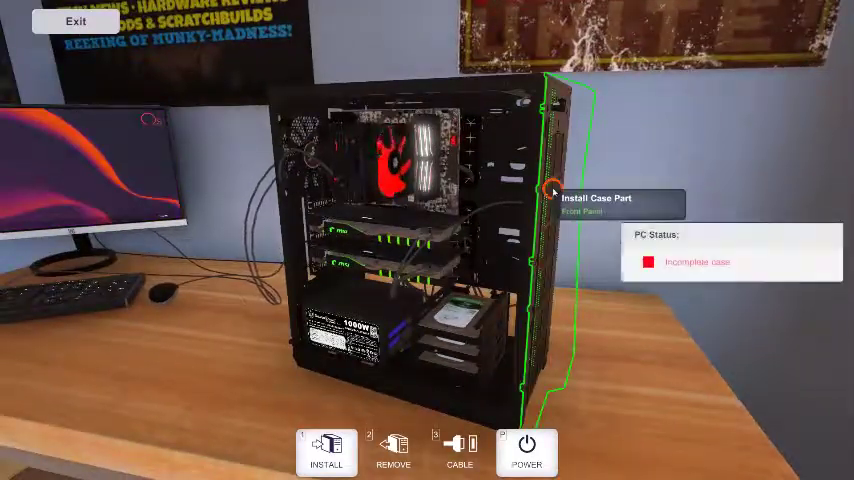
Fit the front panel and the red side panel onto the case, then power on the finished PC.
{"action": "left_click", "coordinate": [326, 452]}
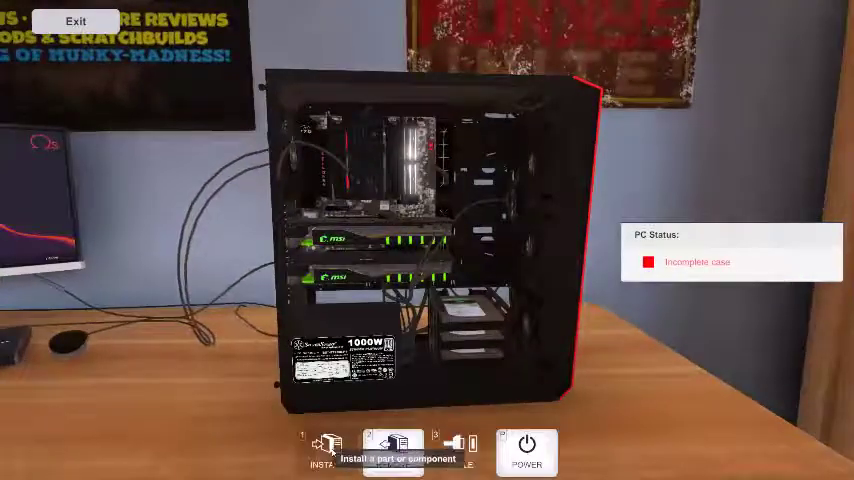
{"action": "left_click", "coordinate": [392, 444]}
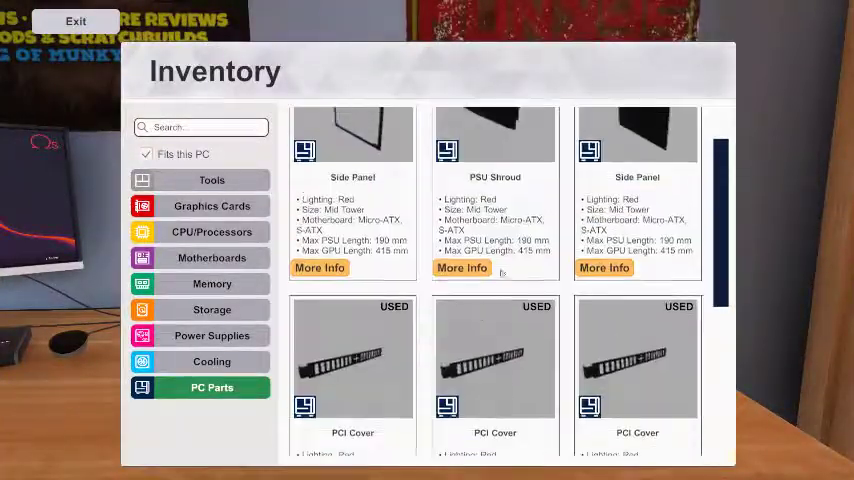
{"action": "left_click", "coordinate": [76, 20]}
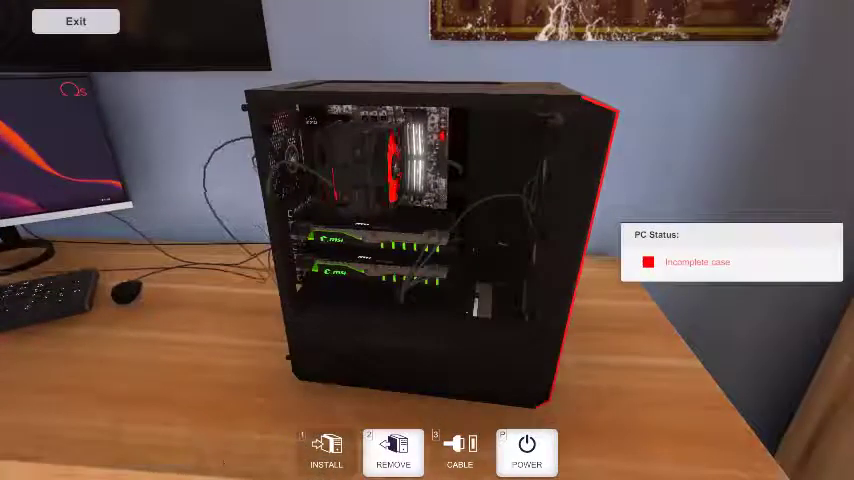
{"action": "left_click", "coordinate": [326, 452]}
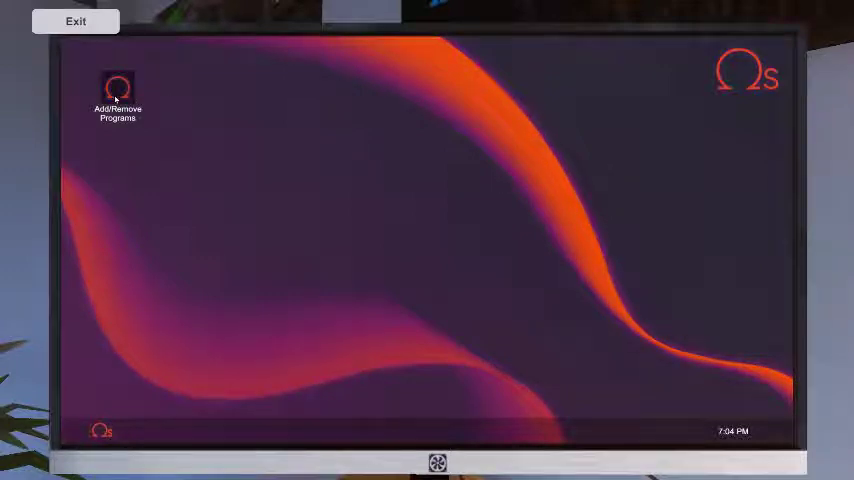
Install 3DMark via Add/Remove Programs and start its Time Spy benchmark.
{"action": "double_click", "coordinate": [118, 88]}
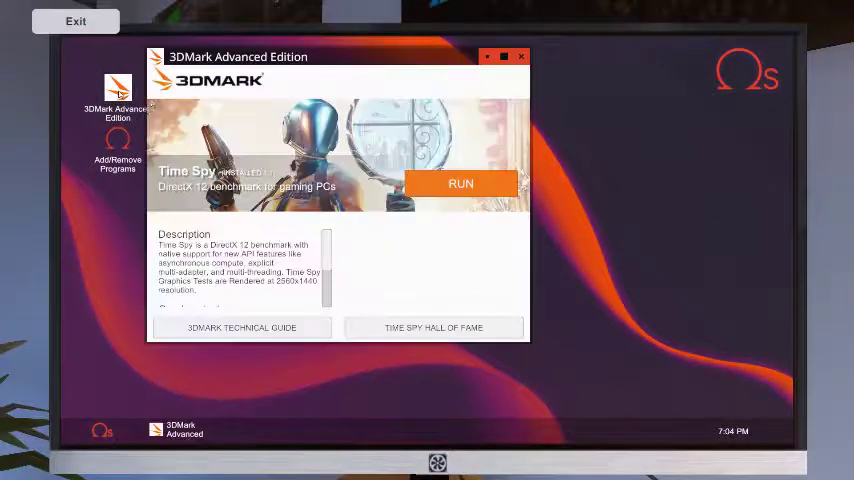
{"action": "left_click", "coordinate": [460, 184]}
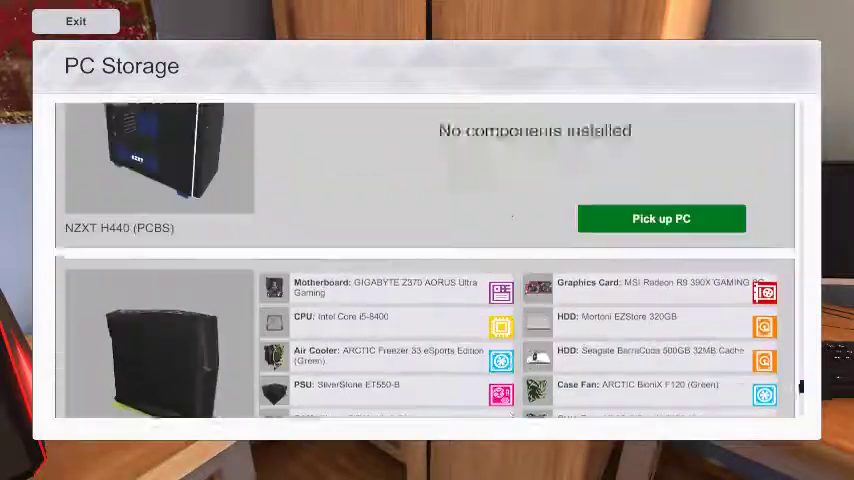
Scroll through the PC Storage list to reach an empty case to pick up.
{"action": "scroll", "scroll_direction": "down", "scroll_amount": 3}
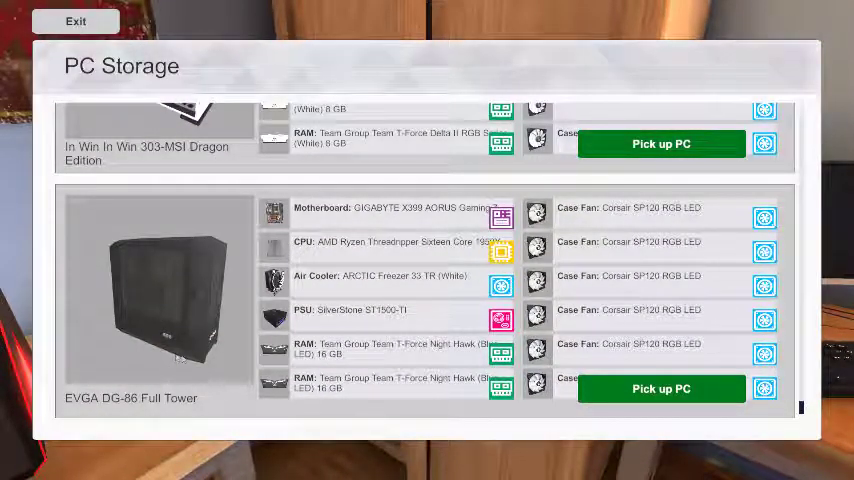
{"action": "scroll", "scroll_direction": "down", "scroll_amount": 3}
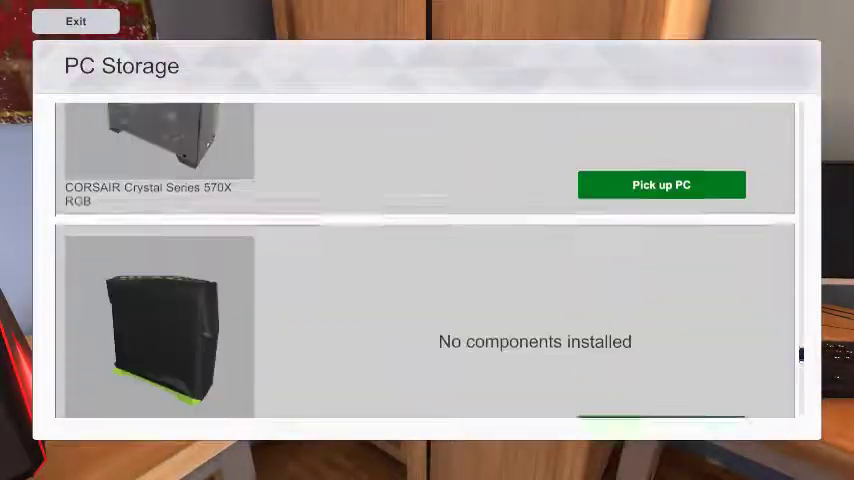
{"action": "scroll", "scroll_direction": "down", "scroll_amount": 3}
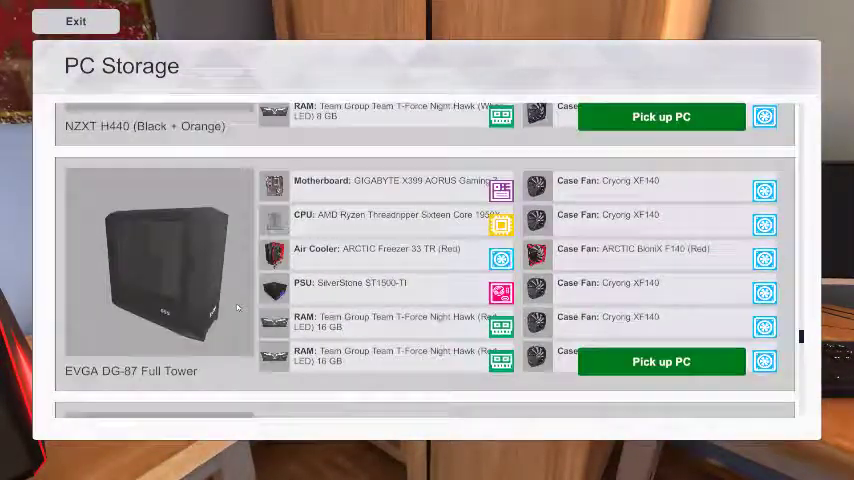
{"action": "scroll", "scroll_direction": "up", "scroll_amount": 3}
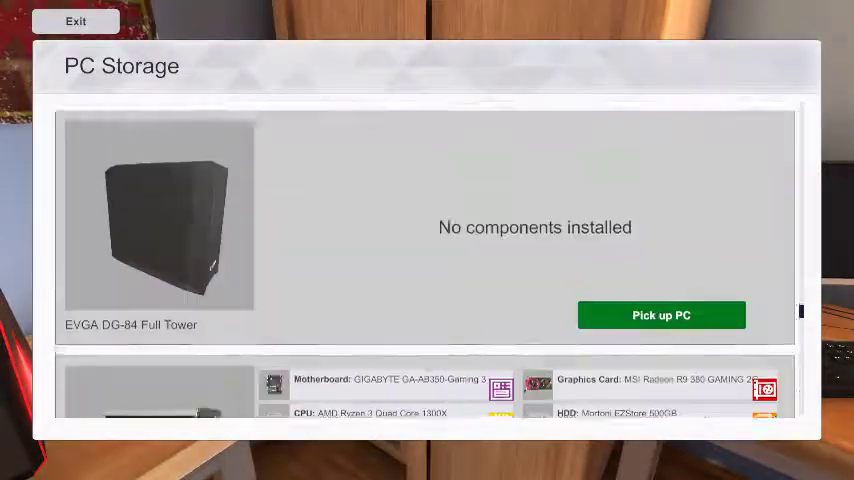
{"action": "scroll", "scroll_direction": "down", "scroll_amount": 3}
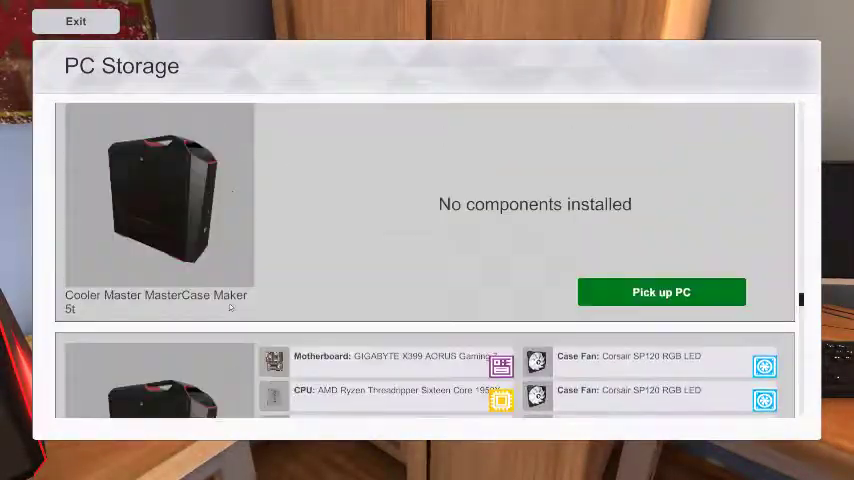
{"action": "scroll", "scroll_direction": "down", "scroll_amount": 3}
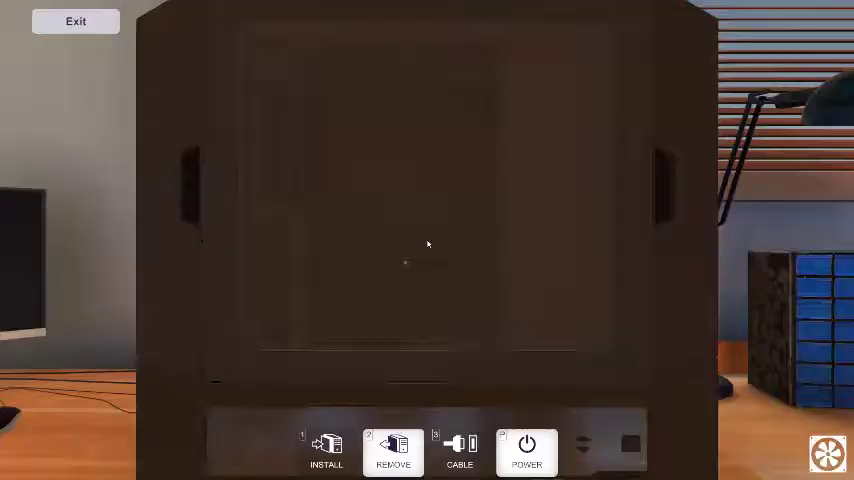
Remove the case fan from the empty case in Remove mode.
{"action": "left_click", "coordinate": [392, 452]}
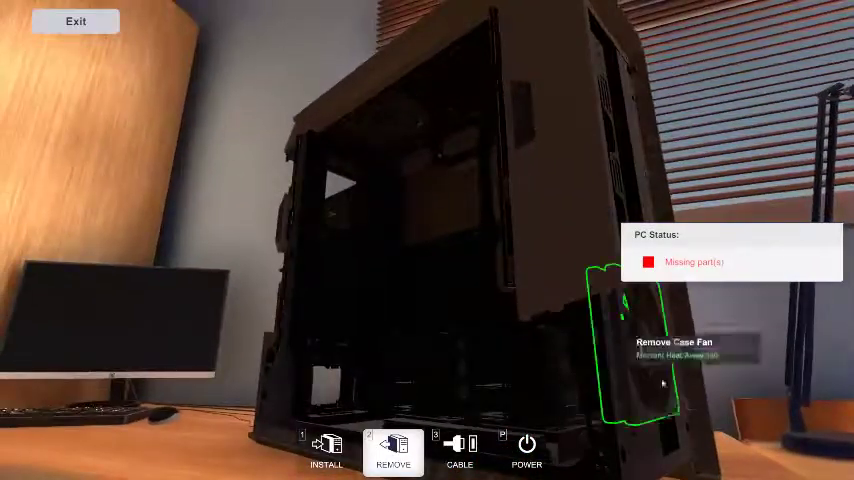
{"action": "left_click", "coordinate": [392, 450]}
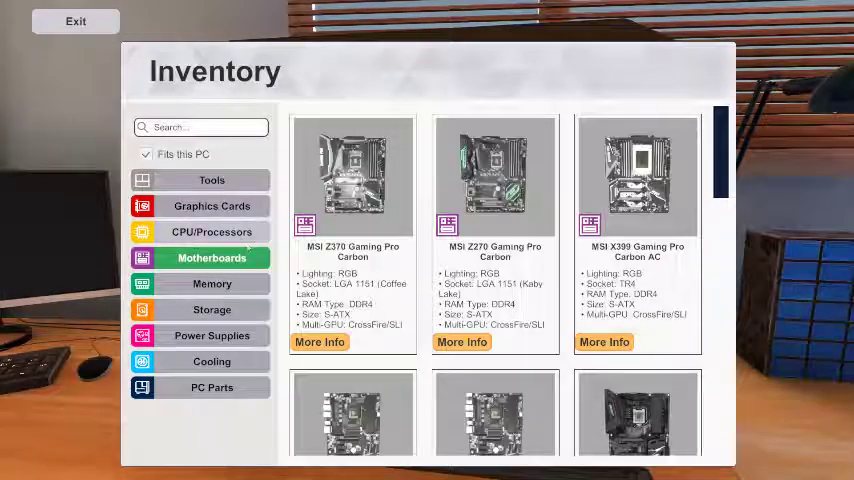
Browse down through the inventory's motherboard and cooling listings.
{"action": "scroll", "scroll_direction": "down", "scroll_amount": 3}
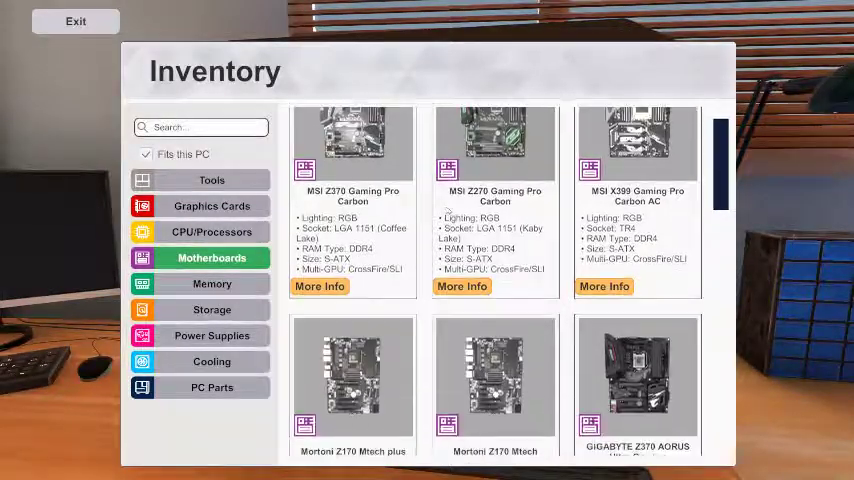
{"action": "scroll", "scroll_direction": "down", "scroll_amount": 3}
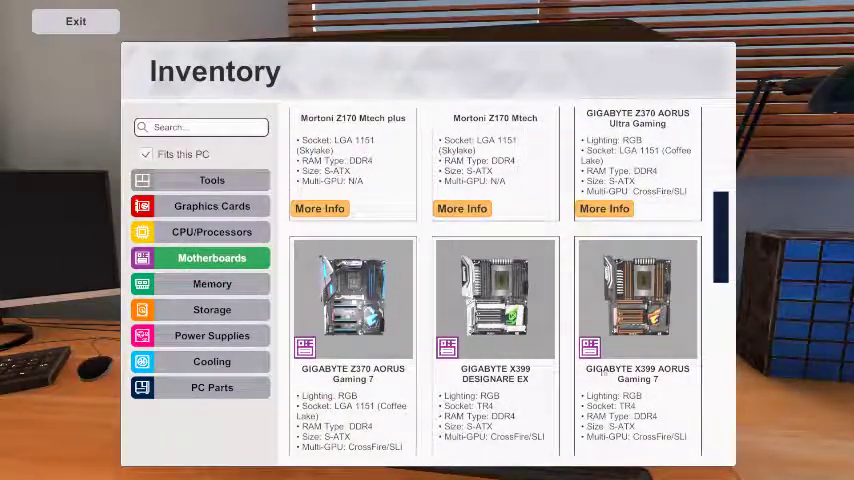
{"action": "mouse_move", "coordinate": [676, 318]}
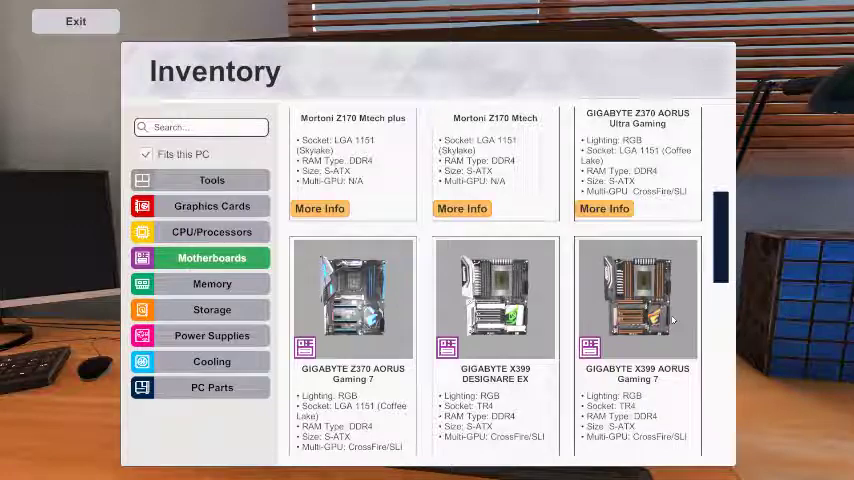
{"action": "scroll", "scroll_direction": "down", "scroll_amount": 3}
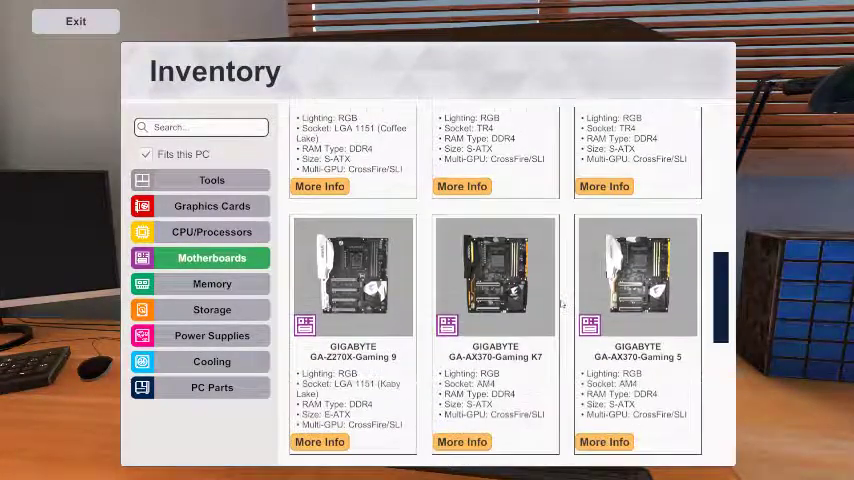
{"action": "scroll", "scroll_direction": "down", "scroll_amount": 3}
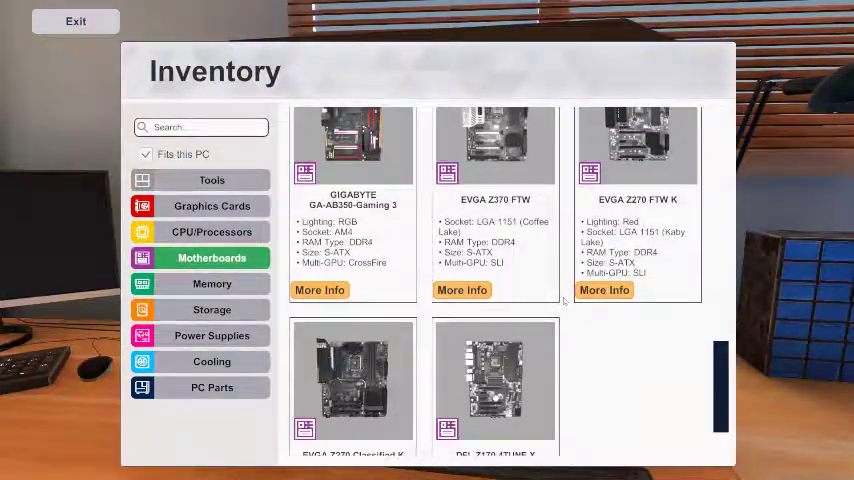
{"action": "scroll", "scroll_direction": "down", "scroll_amount": 3}
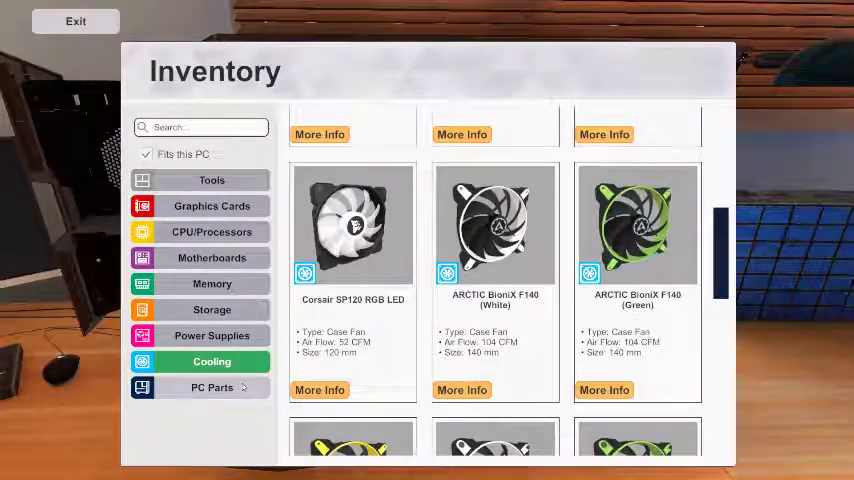
{"action": "scroll", "scroll_direction": "down", "scroll_amount": 3}
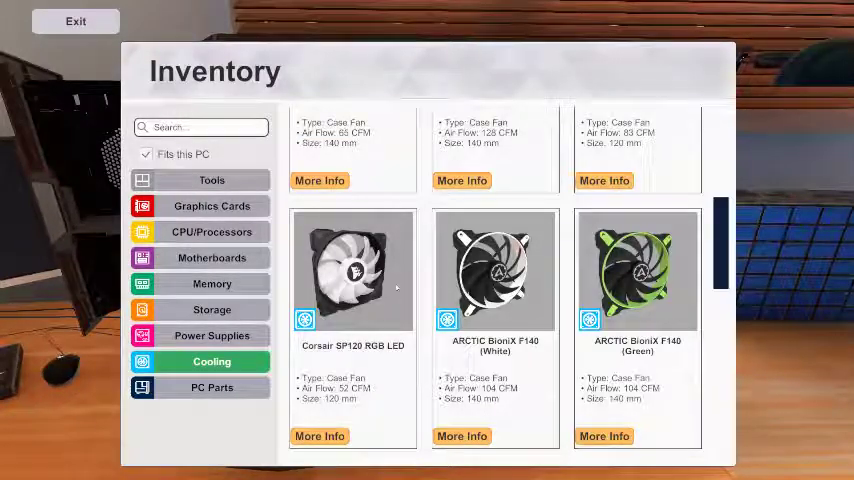
View the PC Parts and Motherboards tabs, then exit the inventory back to the case.
{"action": "left_click", "coordinate": [212, 388]}
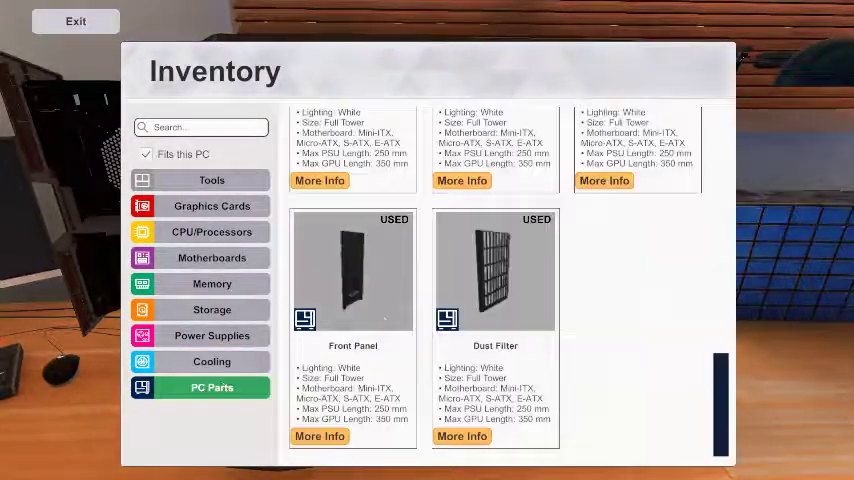
{"action": "left_click", "coordinate": [212, 256]}
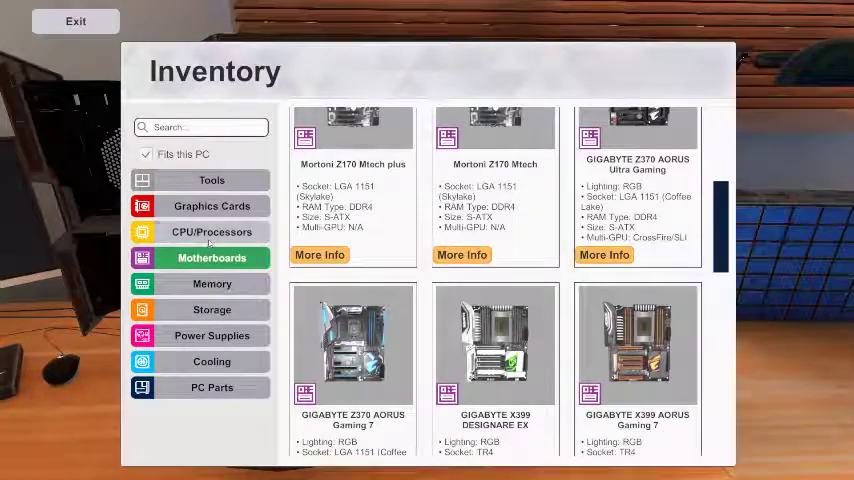
{"action": "left_click", "coordinate": [212, 206]}
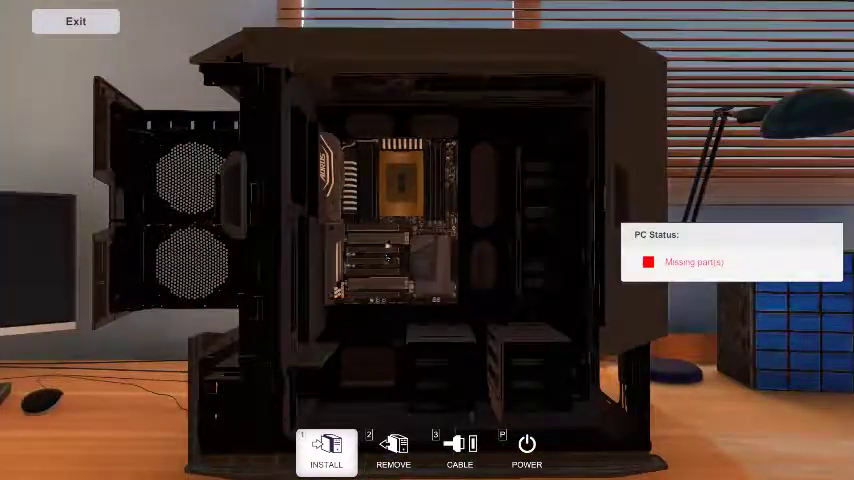
Cycle through Install, Cable and Remove modes, then bring up the Graphics Cards inventory.
{"action": "left_click", "coordinate": [326, 450]}
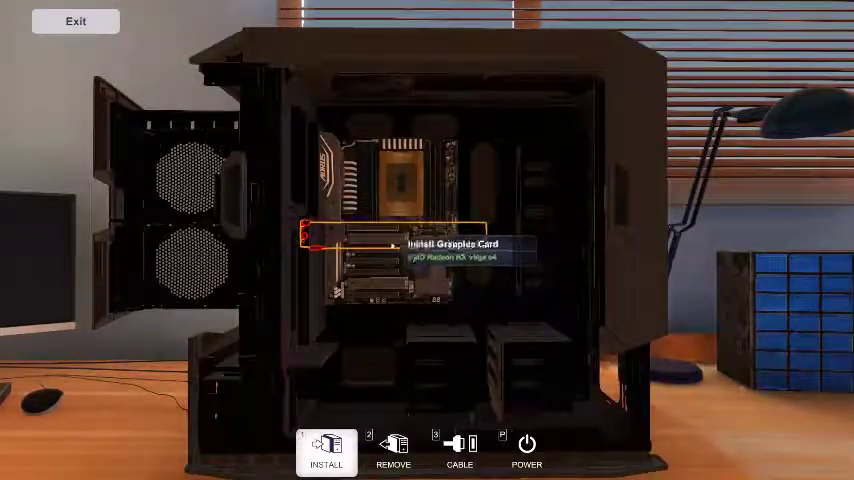
{"action": "left_click", "coordinate": [324, 450]}
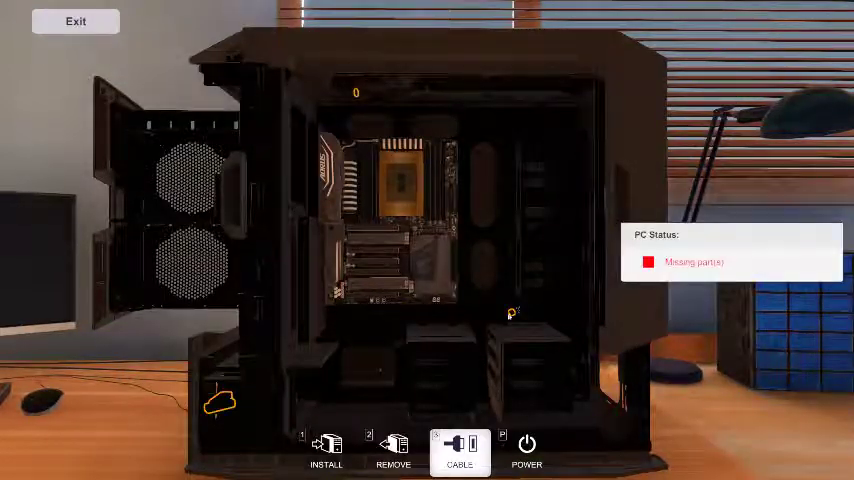
{"action": "left_click", "coordinate": [392, 452]}
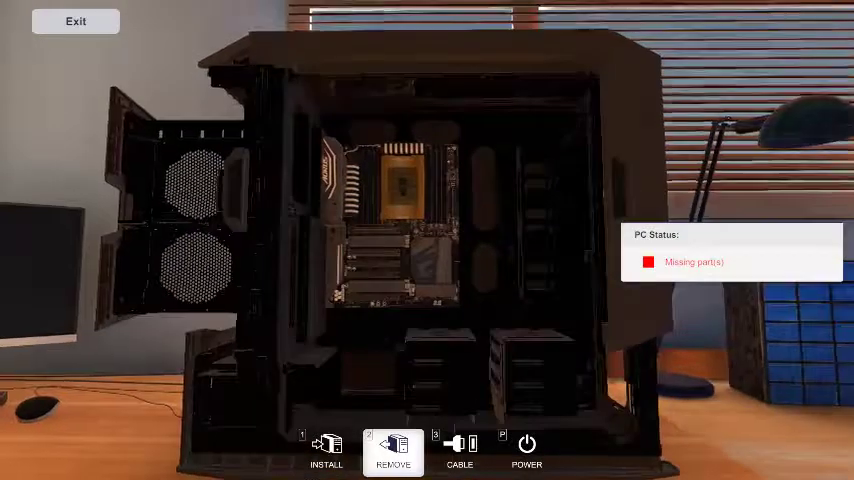
{"action": "left_click", "coordinate": [326, 450]}
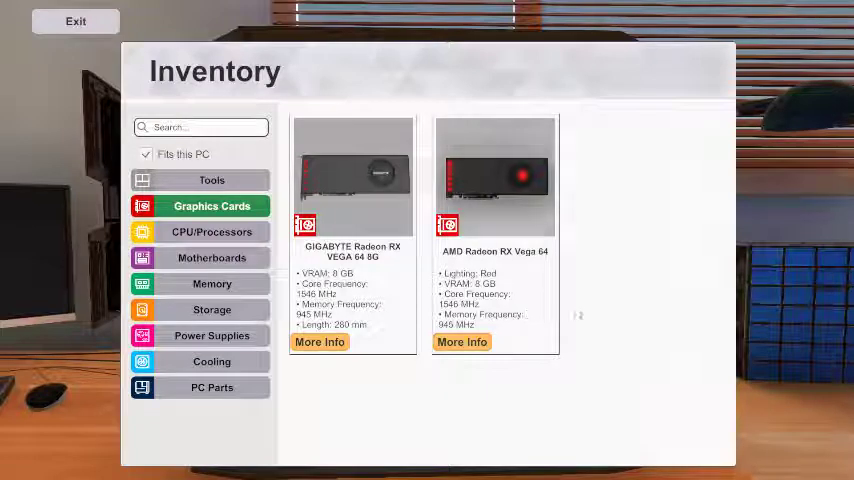
{"action": "mouse_move", "coordinate": [584, 328]}
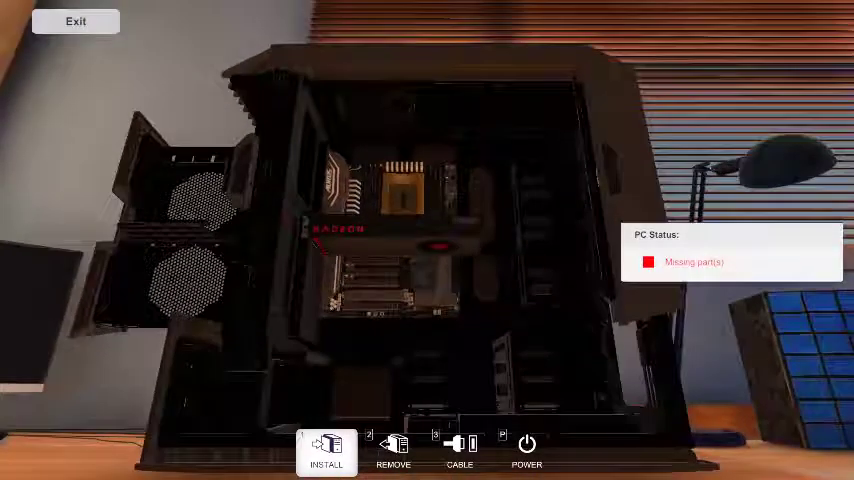
Reopen the inventory to fetch a second Radeon RX Vega 64 graphics card.
{"action": "left_click", "coordinate": [392, 452]}
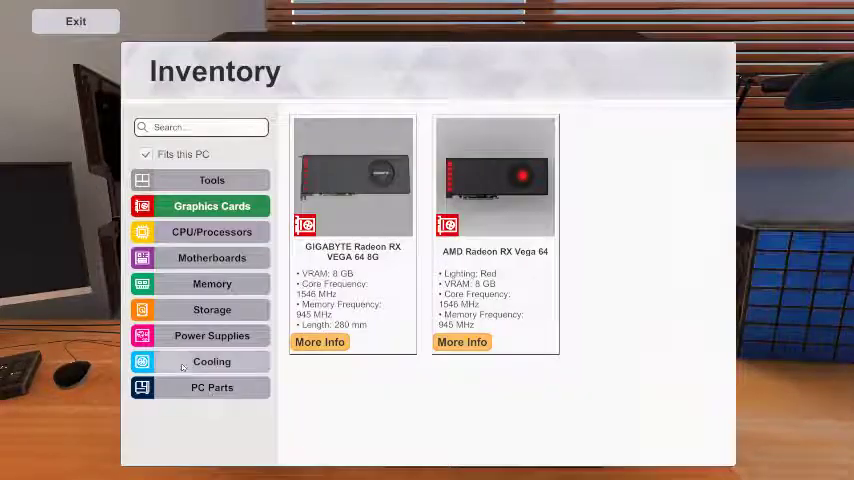
Install the second Radeon RX Vega 64, switch to Remove mode and show the PC Parts inventory.
{"action": "left_click", "coordinate": [212, 336]}
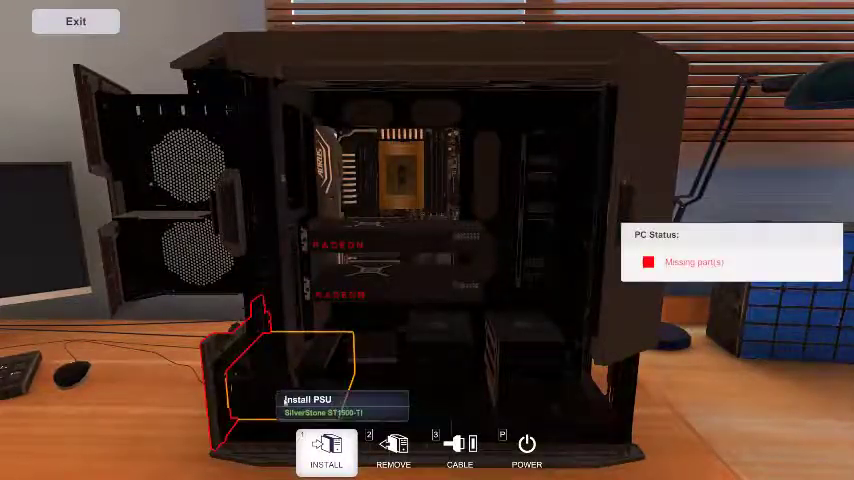
{"action": "left_click", "coordinate": [392, 452]}
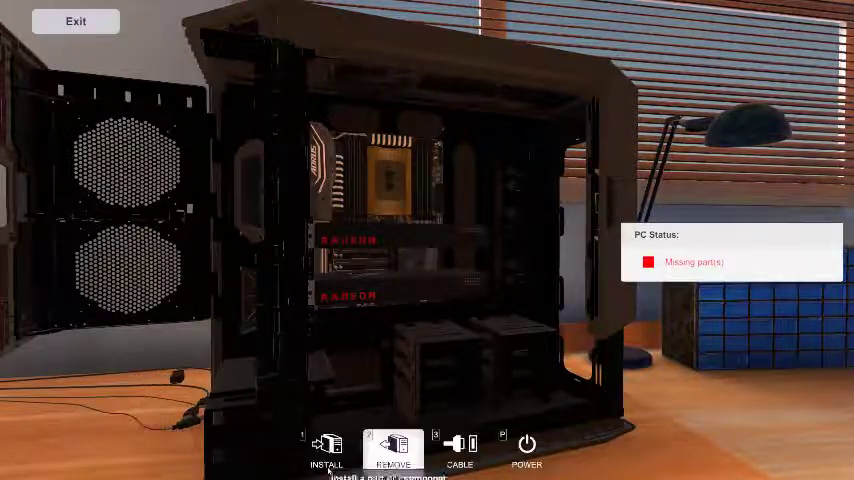
{"action": "left_click", "coordinate": [326, 450]}
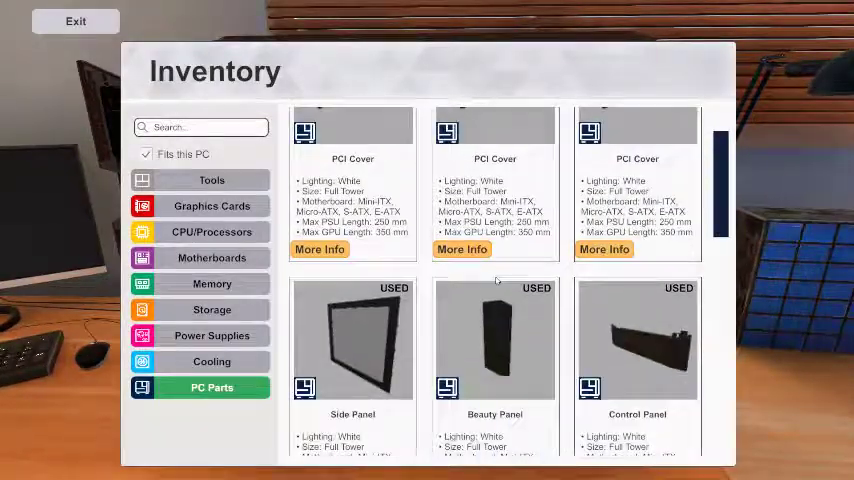
Take the front panel off the case in Remove mode, then place a case part with Install.
{"action": "scroll", "scroll_direction": "down", "scroll_amount": 3}
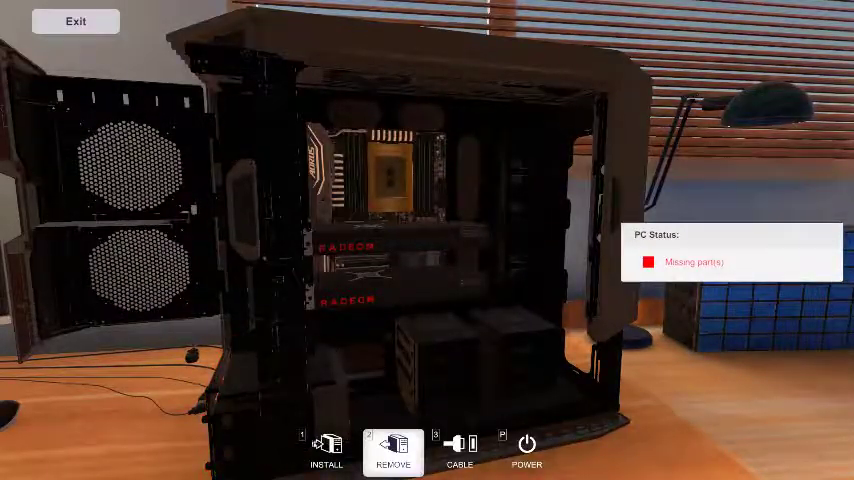
{"action": "left_click", "coordinate": [326, 452]}
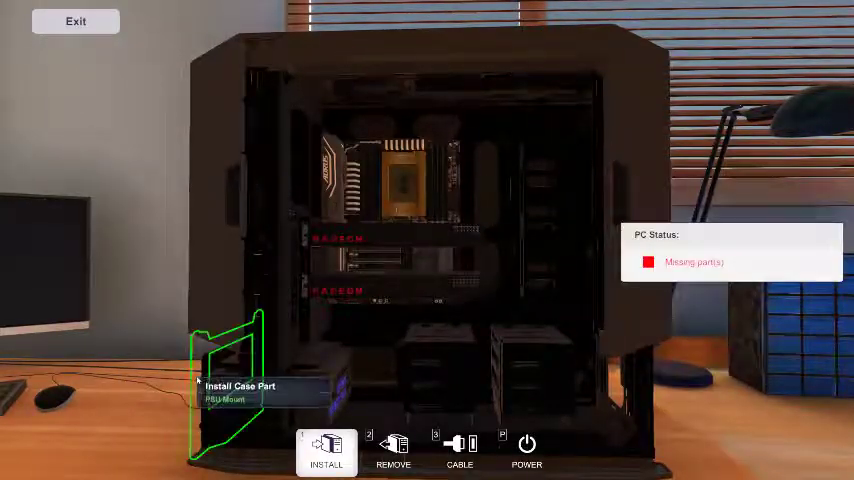
{"action": "left_click", "coordinate": [324, 450]}
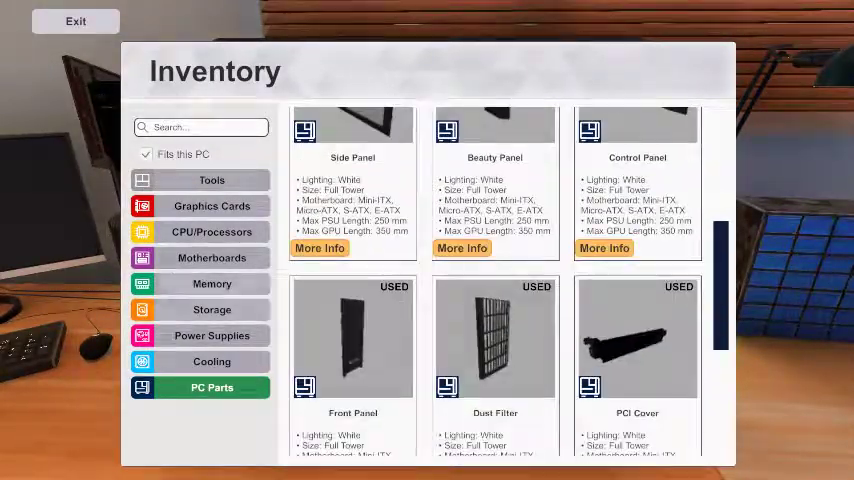
Browse the Cooling inventory to a white case fan and mount it at the front of the case.
{"action": "left_click", "coordinate": [212, 360]}
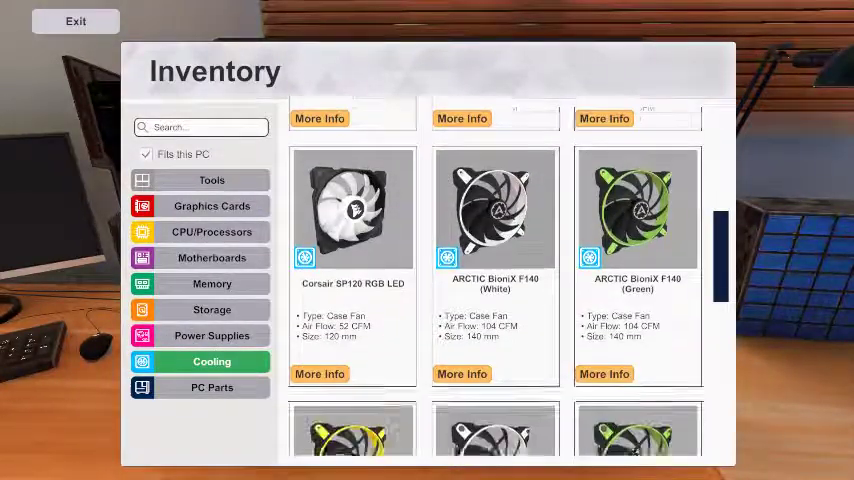
{"action": "scroll", "scroll_direction": "down", "scroll_amount": 3}
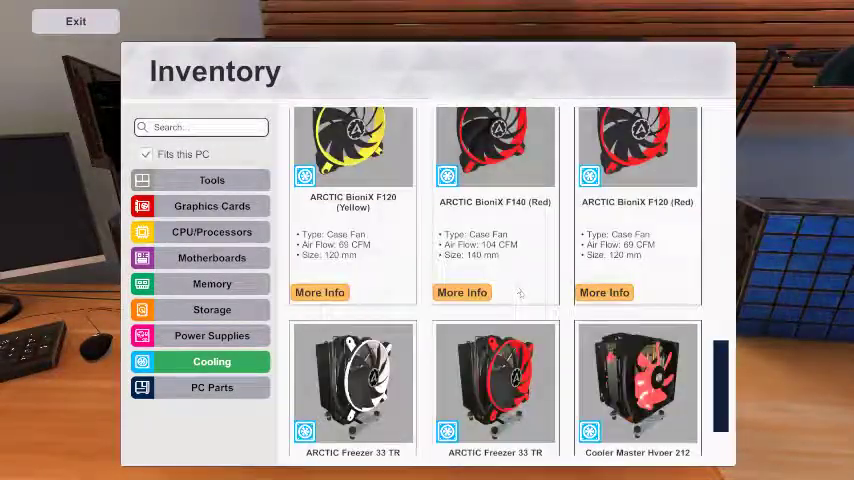
{"action": "scroll", "scroll_direction": "down", "scroll_amount": 3}
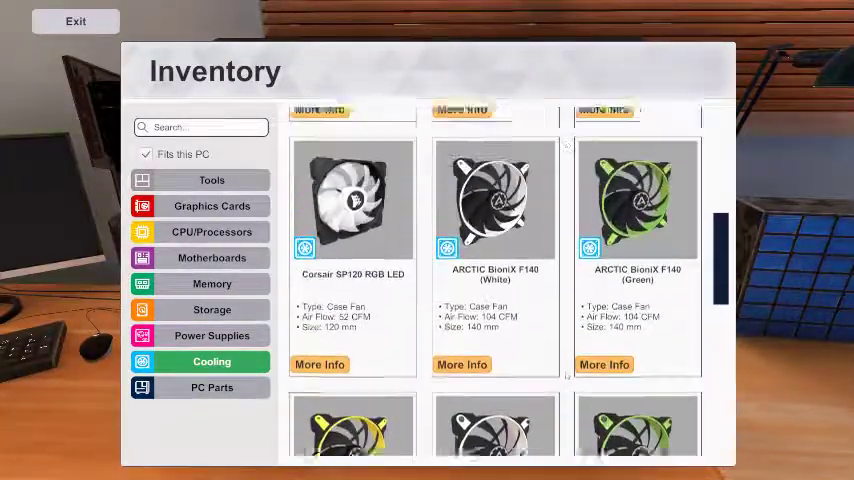
{"action": "scroll", "scroll_direction": "down", "scroll_amount": 3}
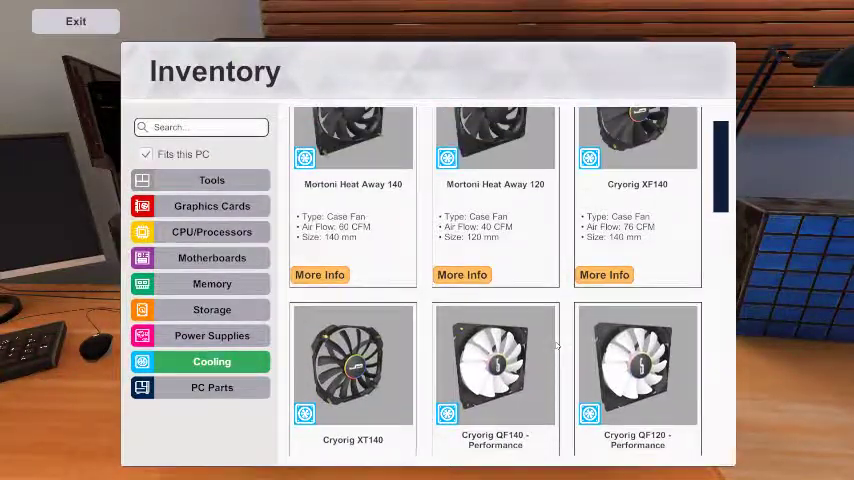
{"action": "scroll", "scroll_direction": "down", "scroll_amount": 3}
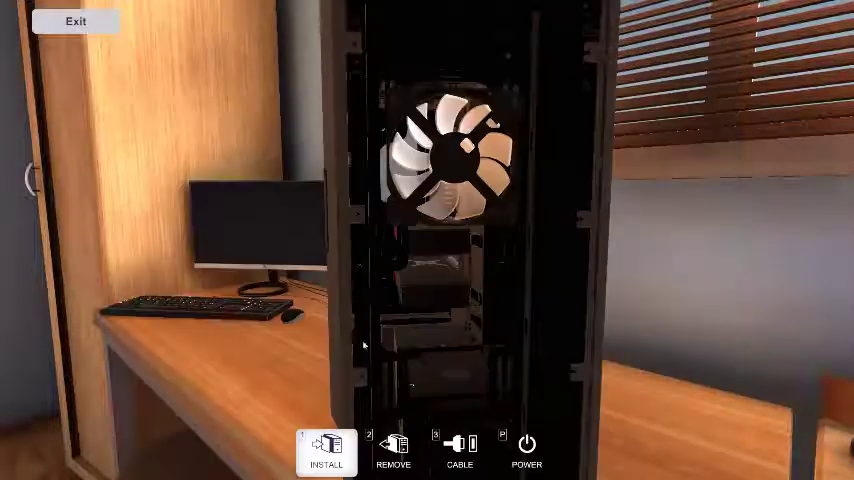
{"action": "left_click", "coordinate": [324, 452]}
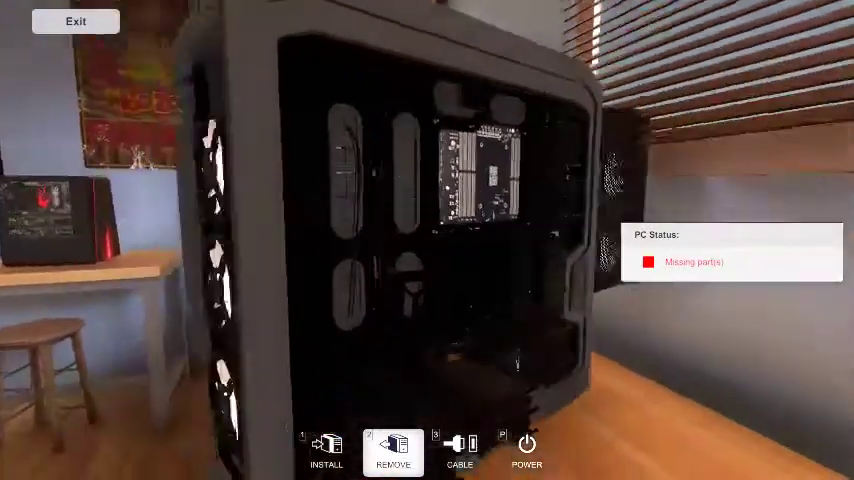
Install a Seagate BarraCuda 4TB hard drive into a central drive bay.
{"action": "left_click", "coordinate": [324, 444]}
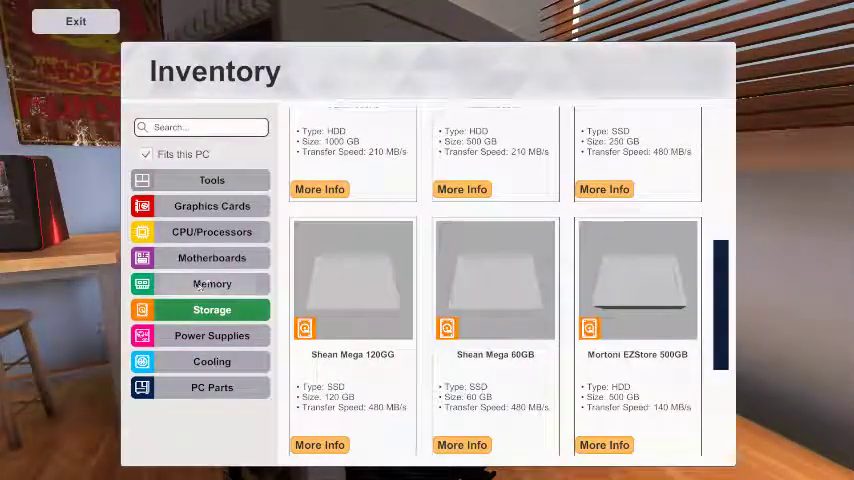
{"action": "left_click", "coordinate": [212, 284]}
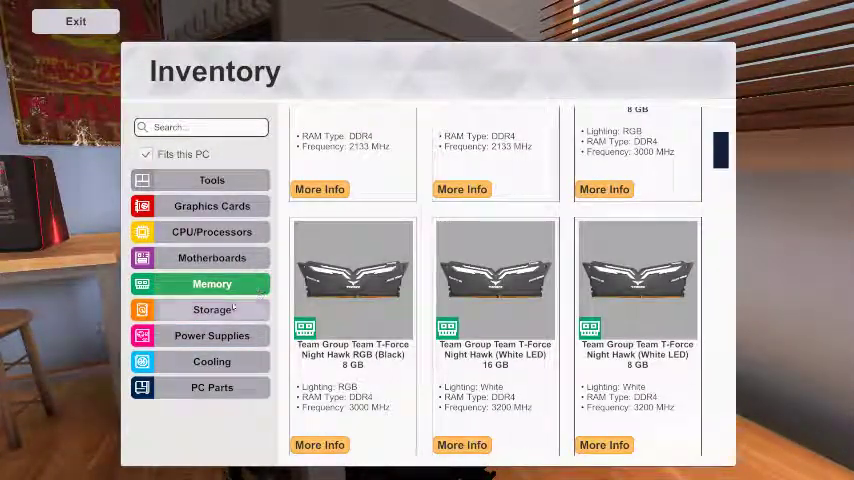
{"action": "left_click", "coordinate": [212, 308]}
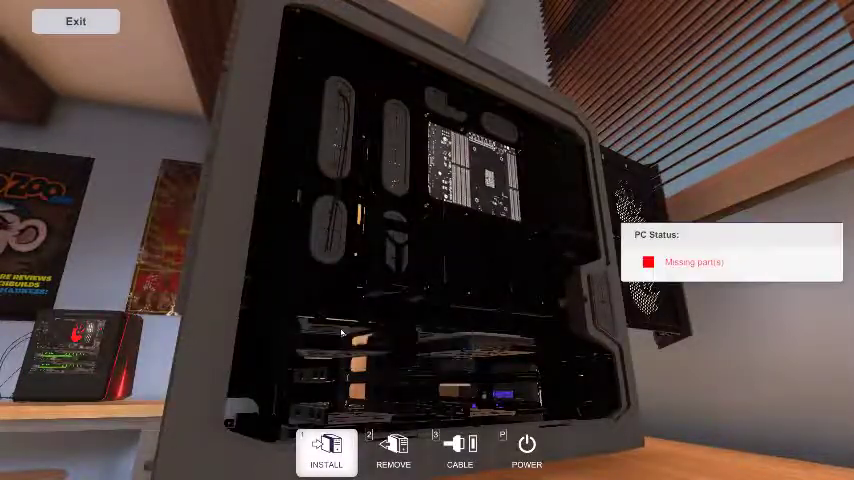
{"action": "mouse_move", "coordinate": [344, 350]}
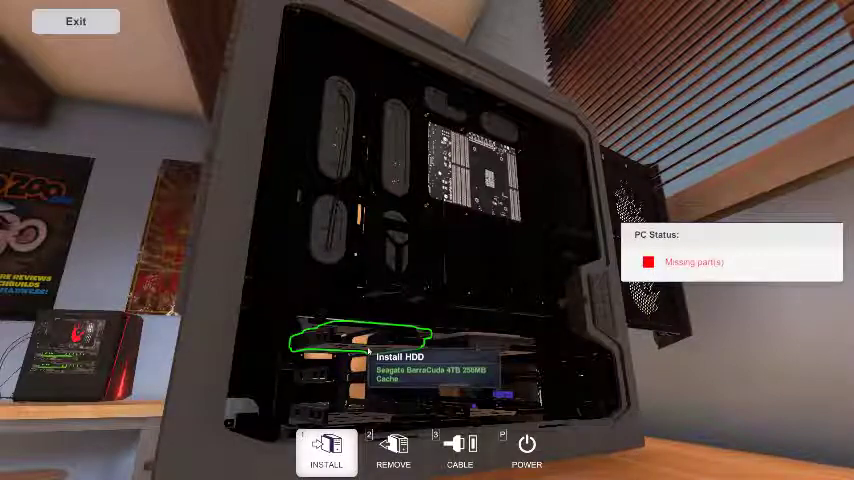
{"action": "left_click", "coordinate": [326, 456]}
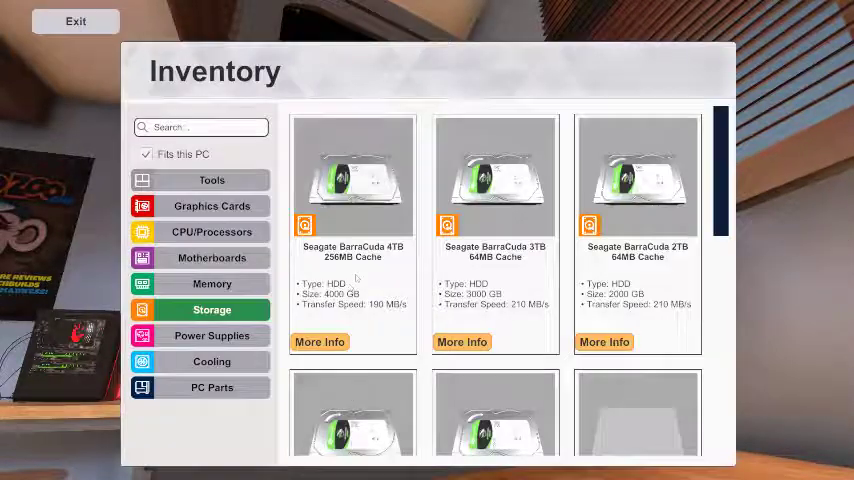
{"action": "left_click", "coordinate": [76, 20]}
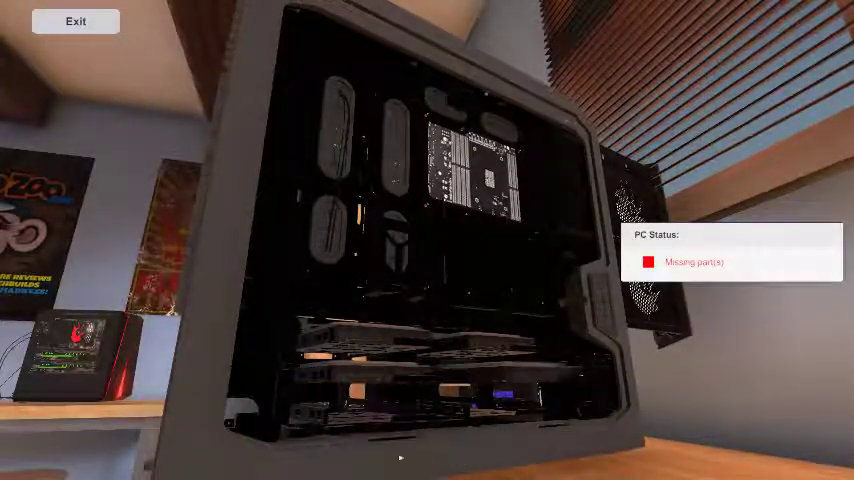
{"action": "left_click", "coordinate": [350, 400]}
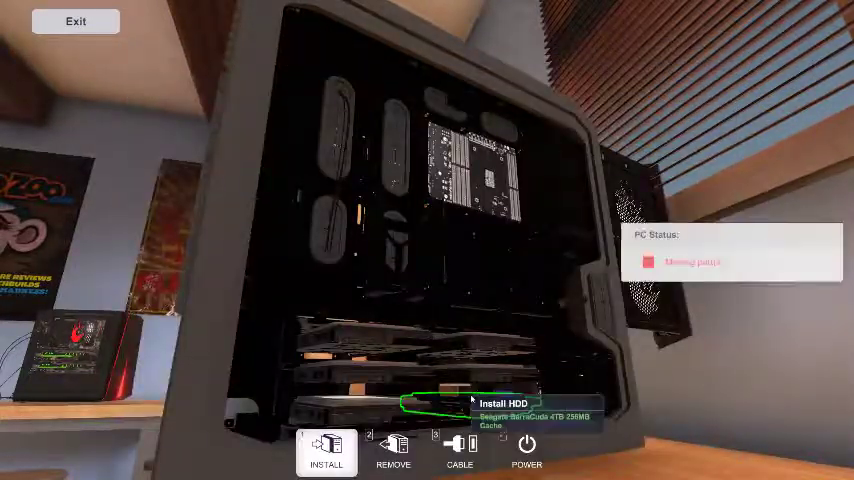
Remove the old lower-bay hard drive and fit a second Seagate BarraCuda in its place.
{"action": "left_click", "coordinate": [392, 456]}
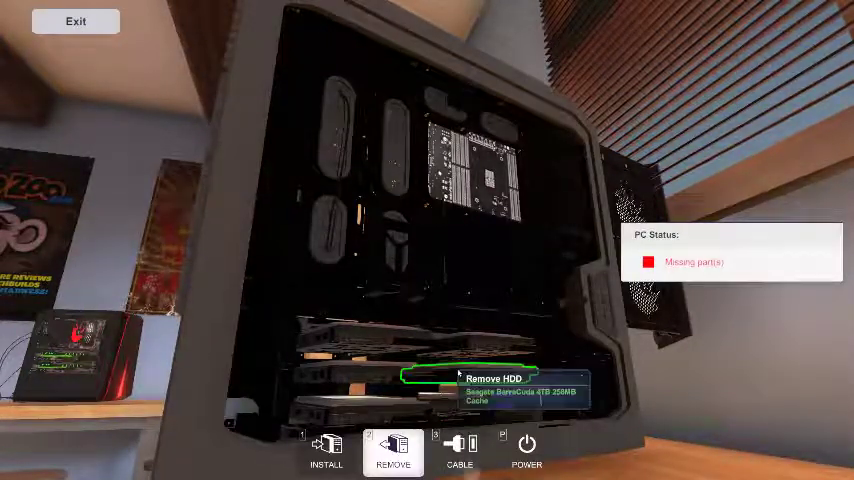
{"action": "left_click", "coordinate": [490, 378]}
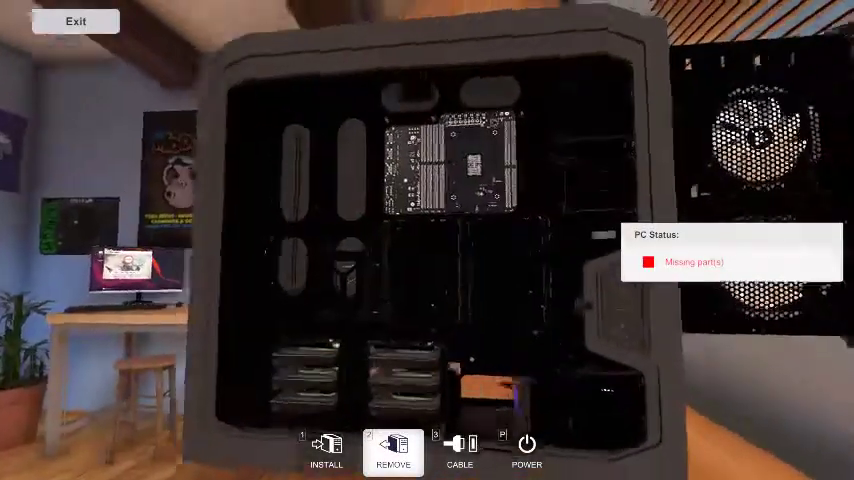
{"action": "left_click", "coordinate": [326, 452]}
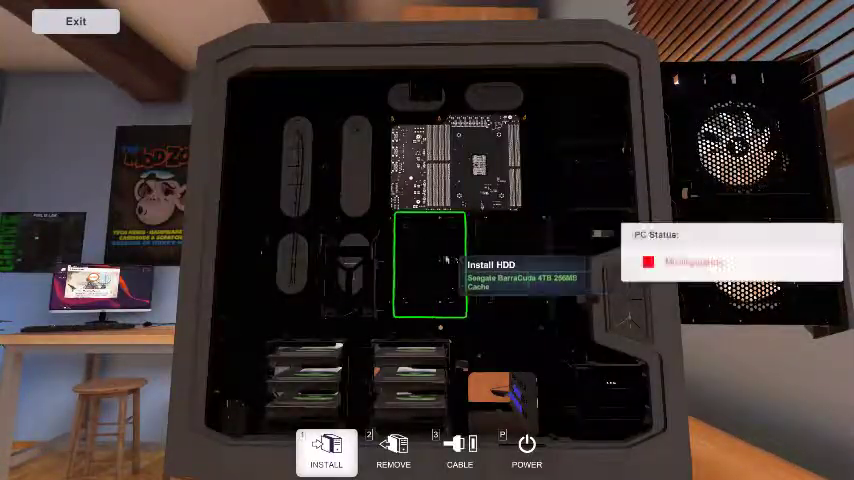
{"action": "left_click", "coordinate": [324, 452]}
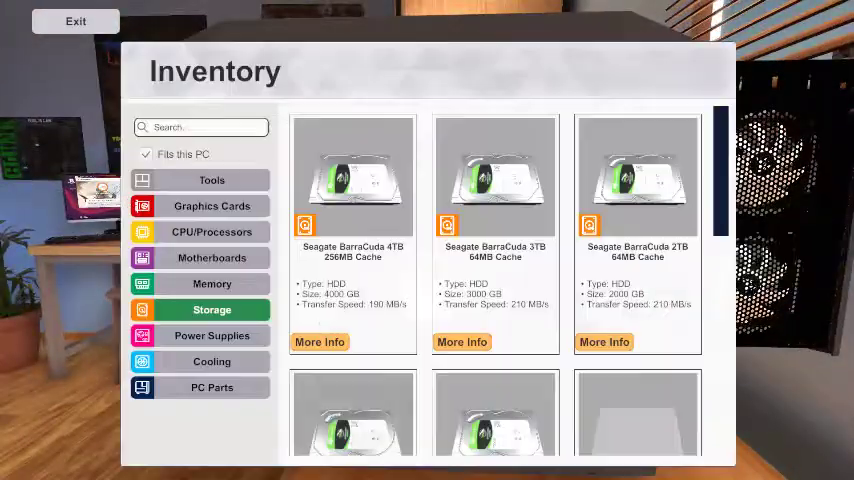
{"action": "left_click", "coordinate": [76, 20]}
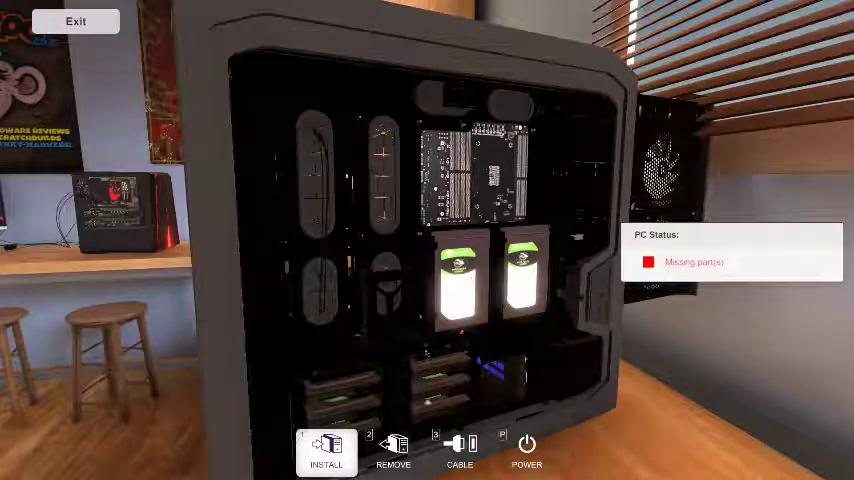
Mount a solid-state drive beside the hard drives and begin connecting its cable.
{"action": "left_click", "coordinate": [326, 452]}
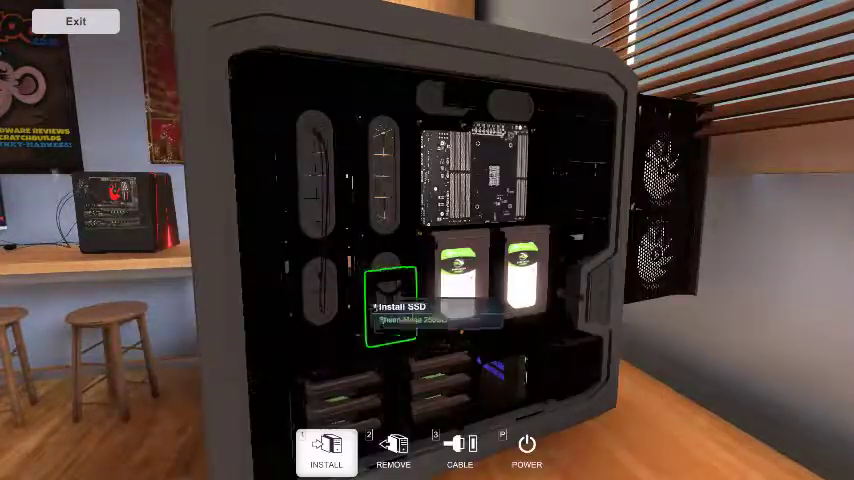
{"action": "left_click", "coordinate": [326, 452]}
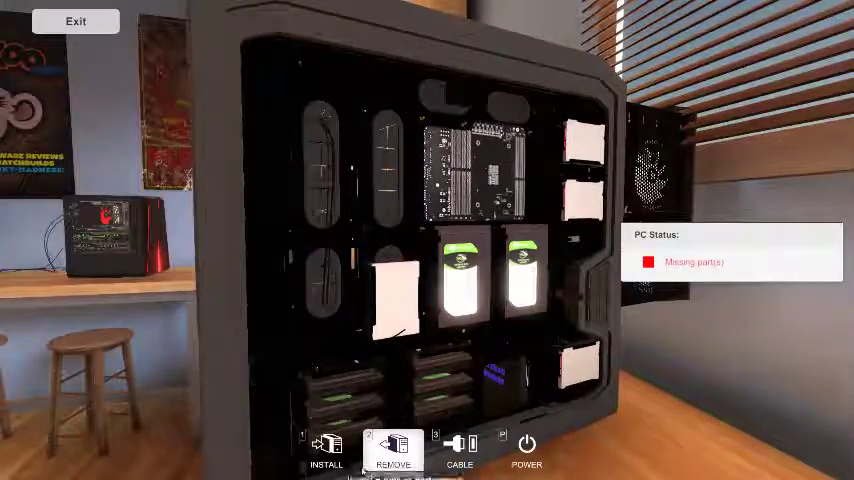
{"action": "left_click", "coordinate": [326, 452]}
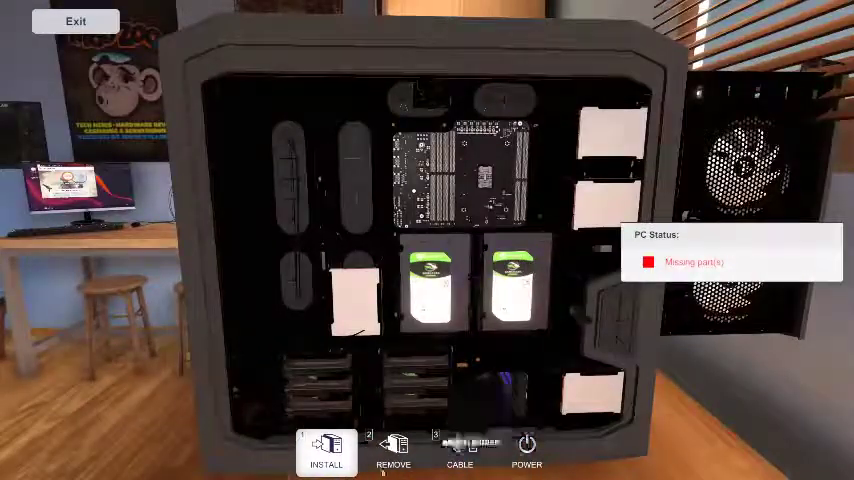
{"action": "left_click", "coordinate": [460, 452]}
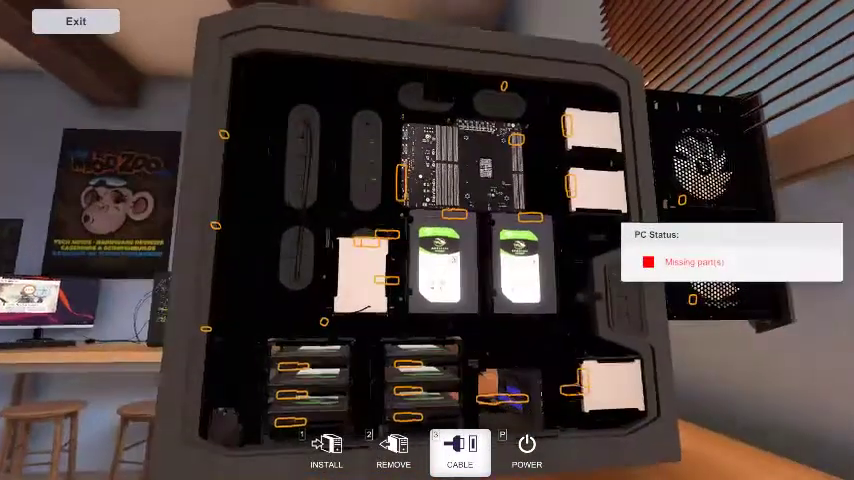
{"action": "left_click", "coordinate": [392, 450]}
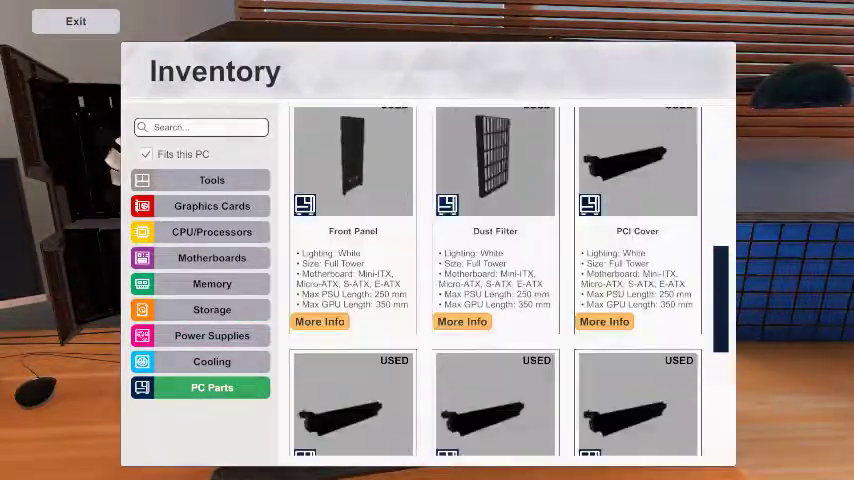
Show the processor category listing the AMD Ryzen Threadripper CPUs.
{"action": "left_click", "coordinate": [76, 20]}
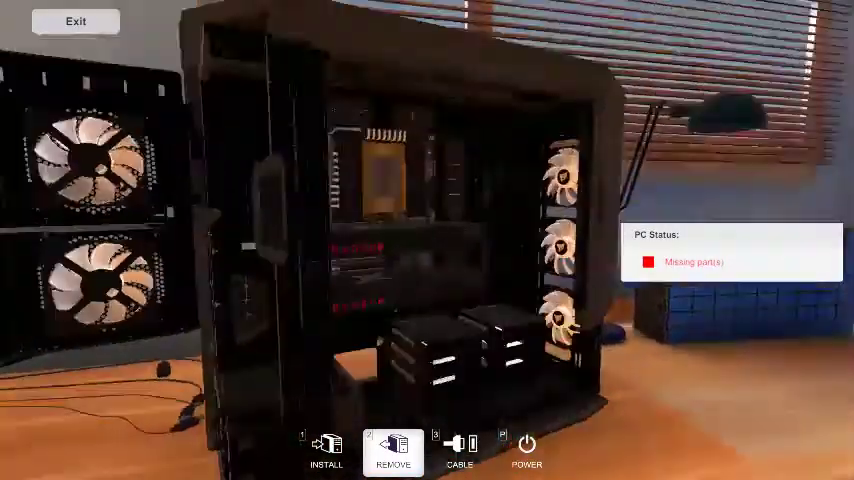
{"action": "left_click", "coordinate": [324, 448]}
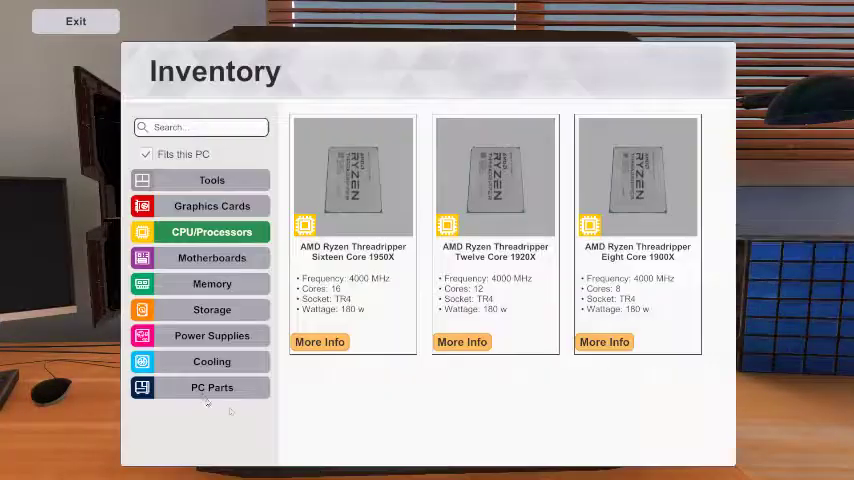
Browse the memory list and choose a Team Group T-Force Night Hawk RAM stick.
{"action": "left_click", "coordinate": [212, 284]}
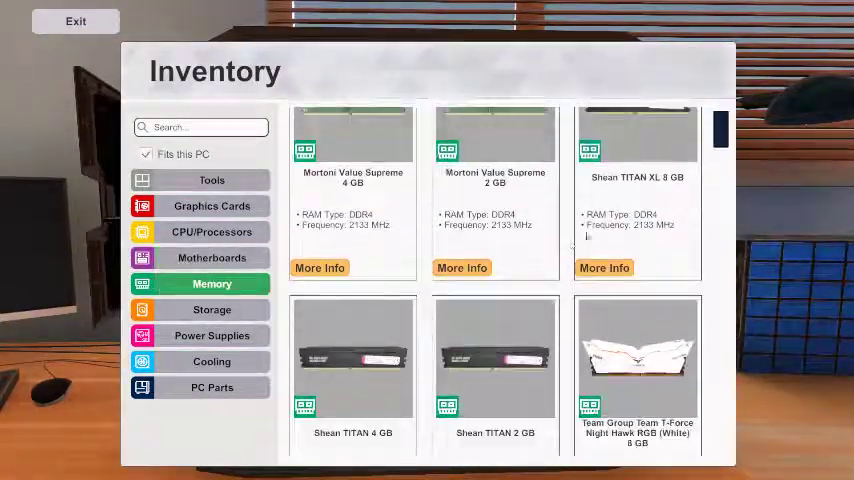
{"action": "scroll", "scroll_direction": "down", "scroll_amount": 3}
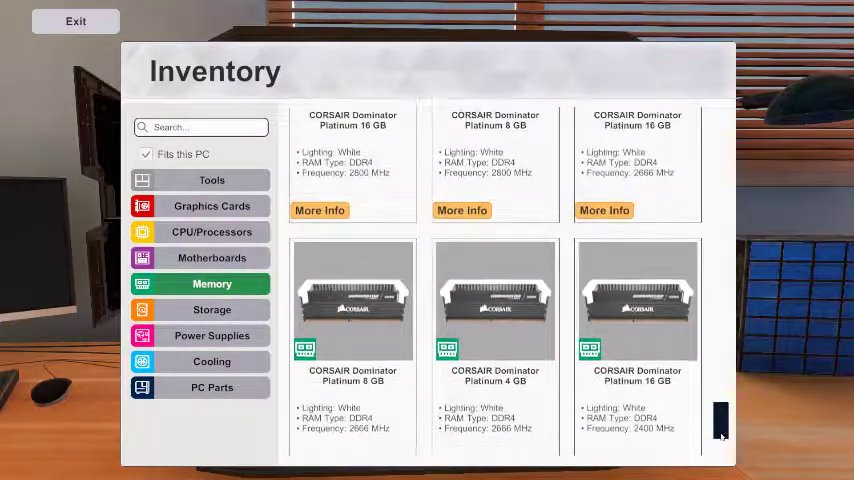
{"action": "scroll", "scroll_direction": "down", "scroll_amount": 3}
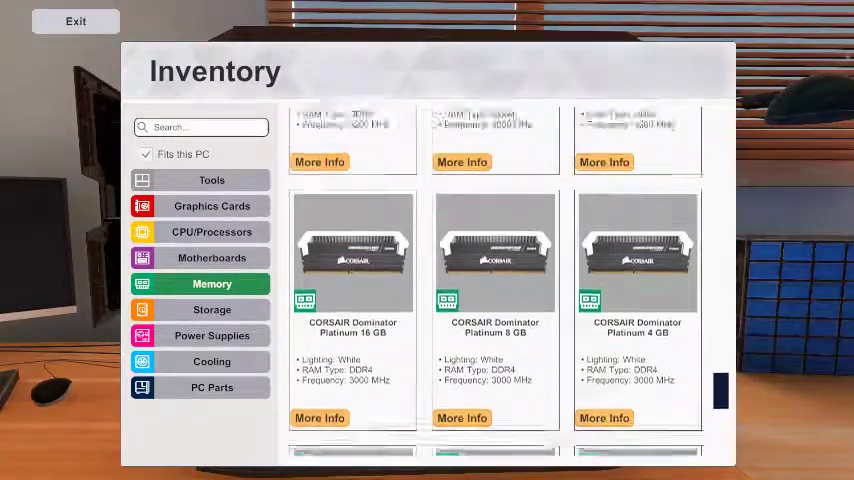
{"action": "scroll", "scroll_direction": "down", "scroll_amount": 3}
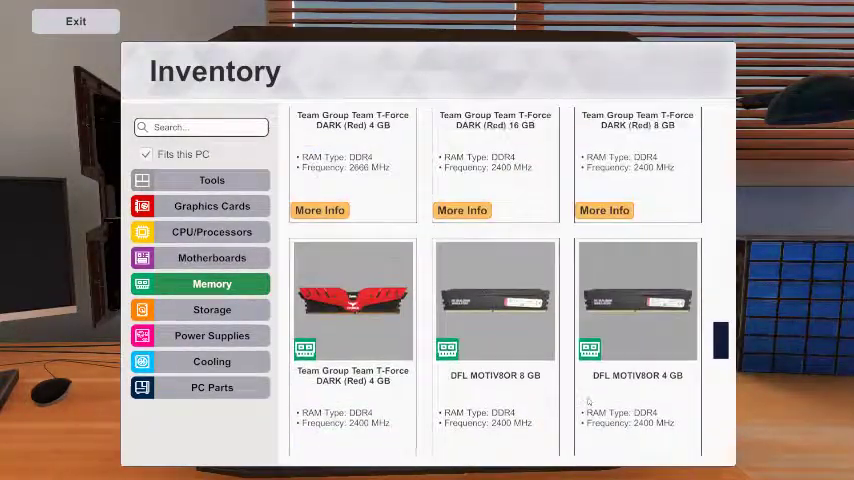
{"action": "scroll", "scroll_direction": "down", "scroll_amount": 3}
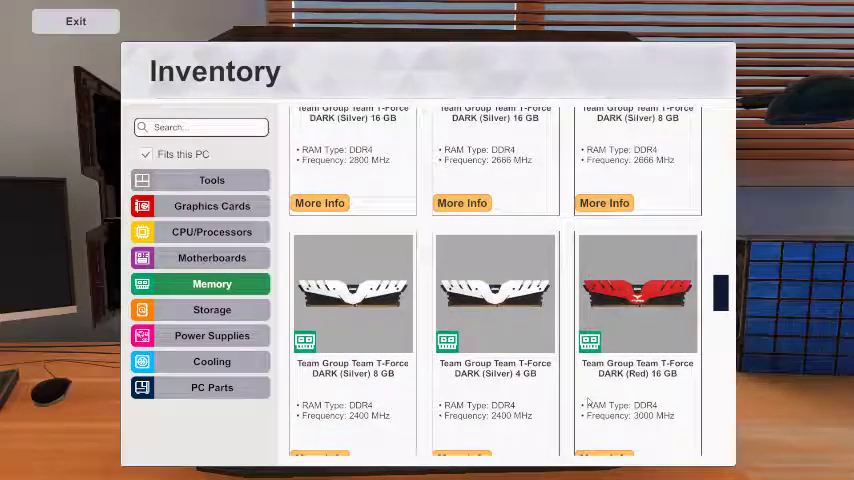
{"action": "scroll", "scroll_direction": "down", "scroll_amount": 3}
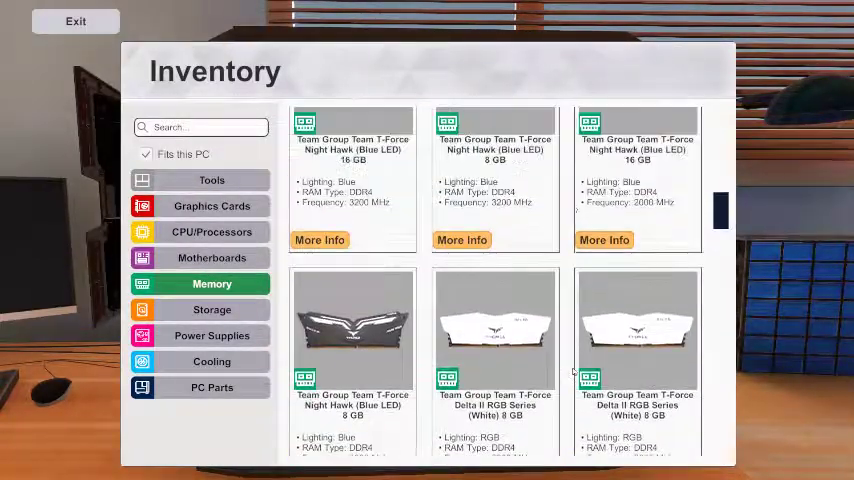
{"action": "scroll", "scroll_direction": "down", "scroll_amount": 3}
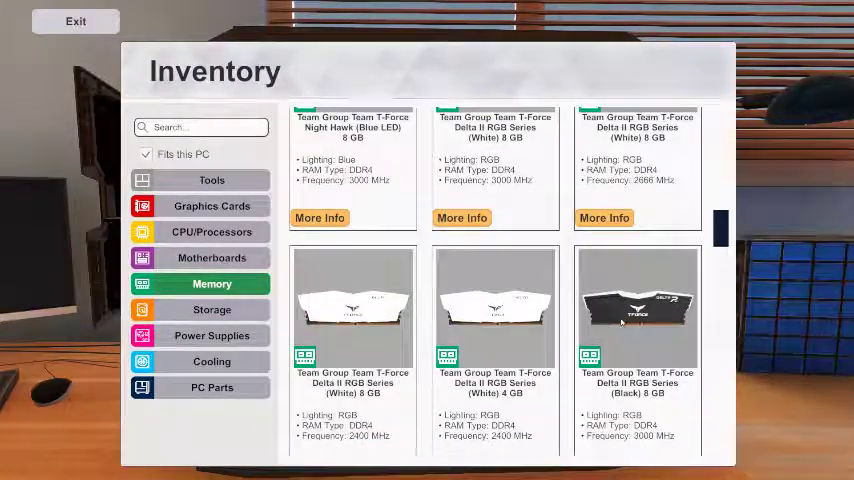
{"action": "scroll", "scroll_direction": "down", "scroll_amount": 3}
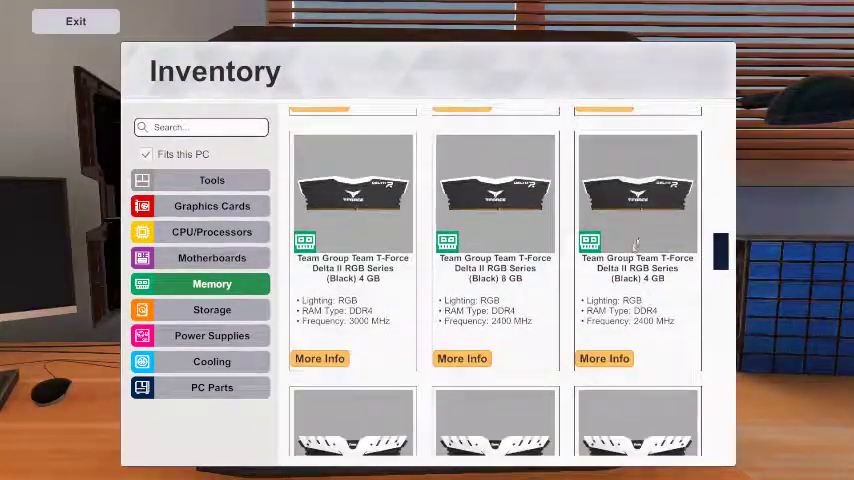
{"action": "scroll", "scroll_direction": "down", "scroll_amount": 3}
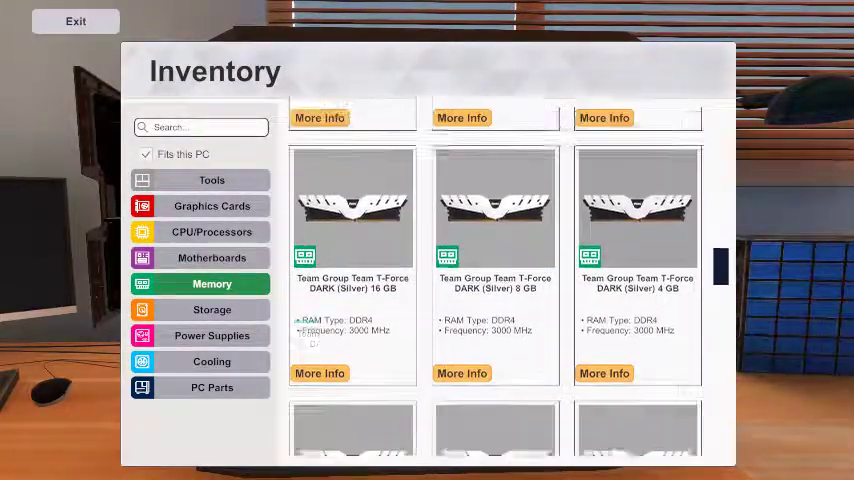
{"action": "scroll", "scroll_direction": "down", "scroll_amount": 3}
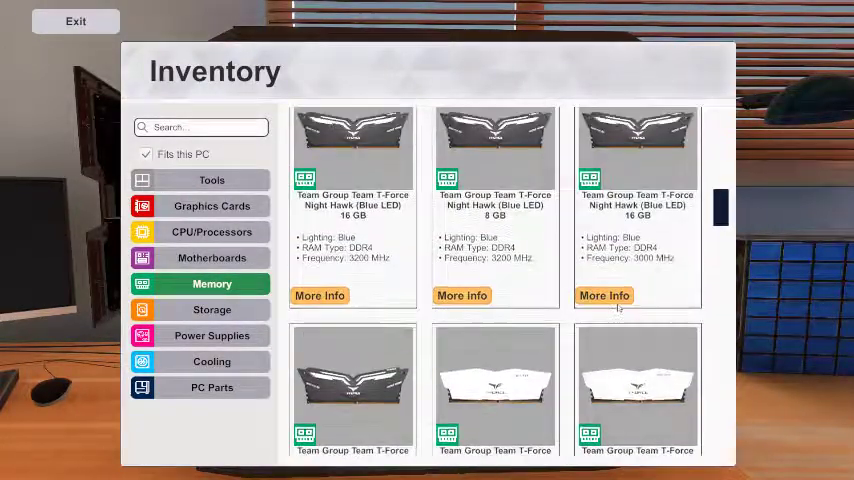
{"action": "scroll", "scroll_direction": "down", "scroll_amount": 3}
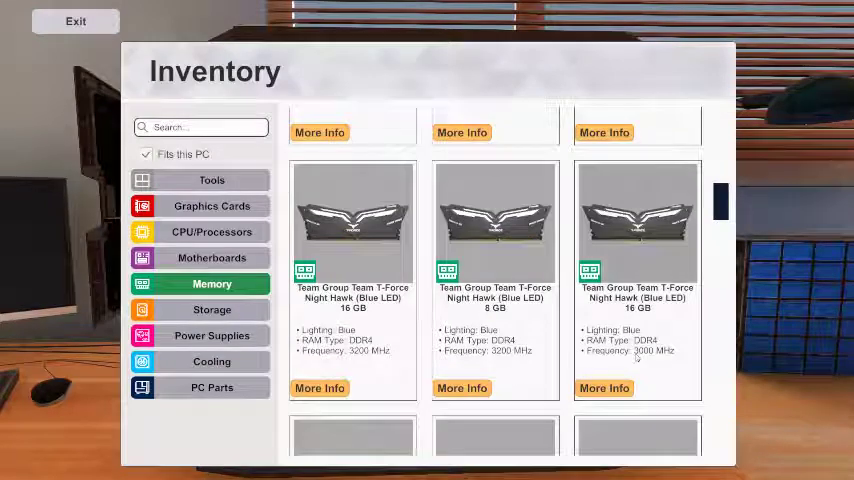
{"action": "scroll", "scroll_direction": "down", "scroll_amount": 3}
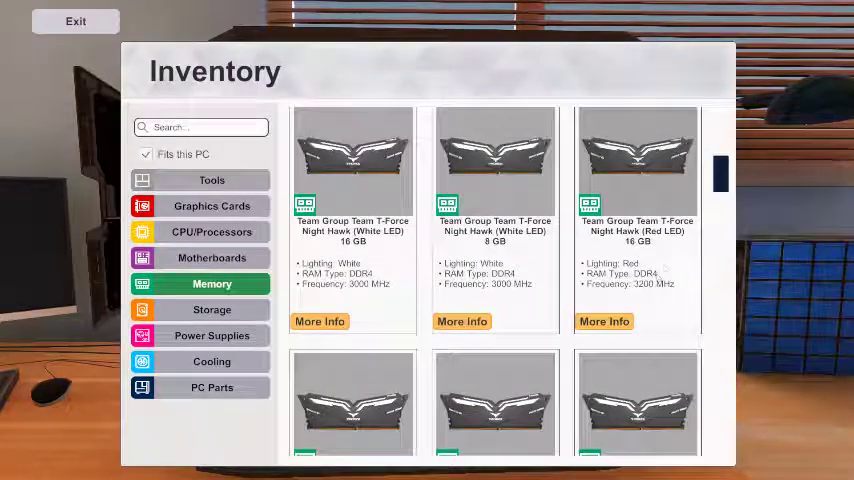
{"action": "scroll", "scroll_direction": "down", "scroll_amount": 3}
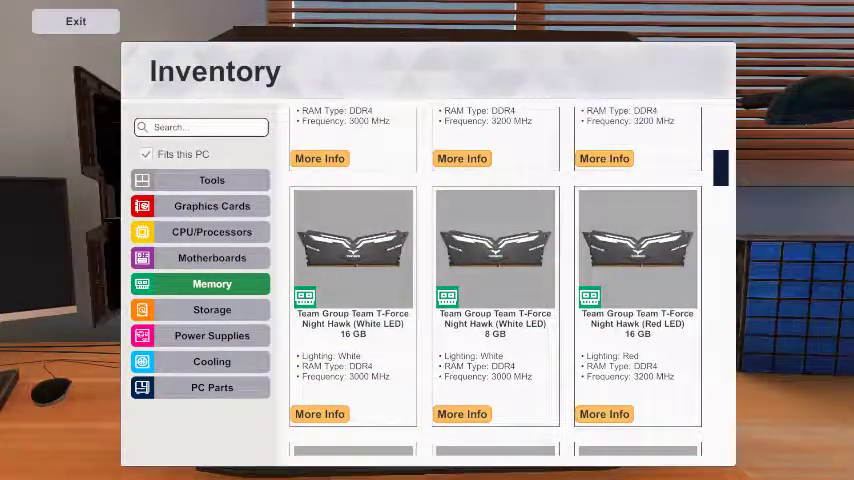
{"action": "scroll", "scroll_direction": "up", "scroll_amount": 3}
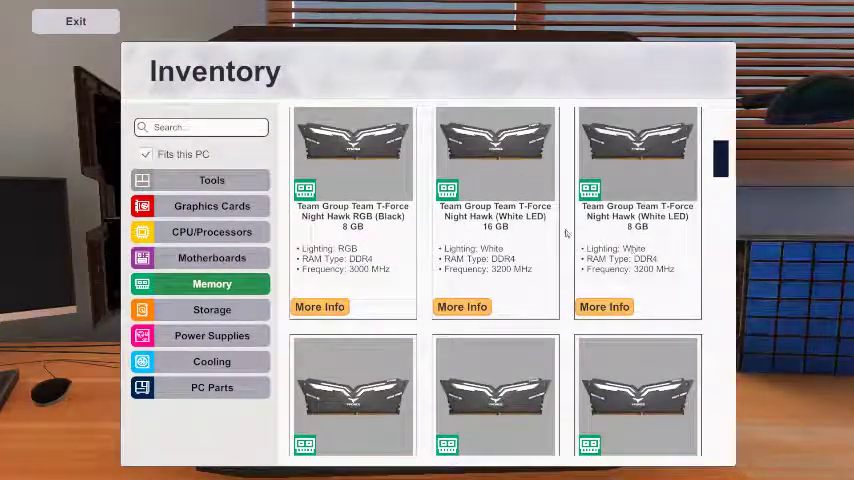
{"action": "scroll", "scroll_direction": "down", "scroll_amount": 3}
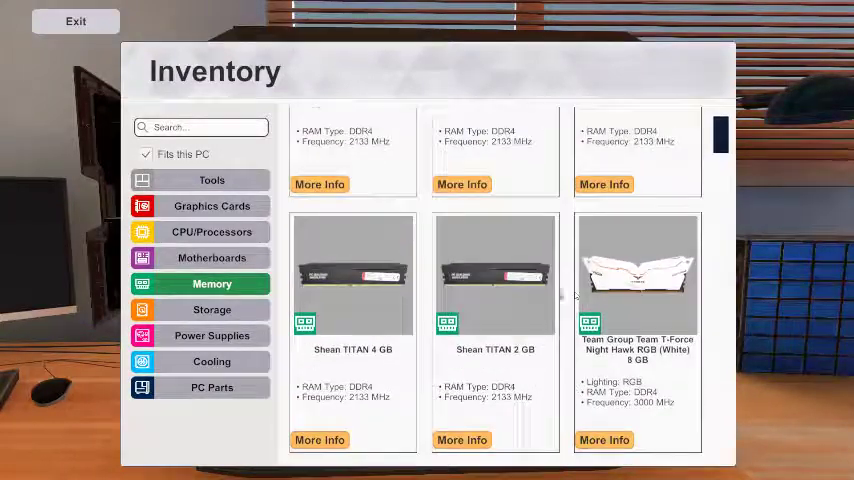
{"action": "scroll", "scroll_direction": "down", "scroll_amount": 3}
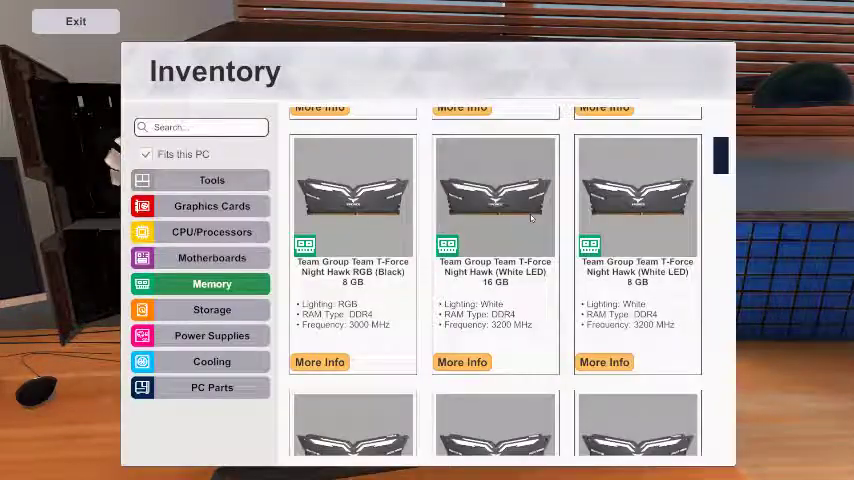
{"action": "left_click", "coordinate": [76, 20]}
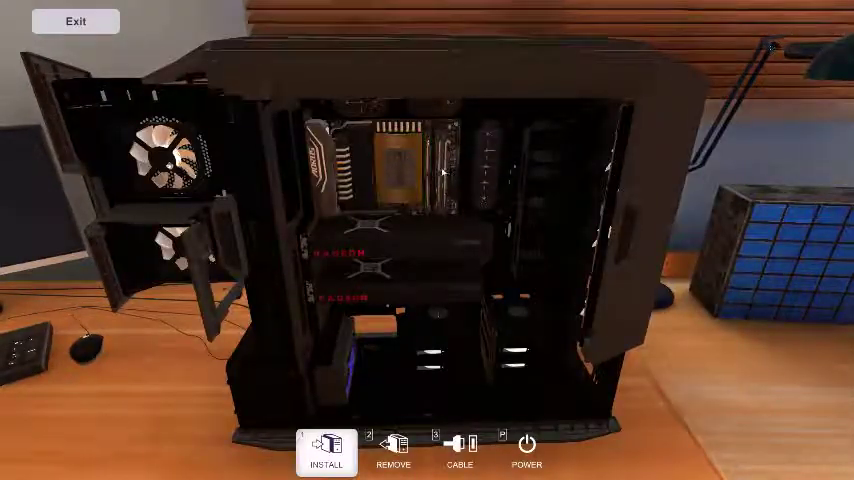
Install the T-Force Night Hawk White LED memory sticks into the motherboard RAM slots.
{"action": "left_click", "coordinate": [392, 450]}
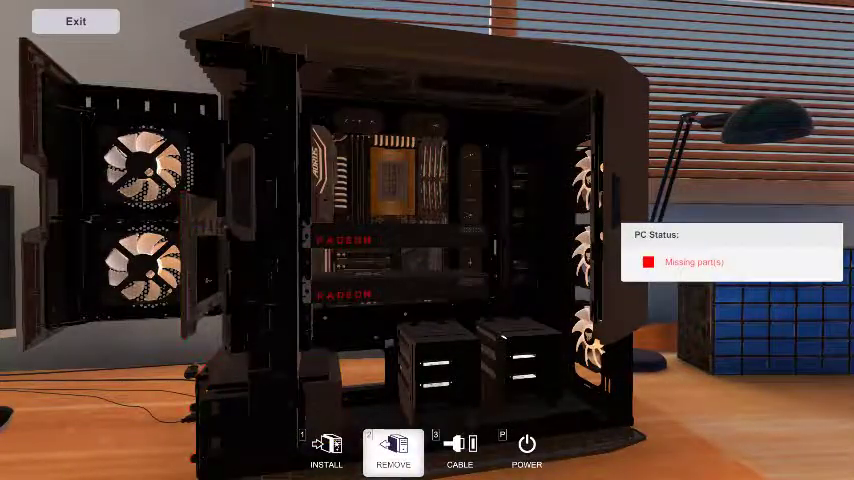
{"action": "left_click", "coordinate": [326, 452]}
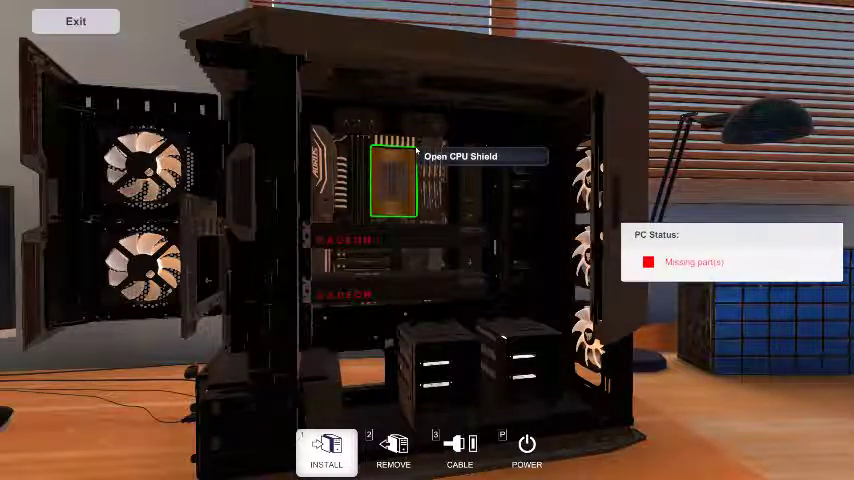
{"action": "left_click", "coordinate": [392, 180]}
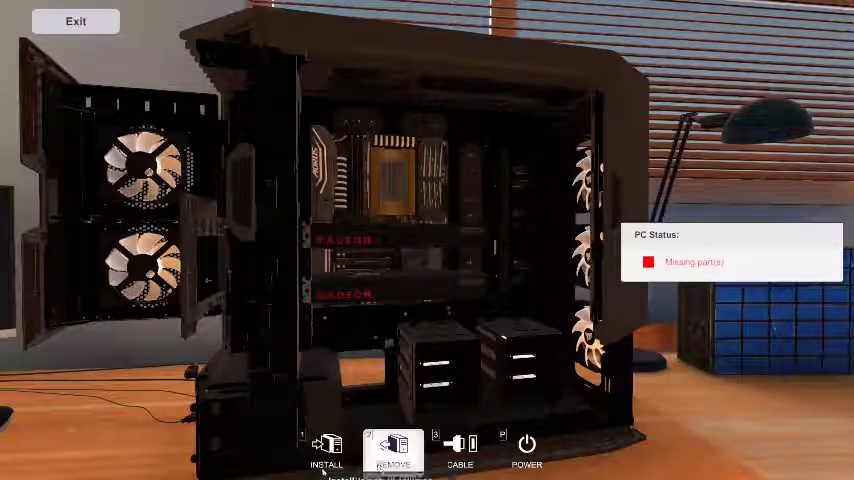
{"action": "left_click", "coordinate": [326, 452]}
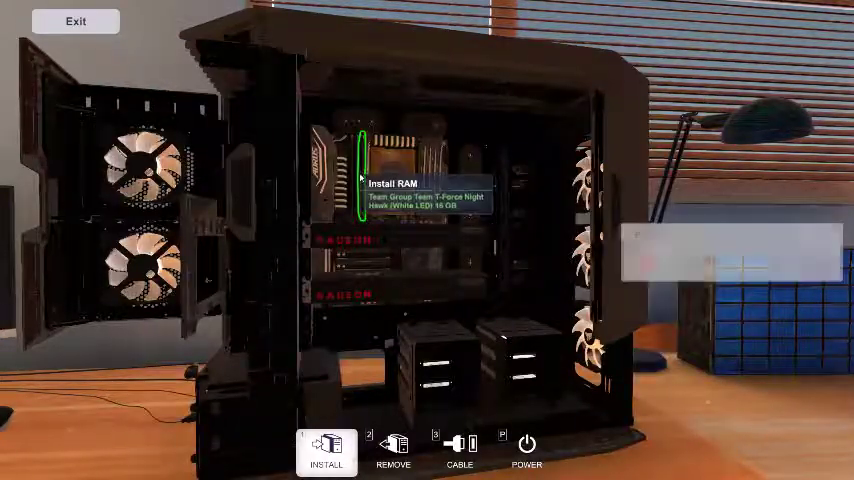
{"action": "left_click", "coordinate": [328, 452]}
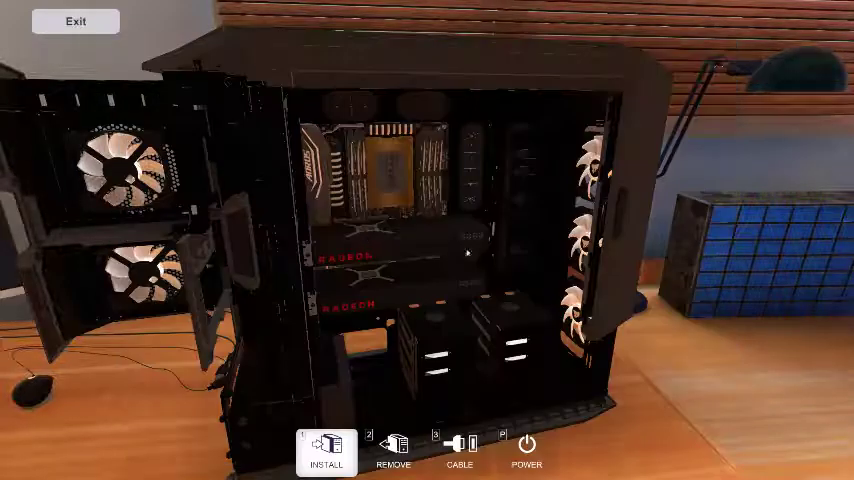
{"action": "left_click", "coordinate": [392, 450]}
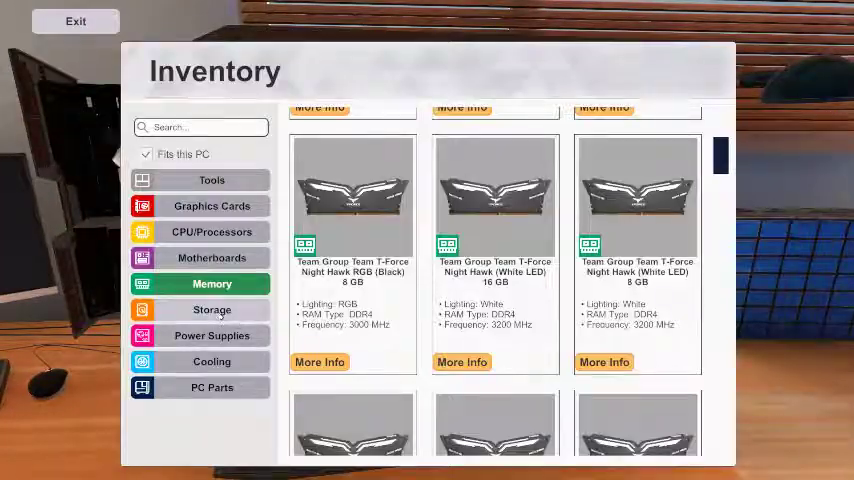
Apply thermal paste to the Threadripper processor in the socket.
{"action": "left_click", "coordinate": [212, 336]}
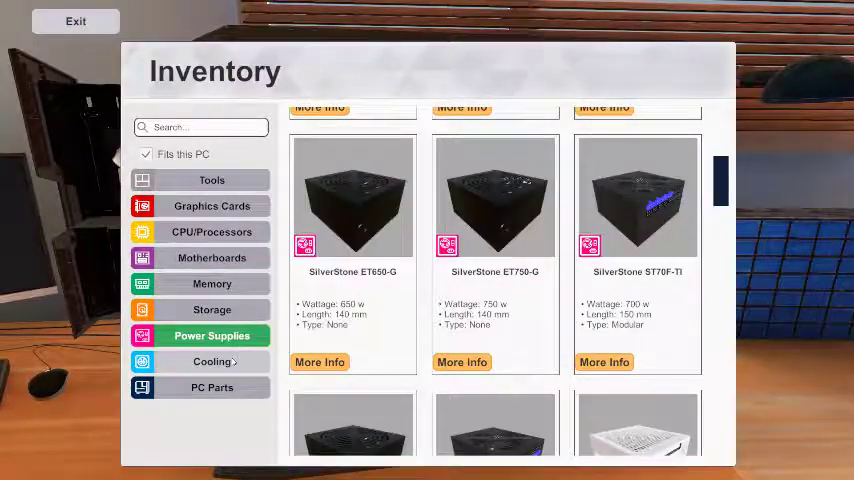
{"action": "left_click", "coordinate": [212, 388]}
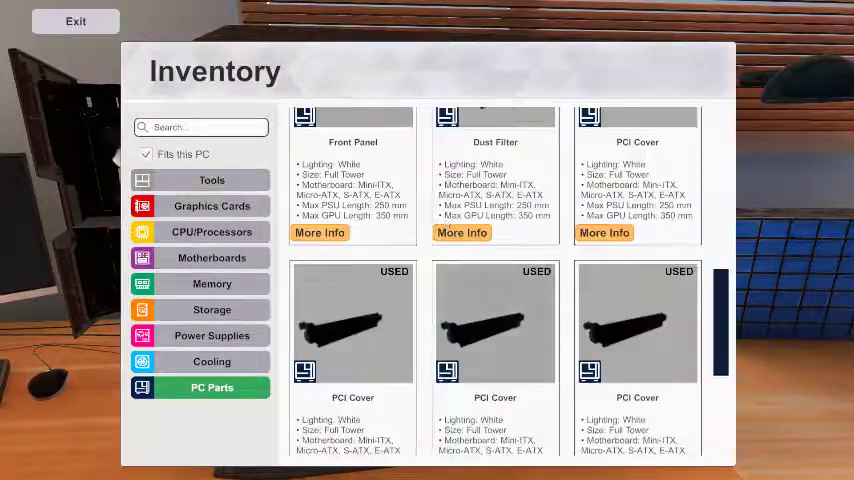
{"action": "left_click", "coordinate": [212, 360]}
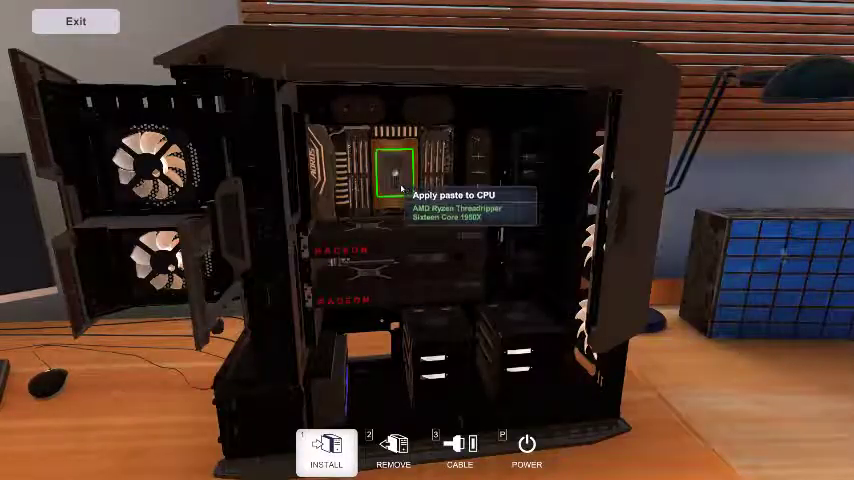
{"action": "left_click", "coordinate": [324, 450]}
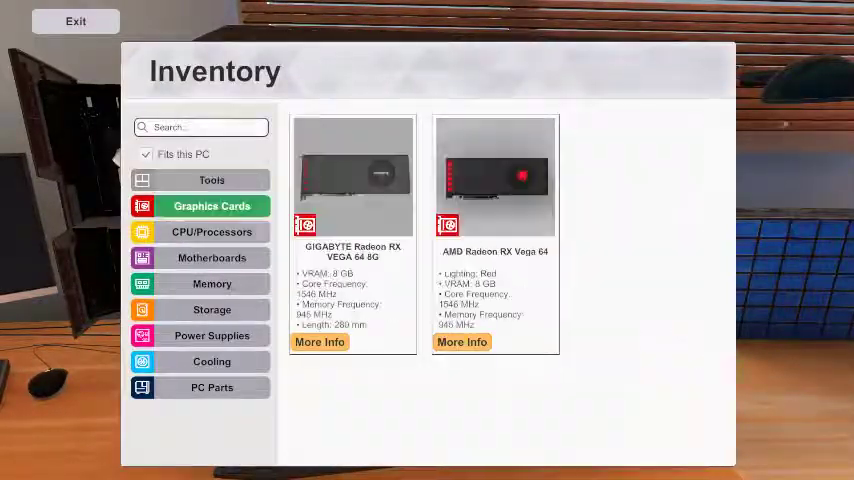
Pick a processor cooler from the Cooling category and install it on the CPU.
{"action": "left_click", "coordinate": [212, 360]}
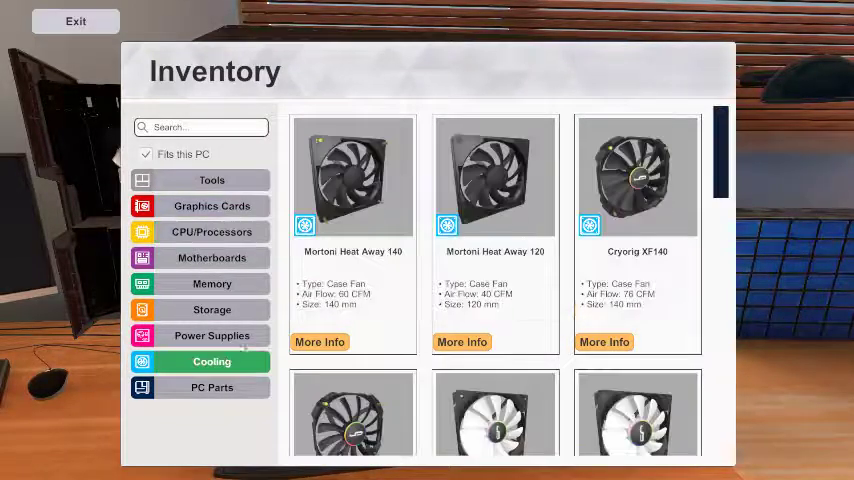
{"action": "scroll", "scroll_direction": "down", "scroll_amount": 3}
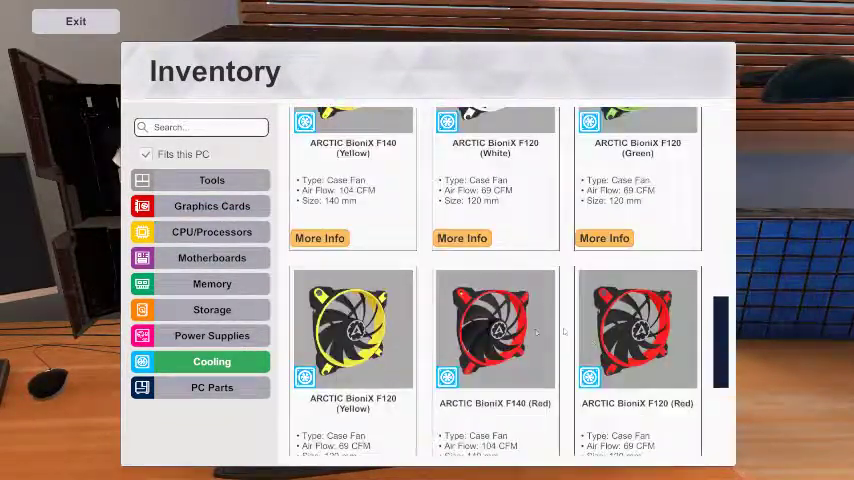
{"action": "scroll", "scroll_direction": "down", "scroll_amount": 3}
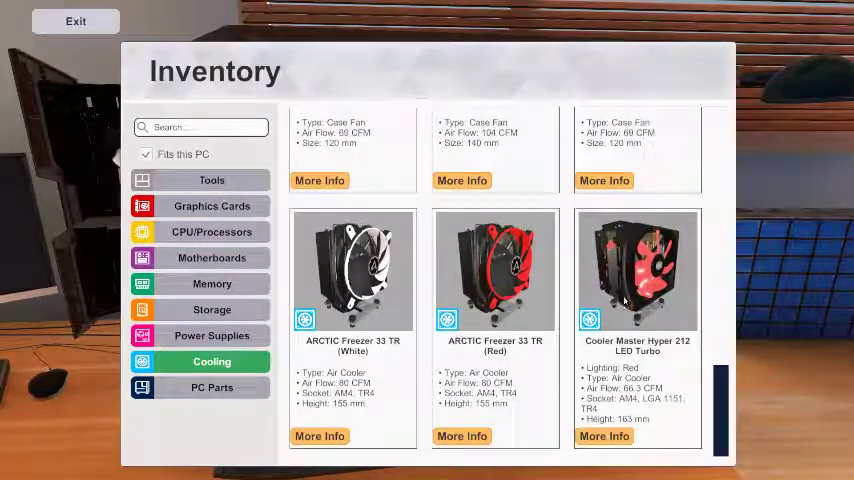
{"action": "left_click", "coordinate": [76, 20]}
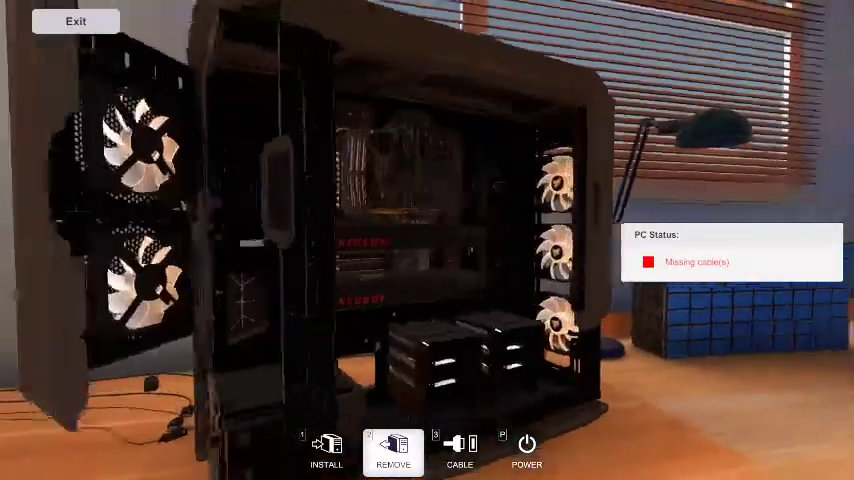
{"action": "left_click", "coordinate": [326, 450]}
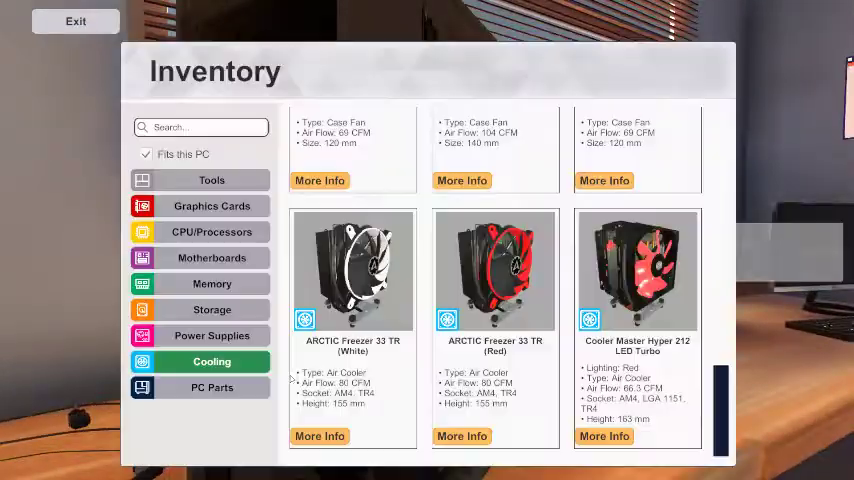
{"action": "left_click", "coordinate": [212, 388]}
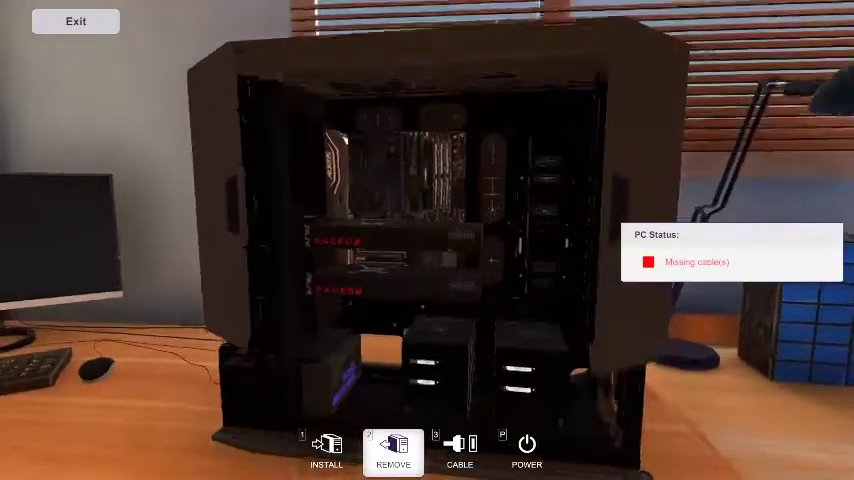
Begin running power cables to the SSD, graphics cards and case fans.
{"action": "left_click", "coordinate": [460, 452]}
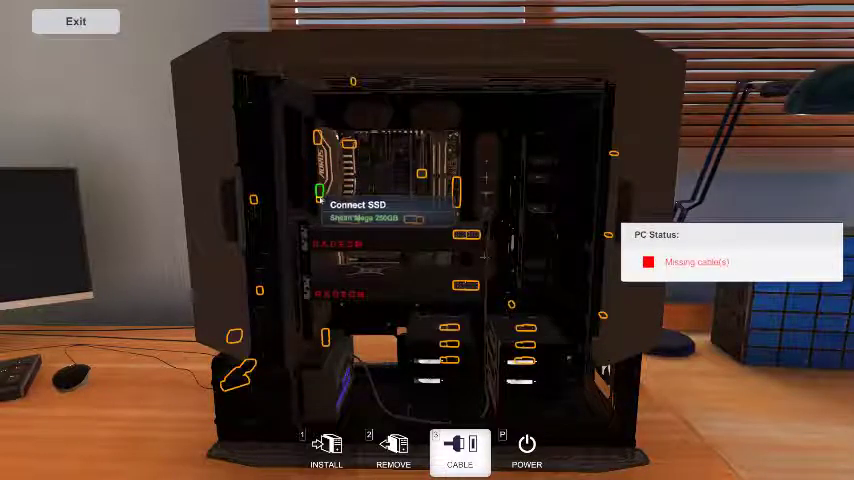
{"action": "mouse_move", "coordinate": [454, 268]}
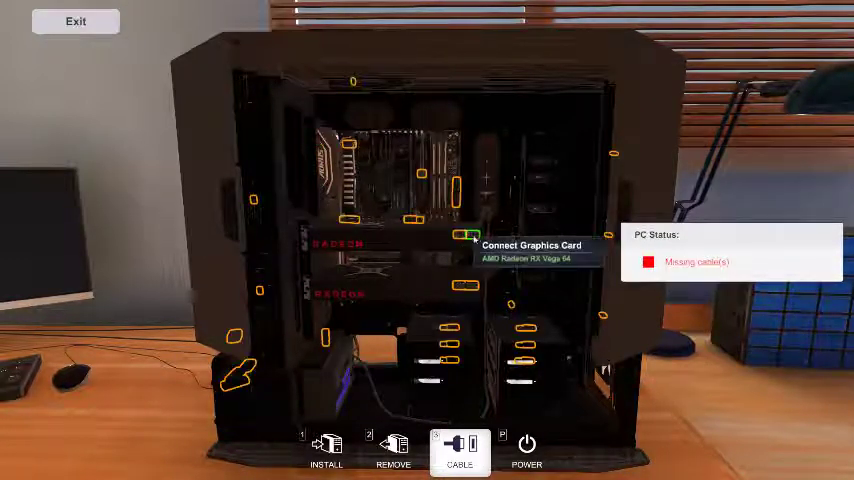
{"action": "mouse_move", "coordinate": [344, 364]}
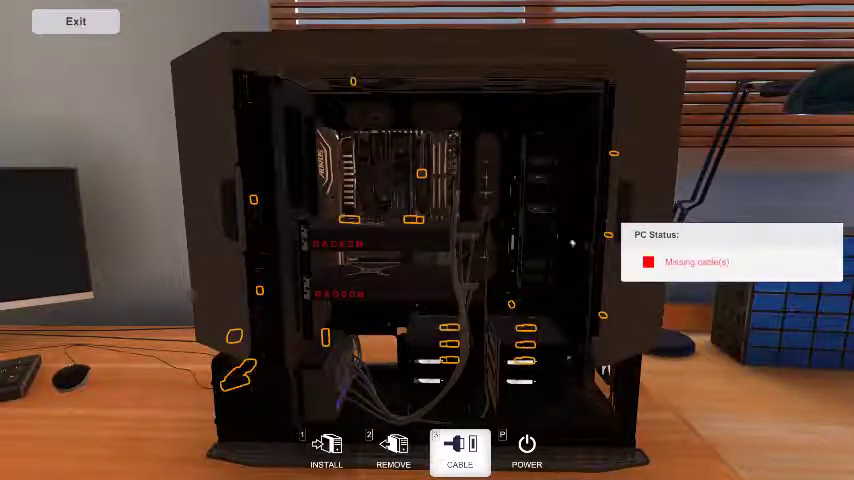
{"action": "mouse_move", "coordinate": [610, 156]}
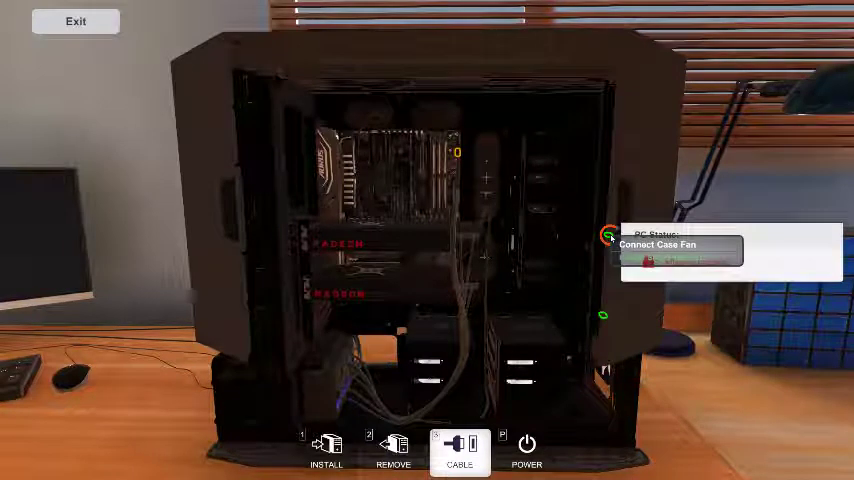
{"action": "mouse_move", "coordinate": [456, 150]}
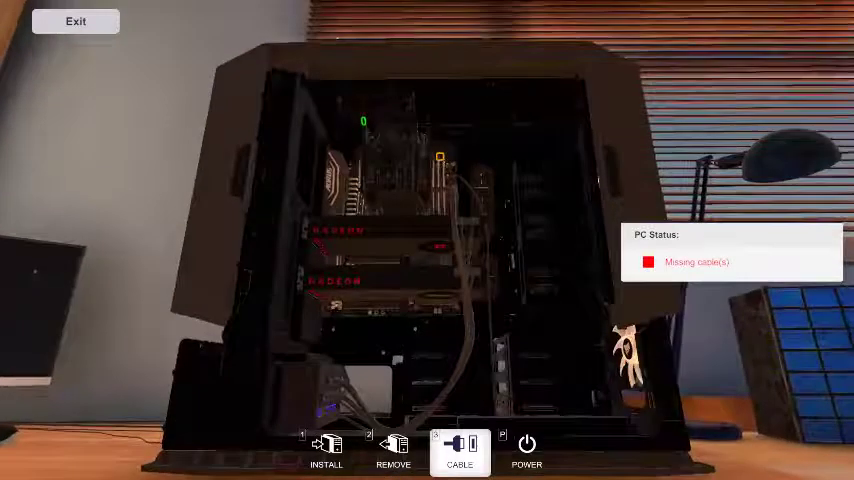
Mount white case fans across the top panel of the case.
{"action": "left_click", "coordinate": [460, 450]}
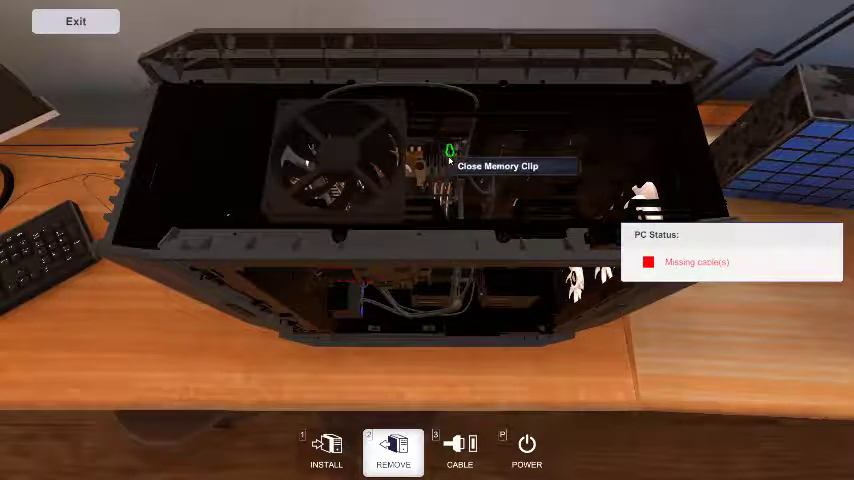
{"action": "mouse_move", "coordinate": [360, 160]}
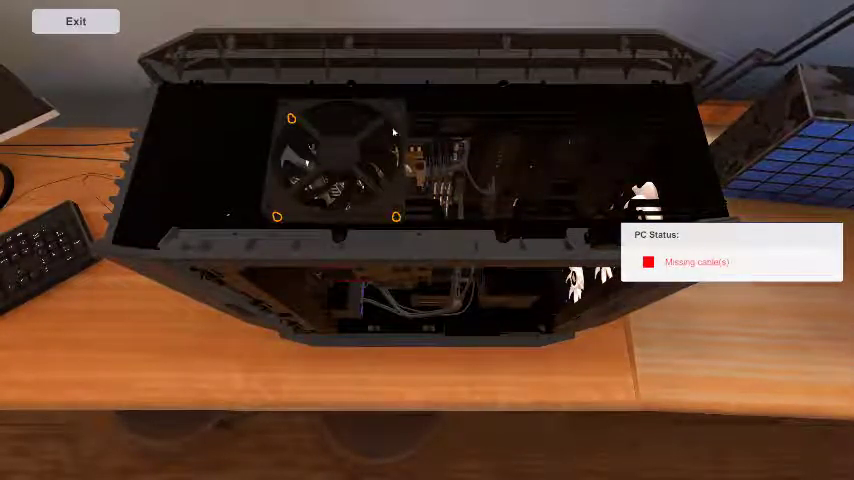
{"action": "left_click", "coordinate": [278, 216]}
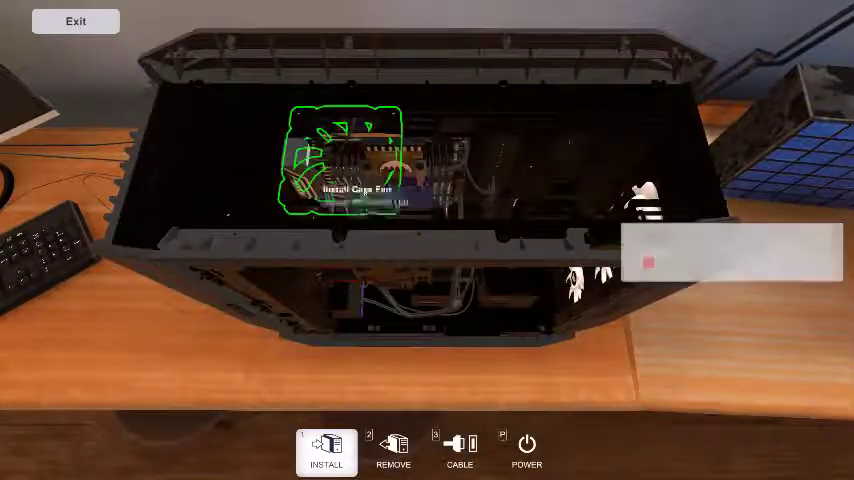
{"action": "left_click", "coordinate": [326, 450]}
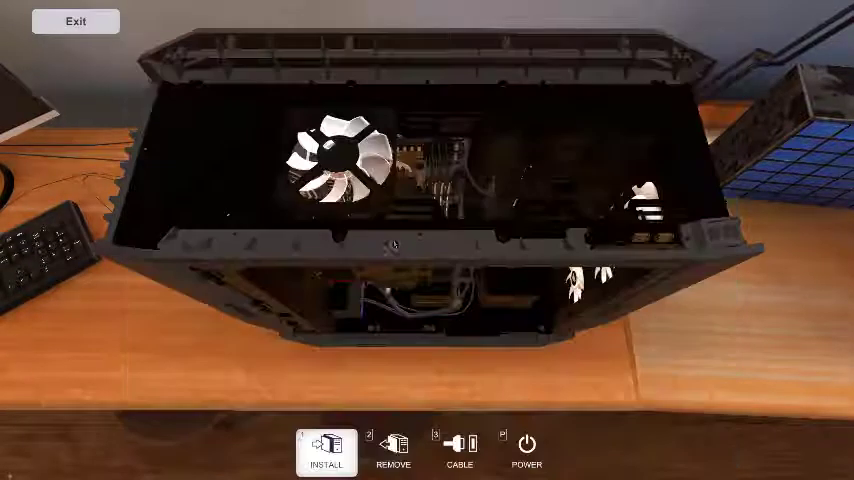
{"action": "left_click", "coordinate": [326, 450]}
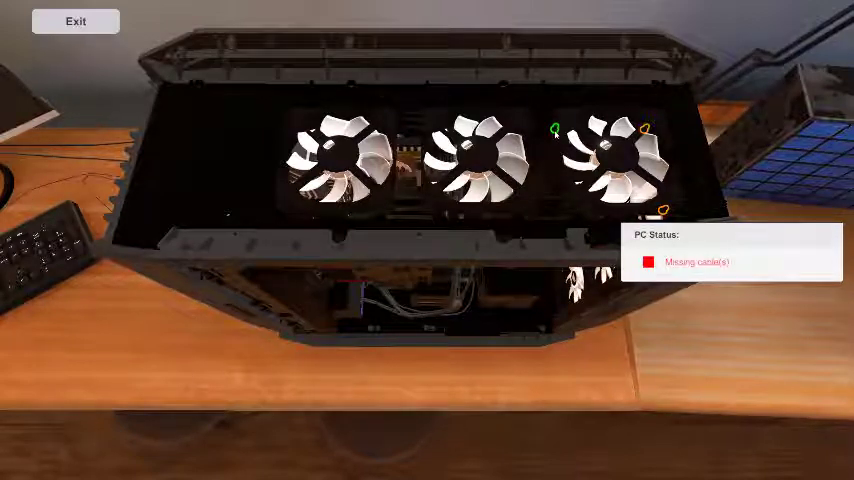
{"action": "mouse_move", "coordinate": [644, 128]}
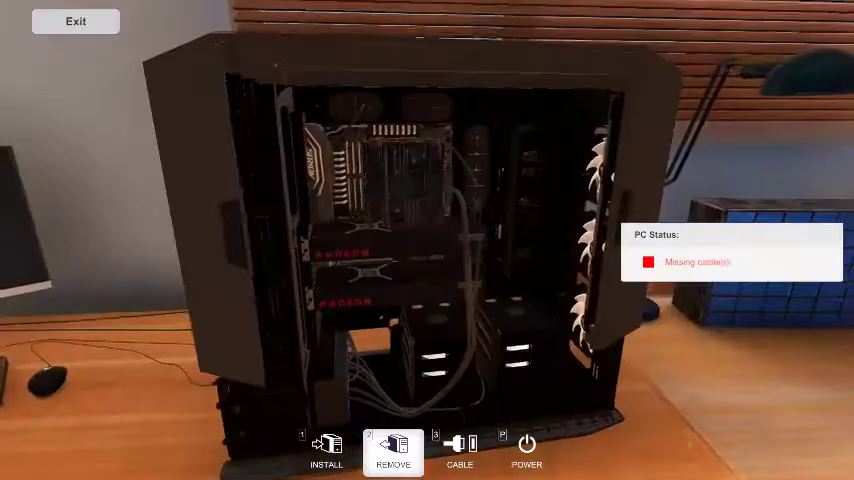
Connect a power cable to the motherboard in cabling mode.
{"action": "left_click", "coordinate": [460, 450]}
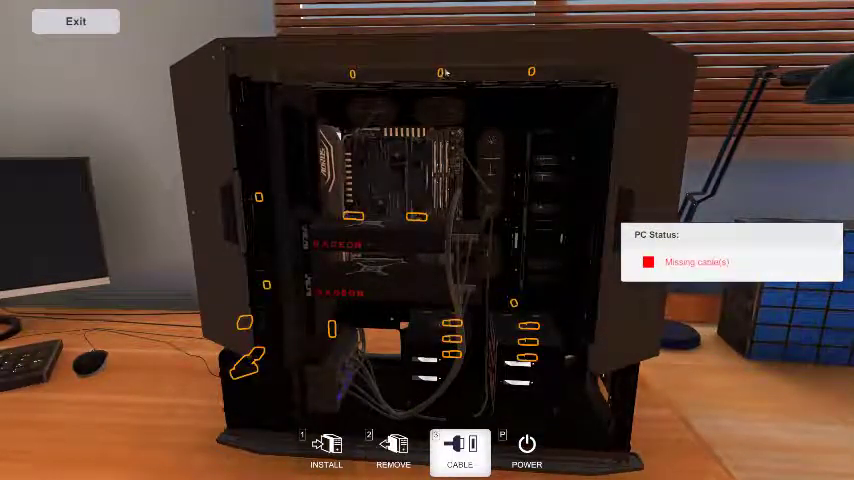
{"action": "mouse_move", "coordinate": [440, 74]}
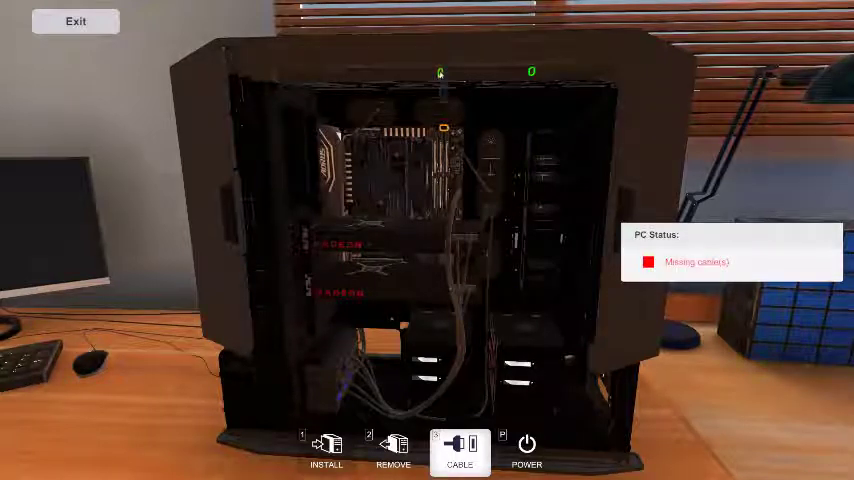
{"action": "mouse_move", "coordinate": [442, 130]}
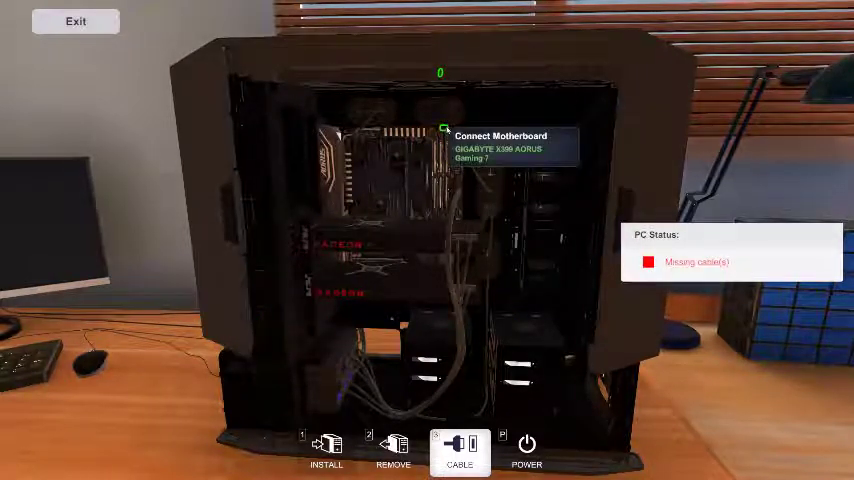
{"action": "mouse_move", "coordinate": [420, 218]}
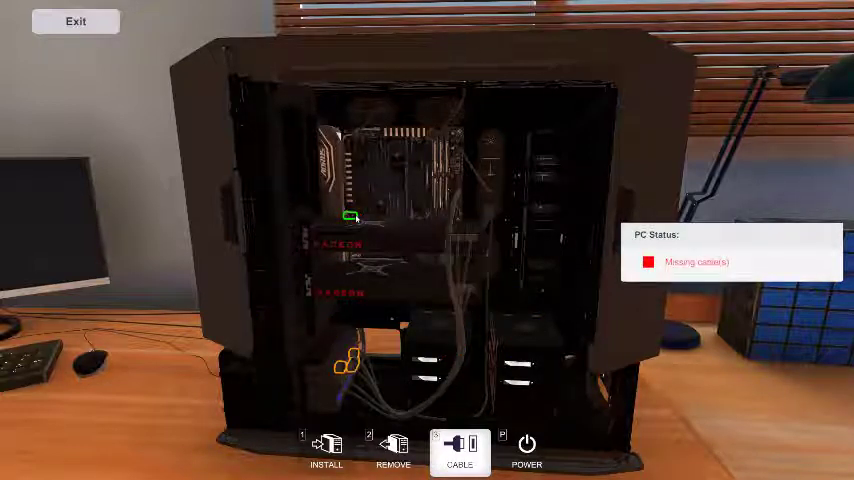
{"action": "left_click", "coordinate": [460, 450]}
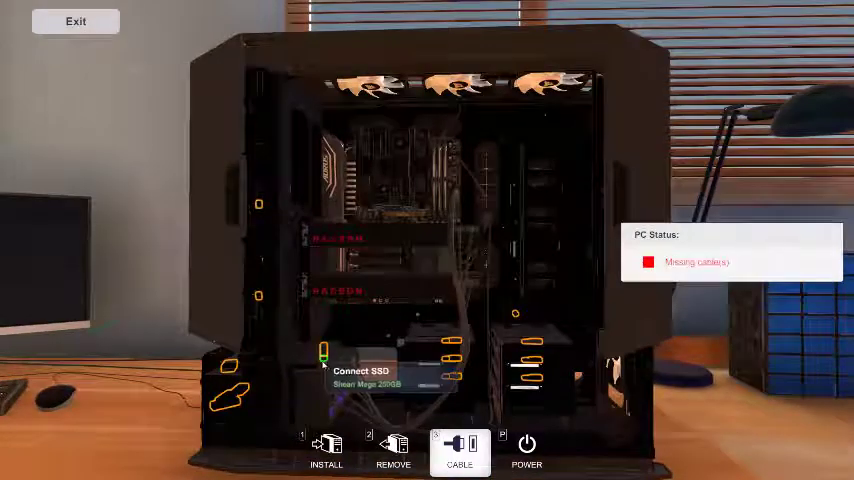
{"action": "mouse_move", "coordinate": [456, 272]}
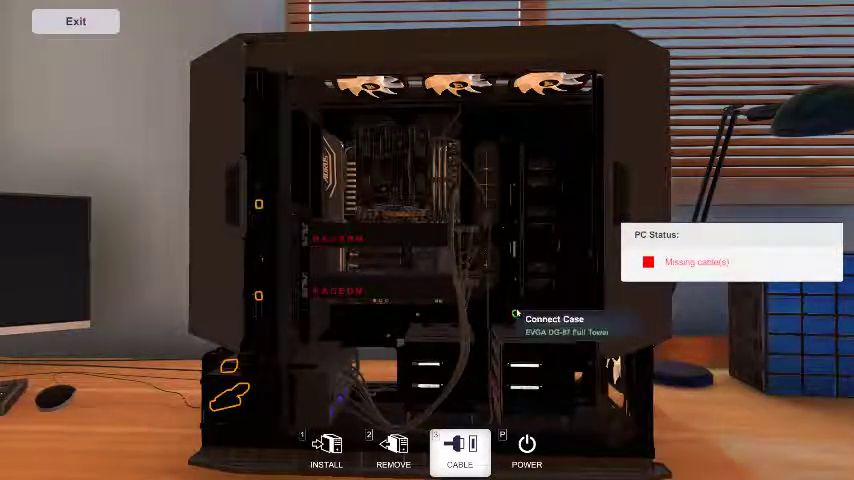
{"action": "mouse_move", "coordinate": [444, 302]}
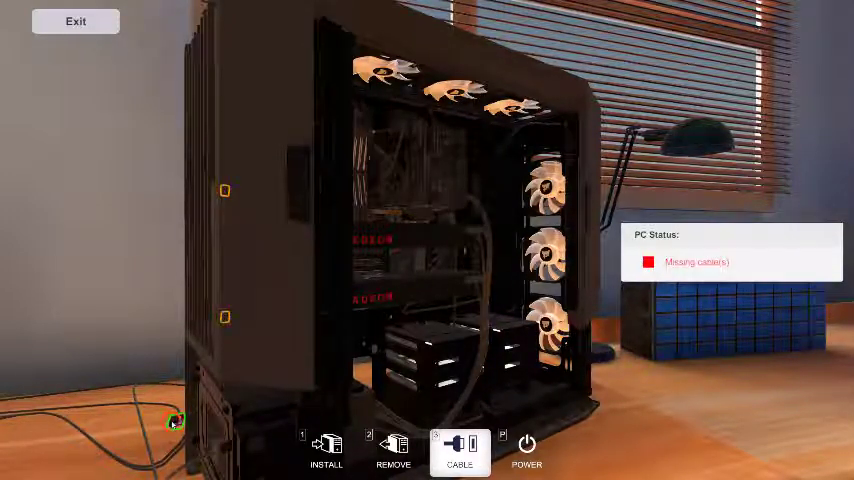
{"action": "mouse_move", "coordinate": [310, 228]}
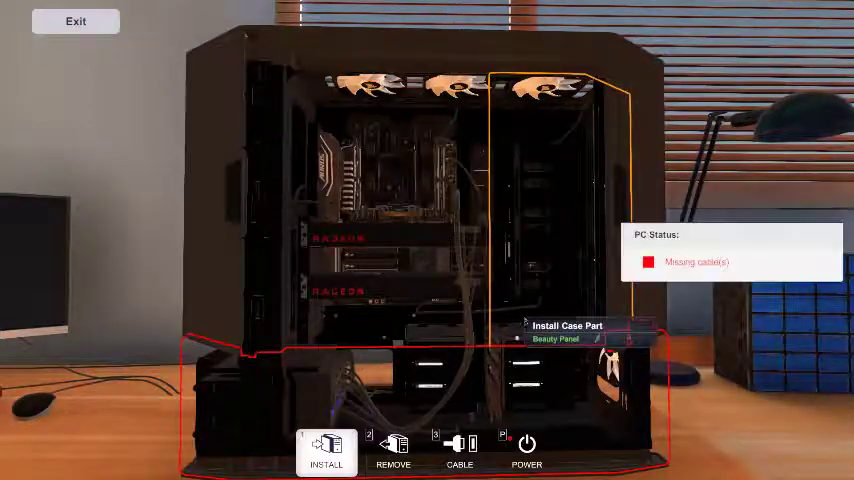
Adjust the case parts with Remove and Install before closing it up.
{"action": "left_click", "coordinate": [326, 456]}
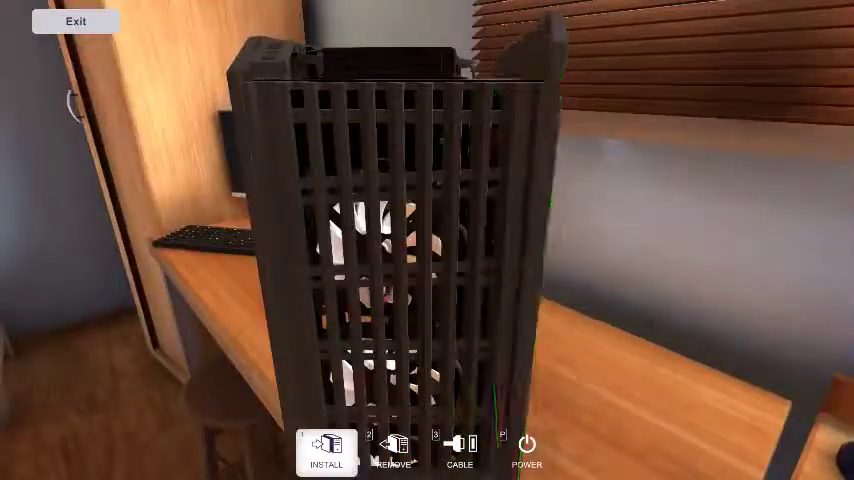
{"action": "left_click", "coordinate": [392, 450]}
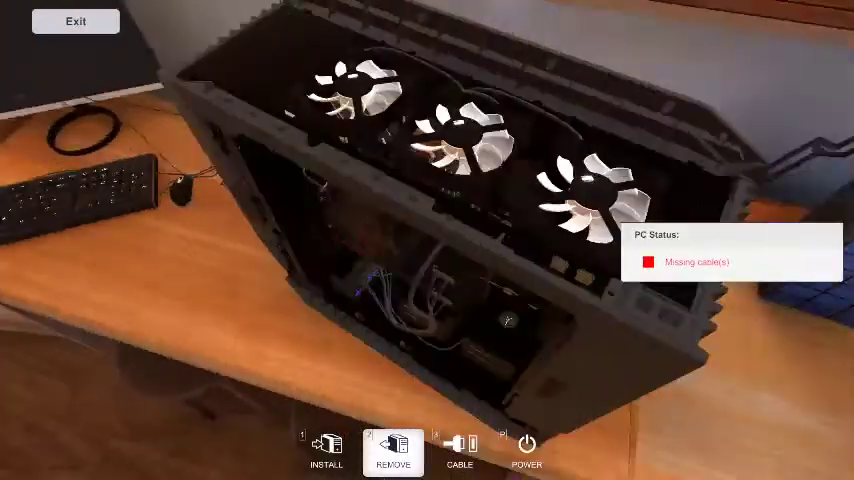
{"action": "left_click", "coordinate": [326, 452]}
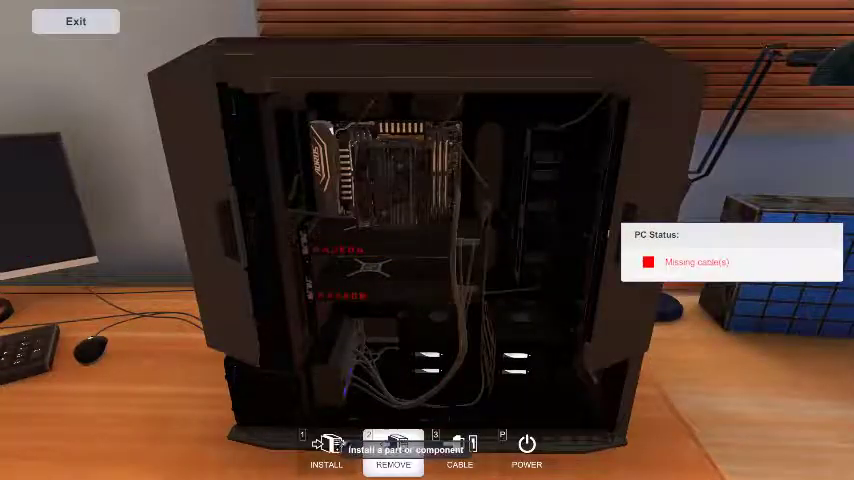
{"action": "left_click", "coordinate": [324, 450]}
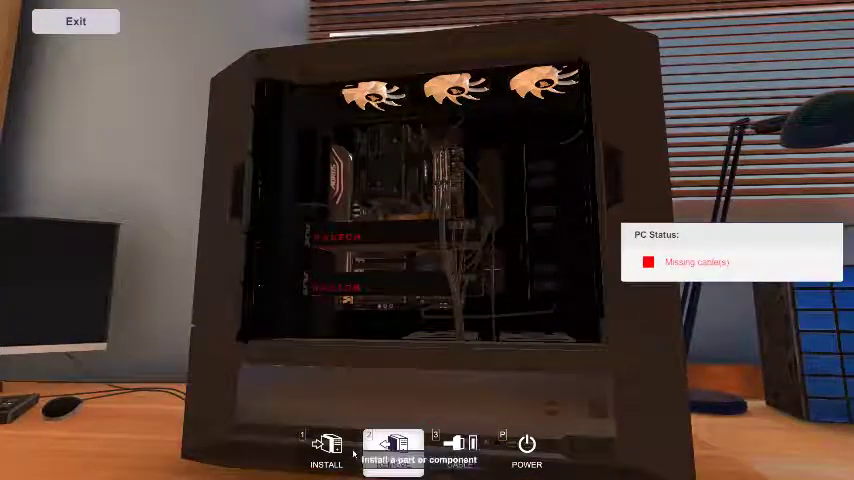
Fit the side panel from PC Parts and set the PC on the desk beside the monitor.
{"action": "left_click", "coordinate": [396, 448]}
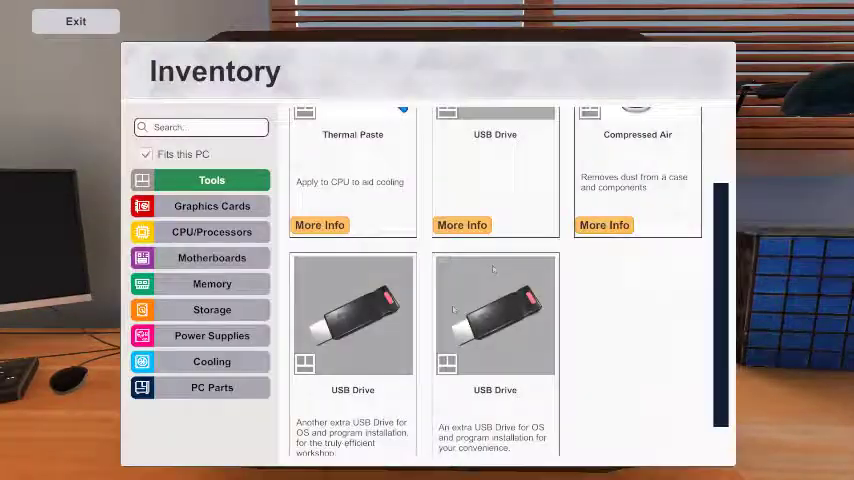
{"action": "left_click", "coordinate": [212, 388]}
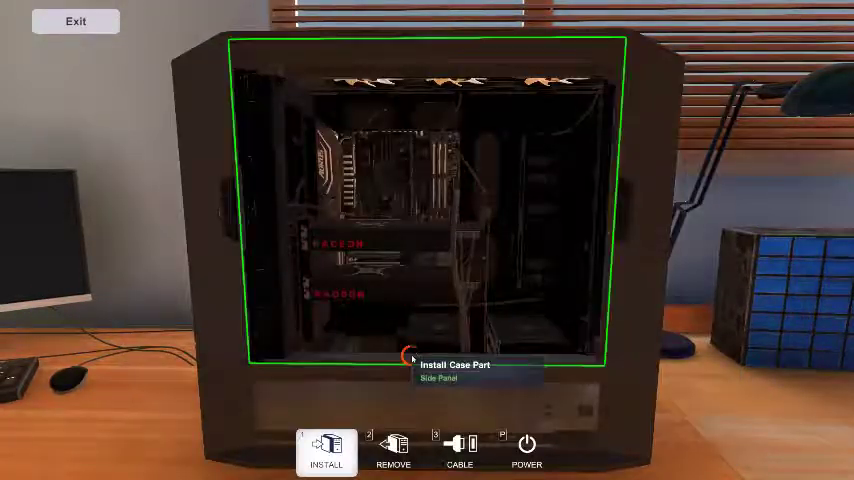
{"action": "left_click", "coordinate": [326, 452]}
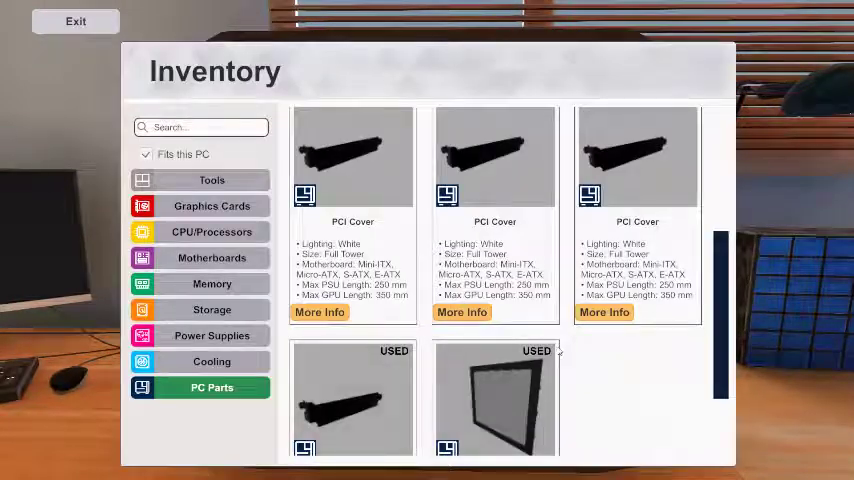
{"action": "scroll", "scroll_direction": "down", "scroll_amount": 3}
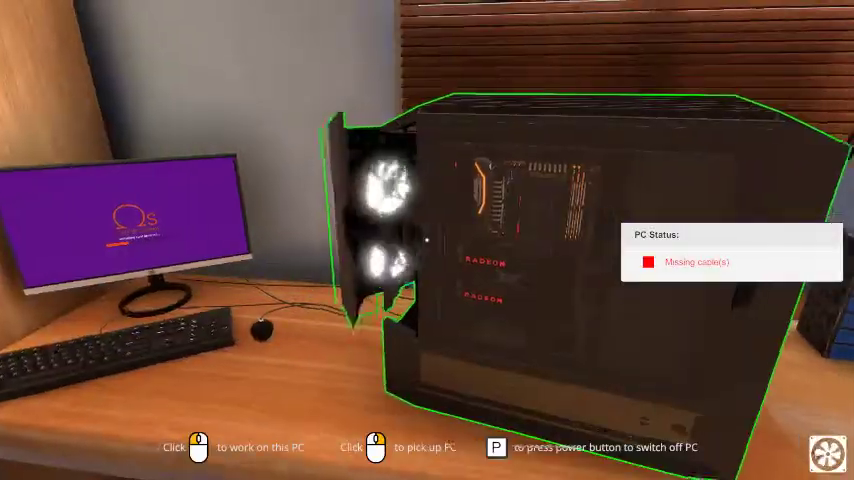
Power on the PC on the desk and bring up its desktop on the monitor.
{"action": "left_click", "coordinate": [196, 448]}
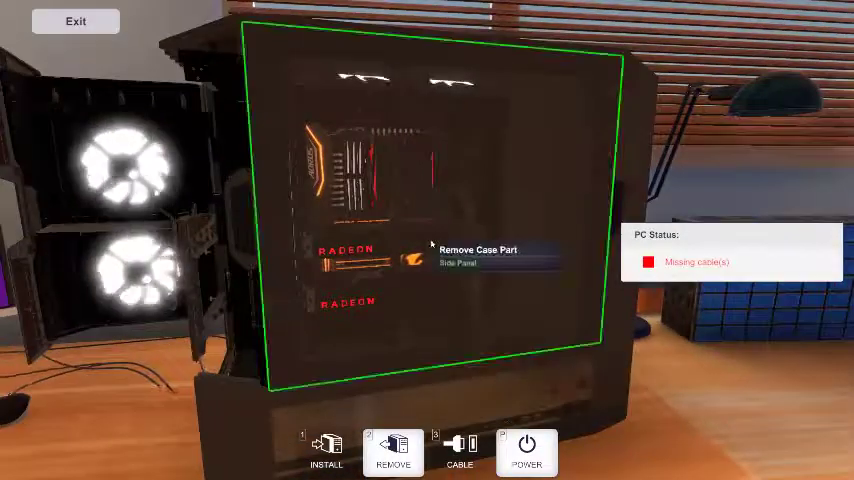
{"action": "left_click", "coordinate": [526, 450]}
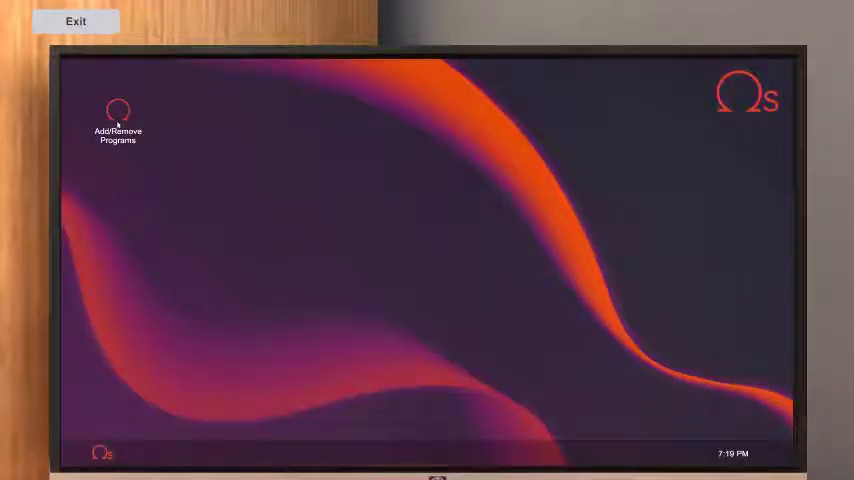
Install System Info, 3DMark Advanced Edition and Part Ranking via Add/Remove Programs.
{"action": "double_click", "coordinate": [118, 110]}
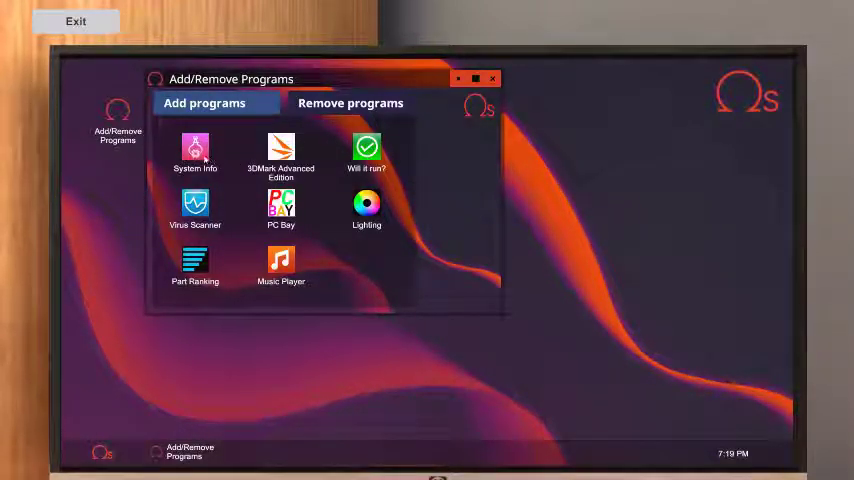
{"action": "left_click", "coordinate": [196, 150]}
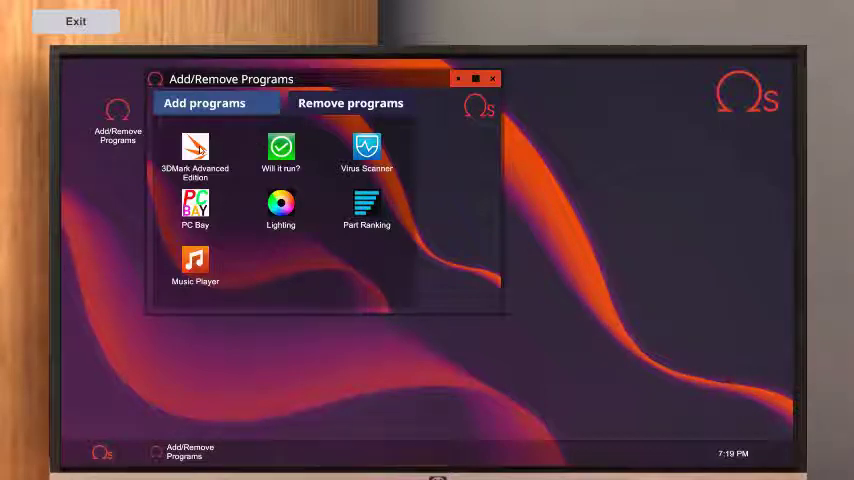
{"action": "left_click", "coordinate": [196, 150]}
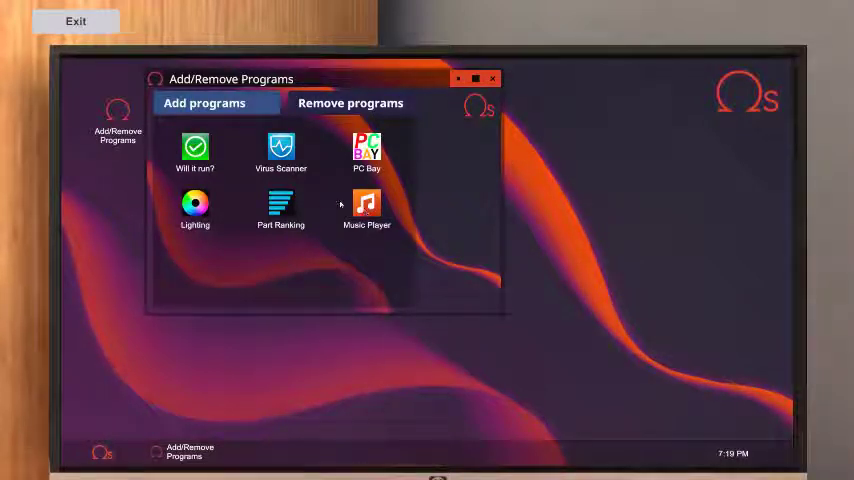
{"action": "left_click", "coordinate": [280, 210]}
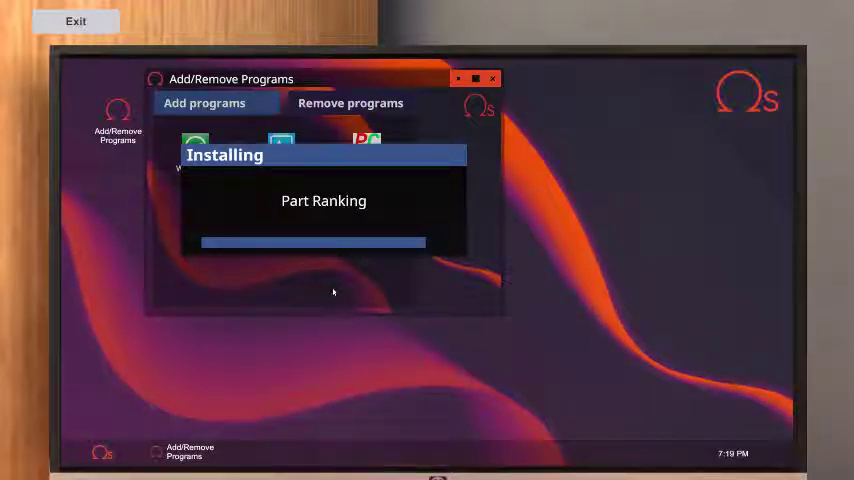
{"action": "mouse_move", "coordinate": [308, 256]}
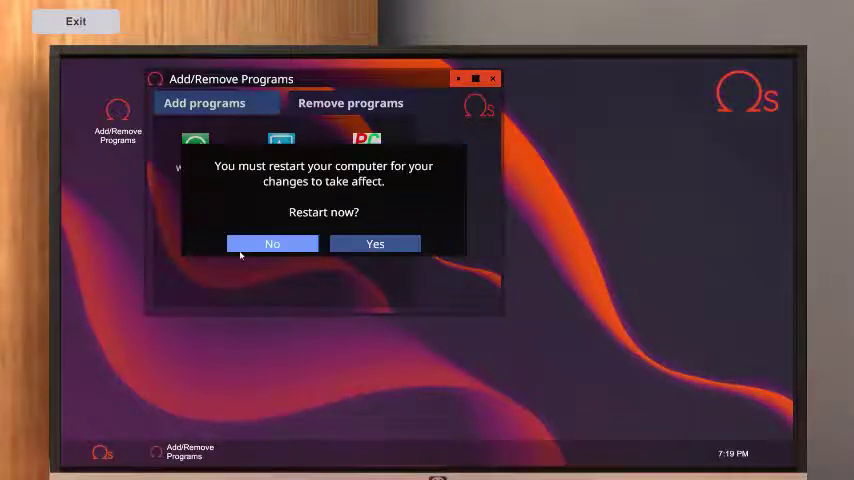
Decline the restart prompt, leave the programs tool and return to using the computer.
{"action": "left_click", "coordinate": [272, 244]}
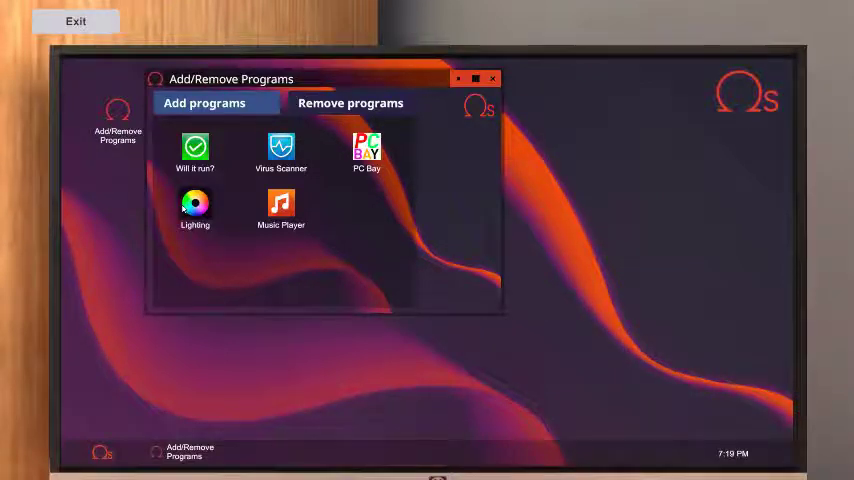
{"action": "left_click", "coordinate": [196, 204]}
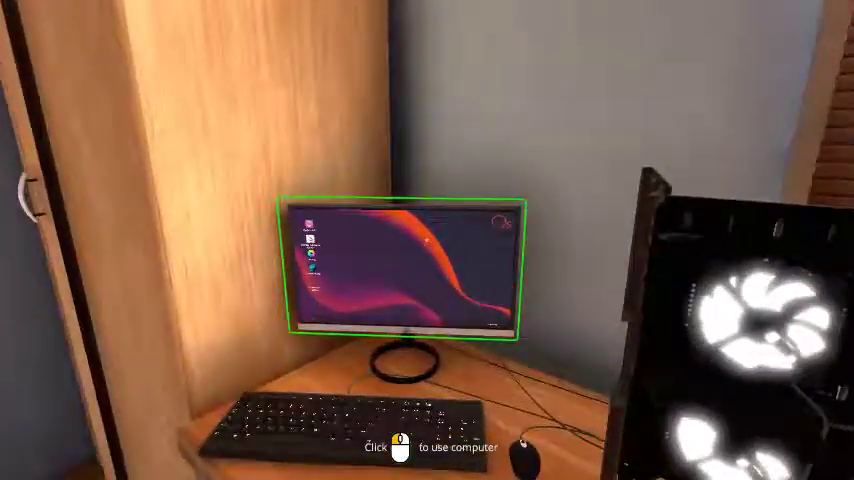
{"action": "left_click", "coordinate": [404, 270]}
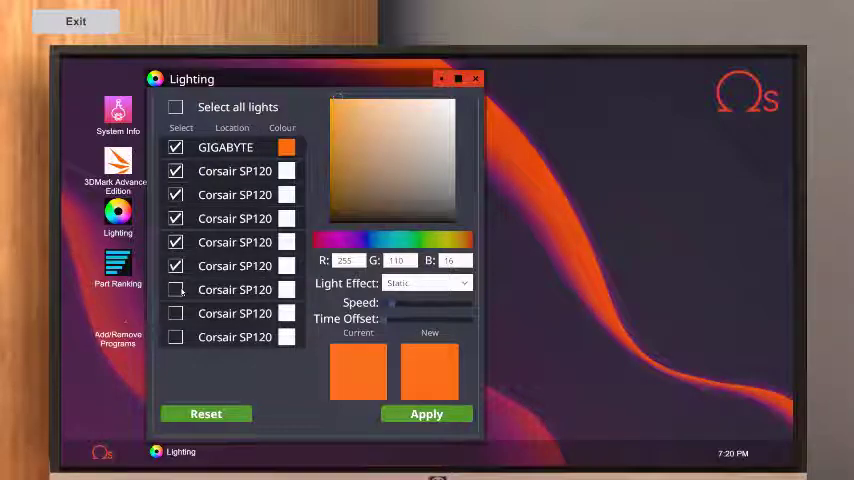
Set all lights, GIGABYTE card and Corsair SP120 fans, to cyan and close Lighting.
{"action": "left_click", "coordinate": [176, 108]}
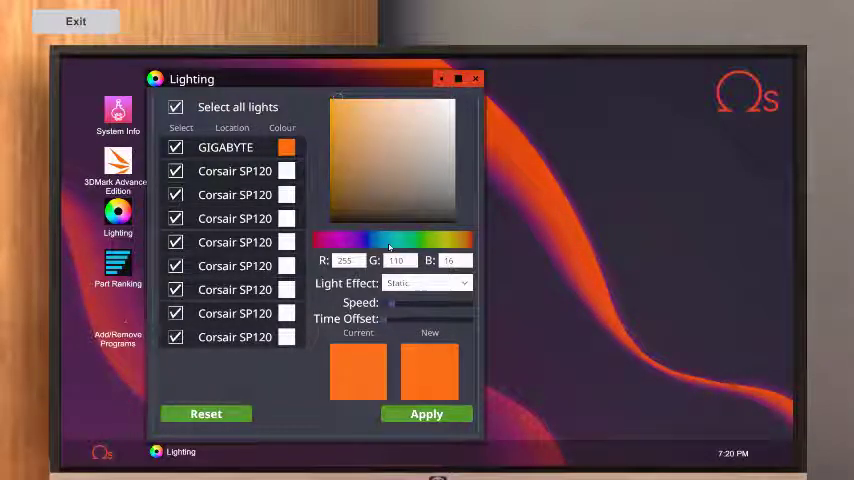
{"action": "left_click", "coordinate": [340, 116]}
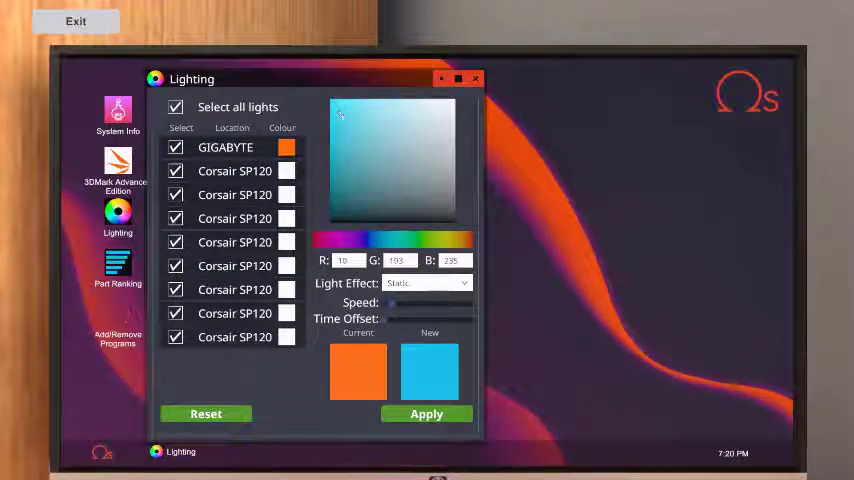
{"action": "left_click", "coordinate": [332, 108]}
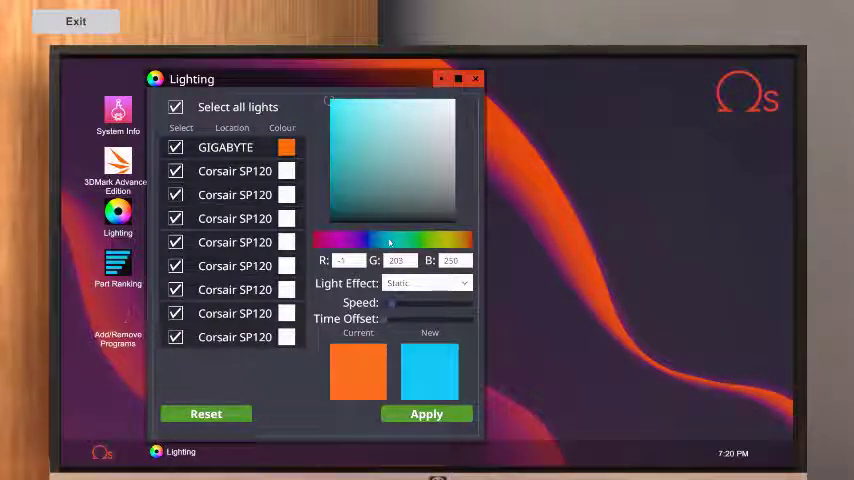
{"action": "left_click", "coordinate": [340, 108]}
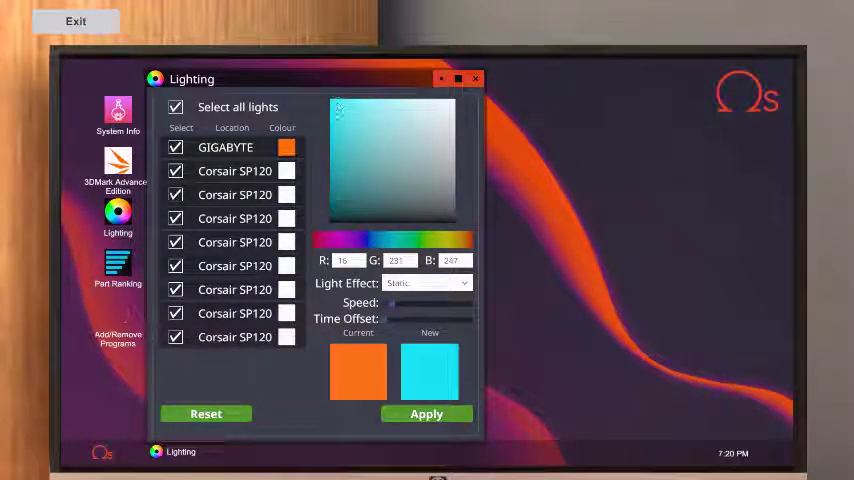
{"action": "left_click", "coordinate": [426, 412]}
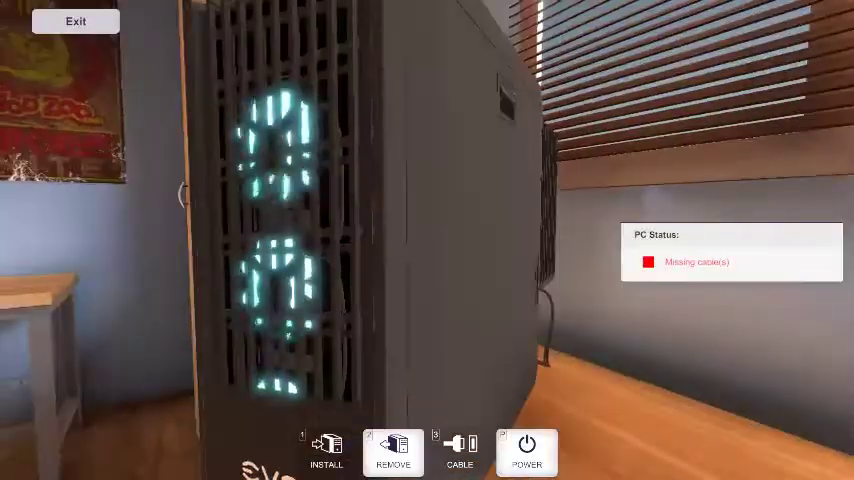
{"action": "left_click", "coordinate": [76, 20]}
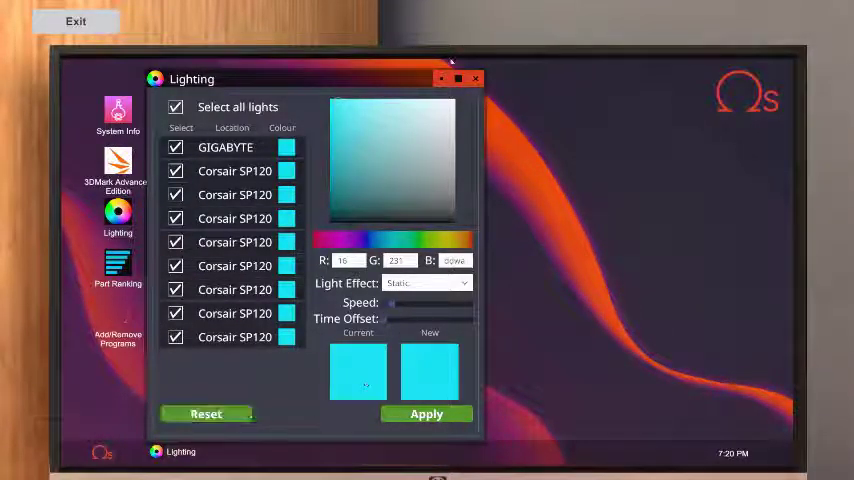
{"action": "left_click", "coordinate": [476, 78]}
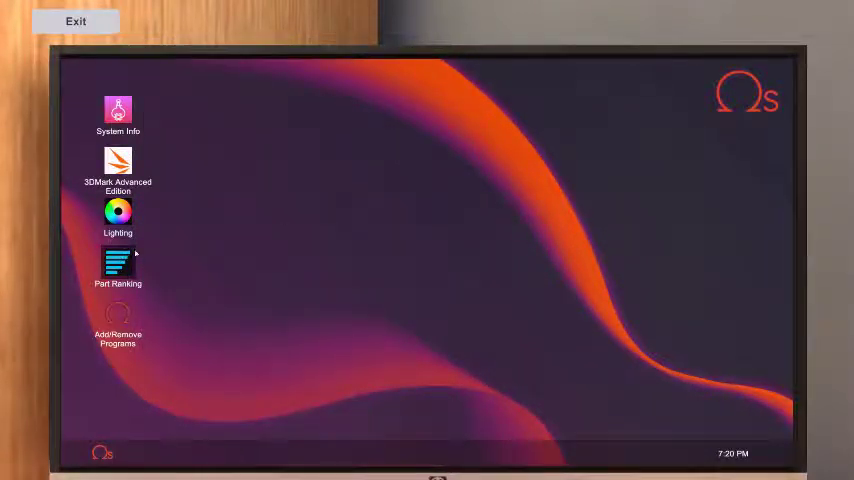
Browse Part Ranking down to the Graphics Cards section and back.
{"action": "double_click", "coordinate": [118, 262]}
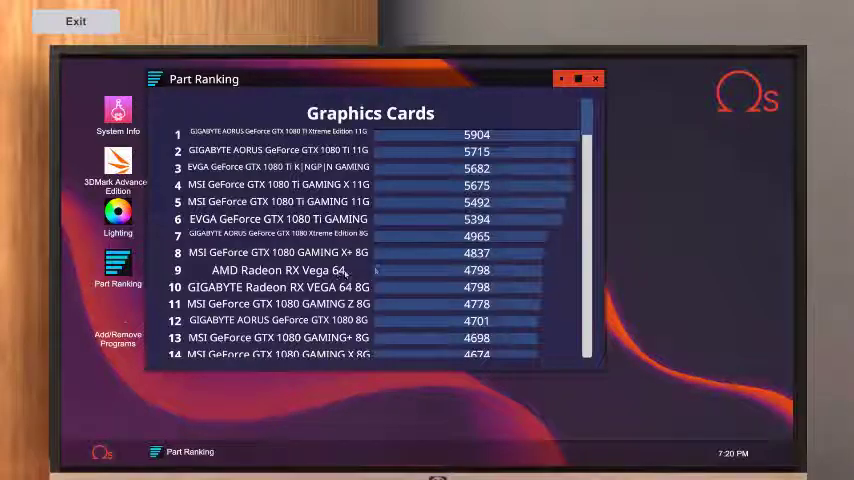
{"action": "scroll", "scroll_direction": "down", "scroll_amount": 3}
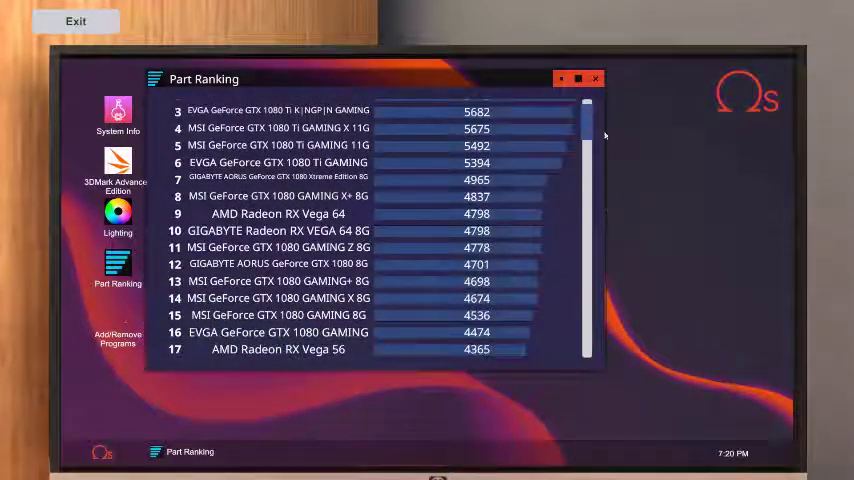
{"action": "scroll", "scroll_direction": "down", "scroll_amount": 3}
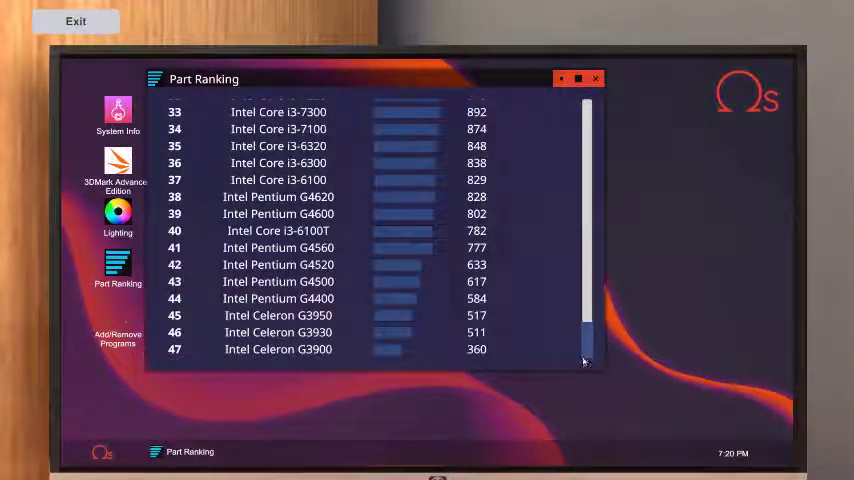
{"action": "scroll", "scroll_direction": "up", "scroll_amount": 3}
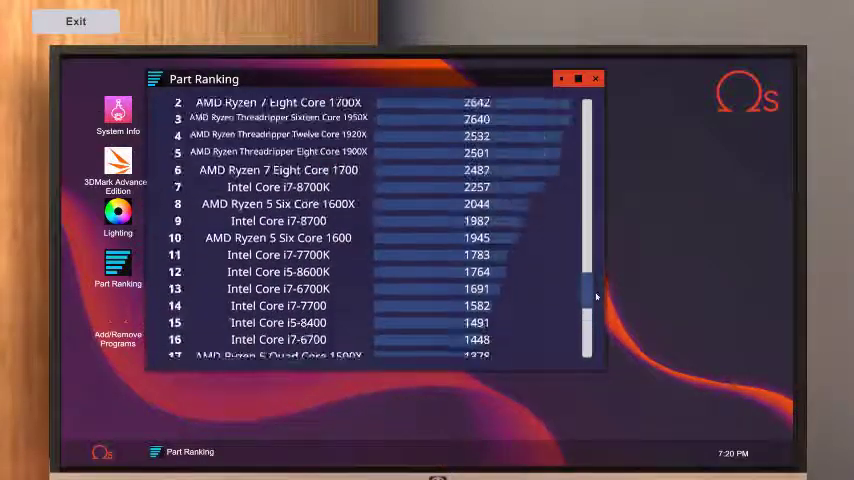
{"action": "scroll", "scroll_direction": "up", "scroll_amount": 3}
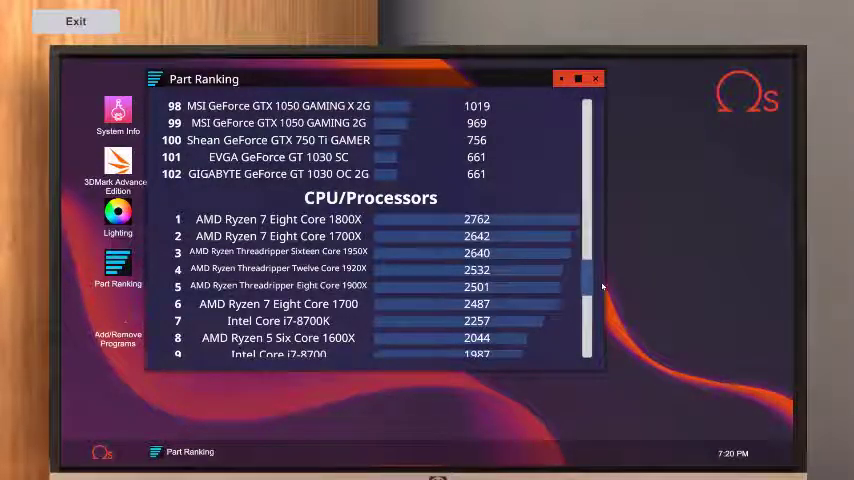
{"action": "scroll", "scroll_direction": "down", "scroll_amount": 3}
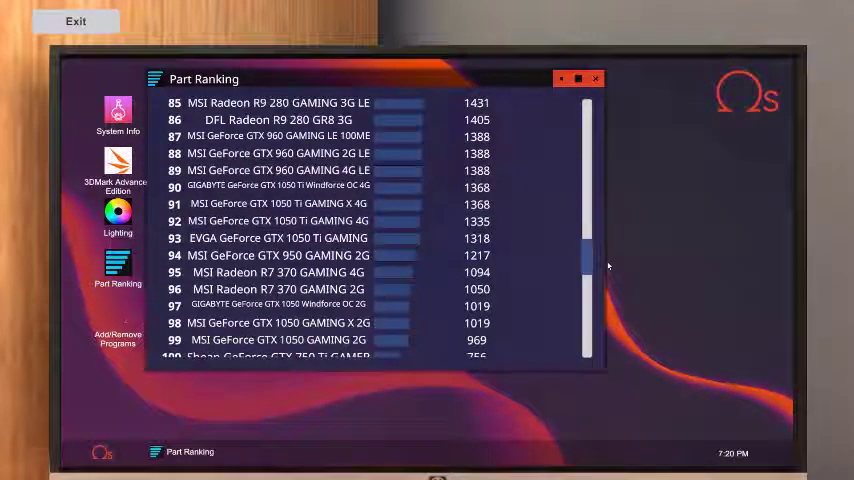
{"action": "scroll", "scroll_direction": "up", "scroll_amount": 3}
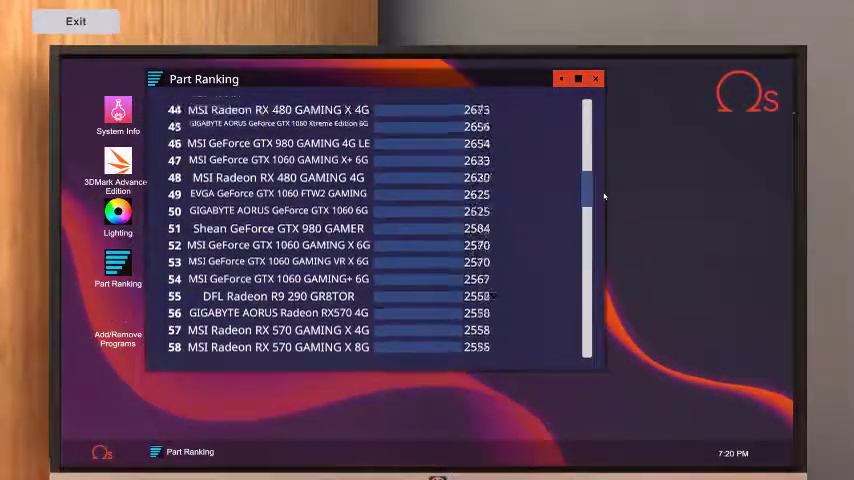
{"action": "scroll", "scroll_direction": "up", "scroll_amount": 3}
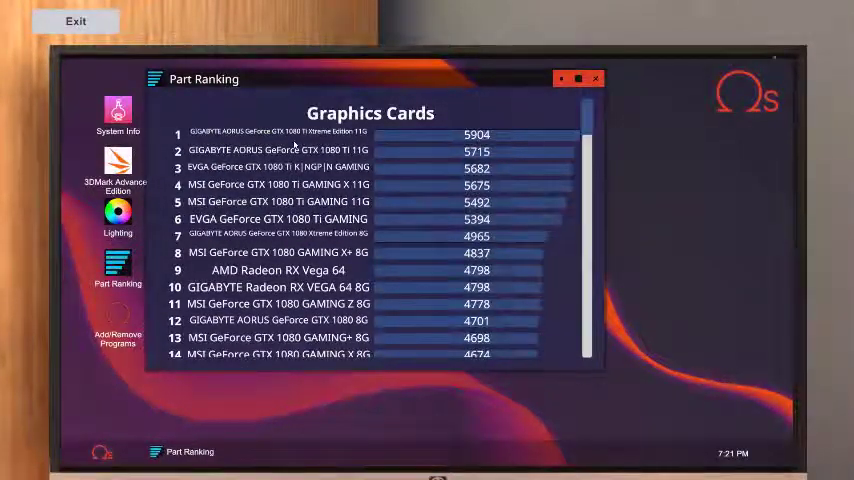
Start the 3DMark Time Spy benchmark and step away from the computer.
{"action": "left_click", "coordinate": [118, 164]}
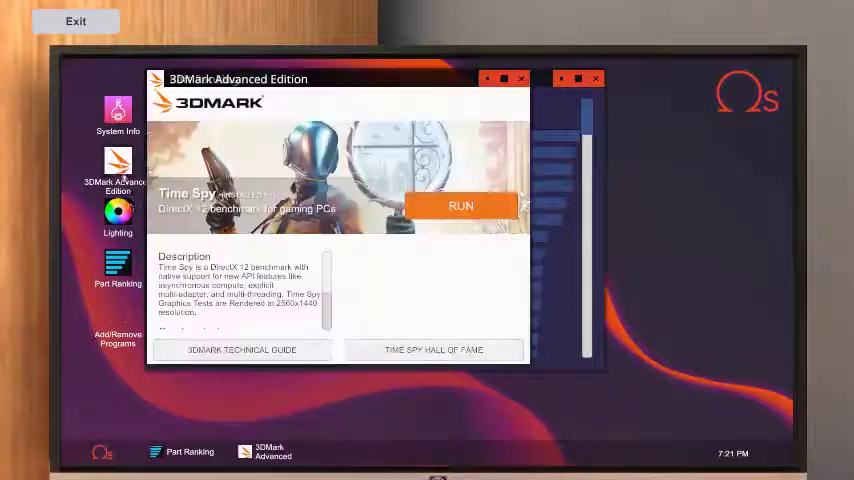
{"action": "left_click", "coordinate": [460, 204]}
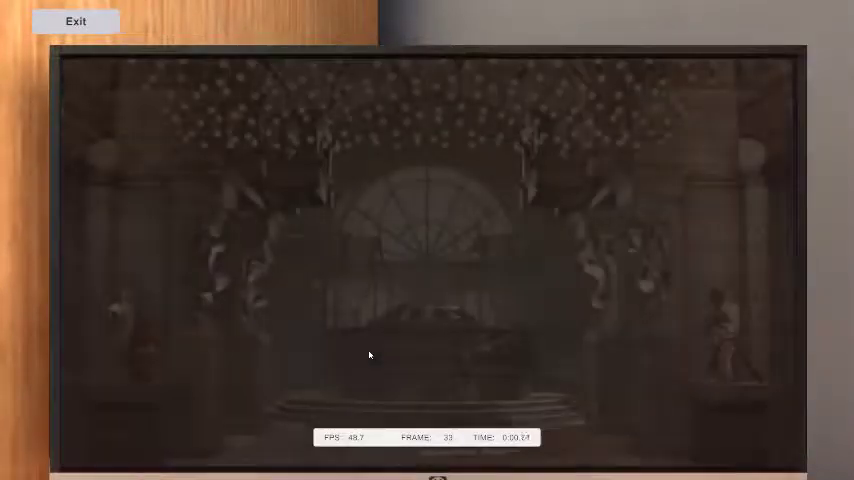
{"action": "left_click", "coordinate": [76, 20]}
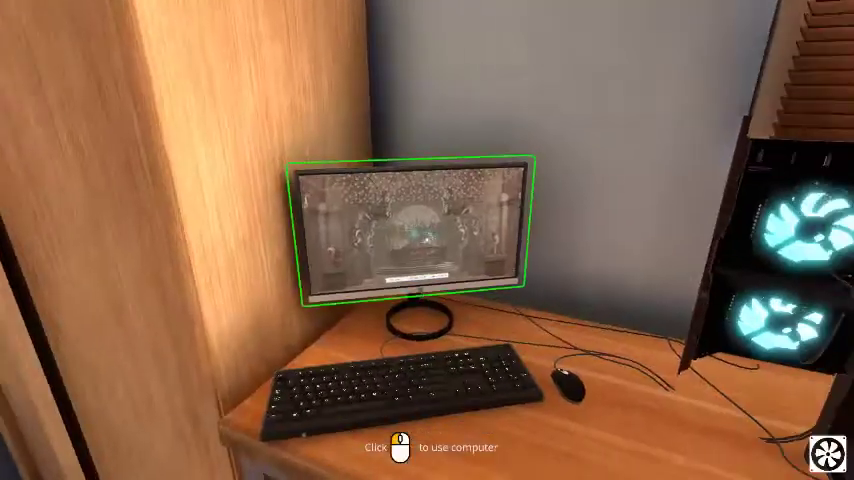
Open up the PC on the workbench and remove the Radeon RX Vega 64 graphics card.
{"action": "left_click", "coordinate": [410, 240]}
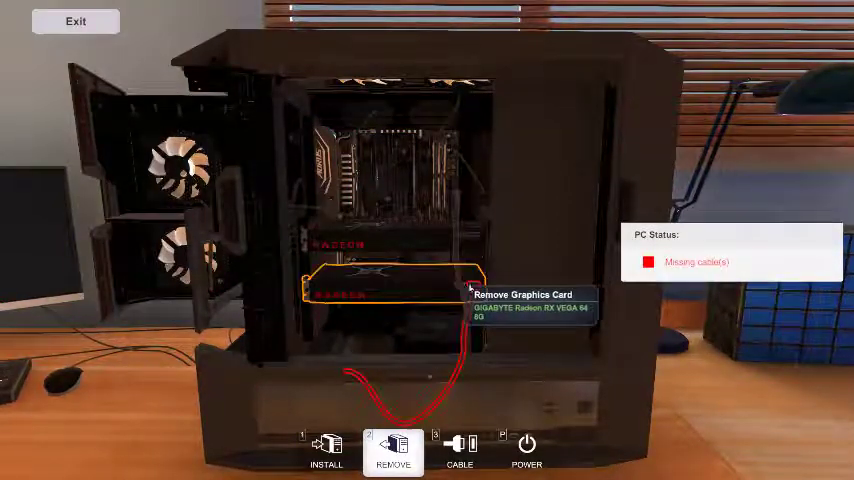
{"action": "left_click", "coordinate": [392, 452]}
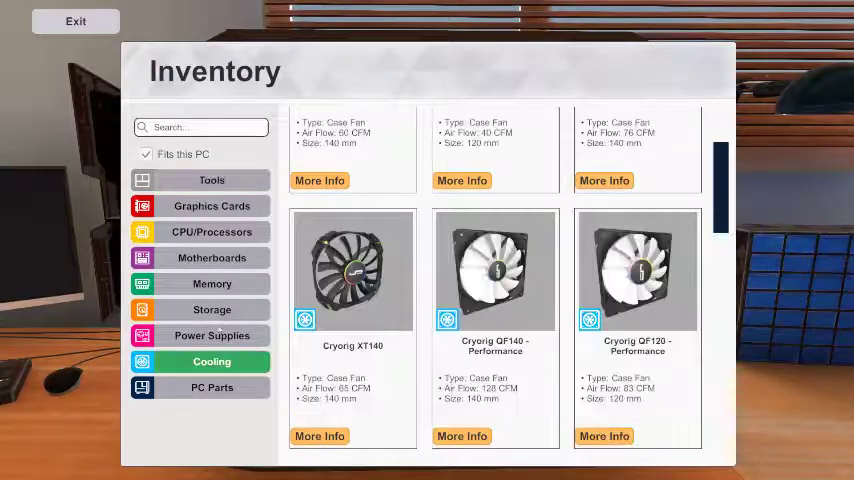
Scroll the inventory's graphics cards to the GIGABYTE AORUS GeForce GTX 1080 Xtreme Edition 8G.
{"action": "left_click", "coordinate": [212, 232]}
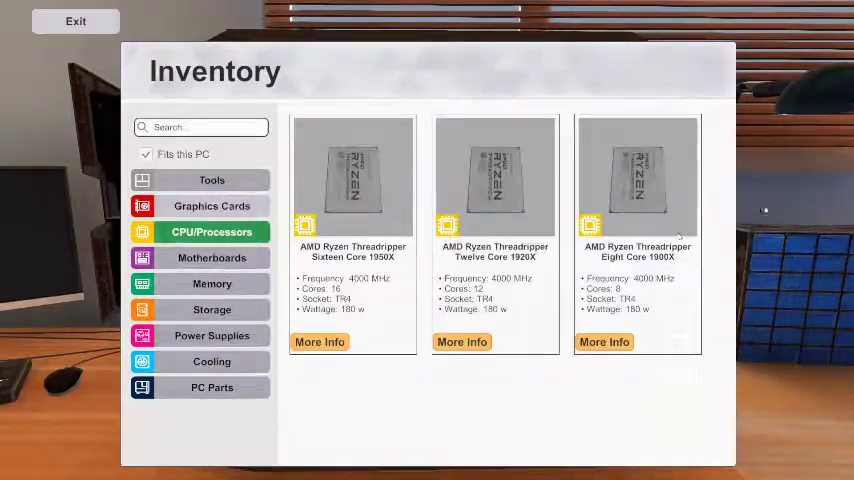
{"action": "left_click", "coordinate": [212, 204]}
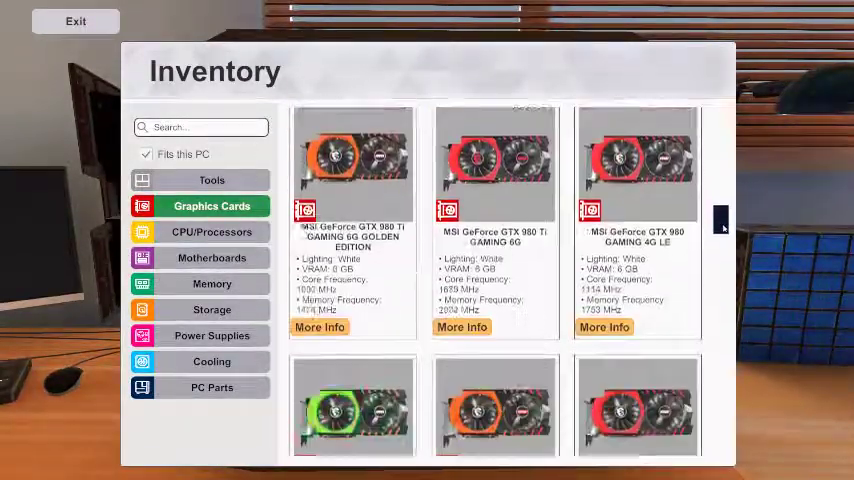
{"action": "scroll", "scroll_direction": "down", "scroll_amount": 3}
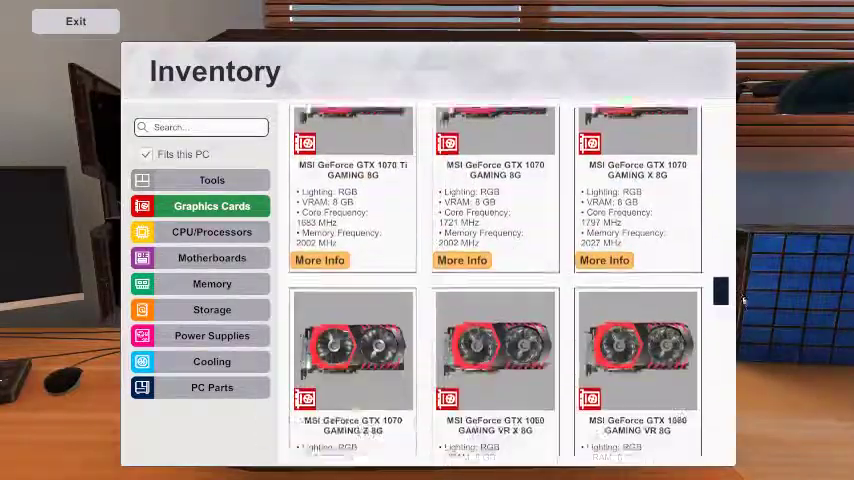
{"action": "scroll", "scroll_direction": "down", "scroll_amount": 3}
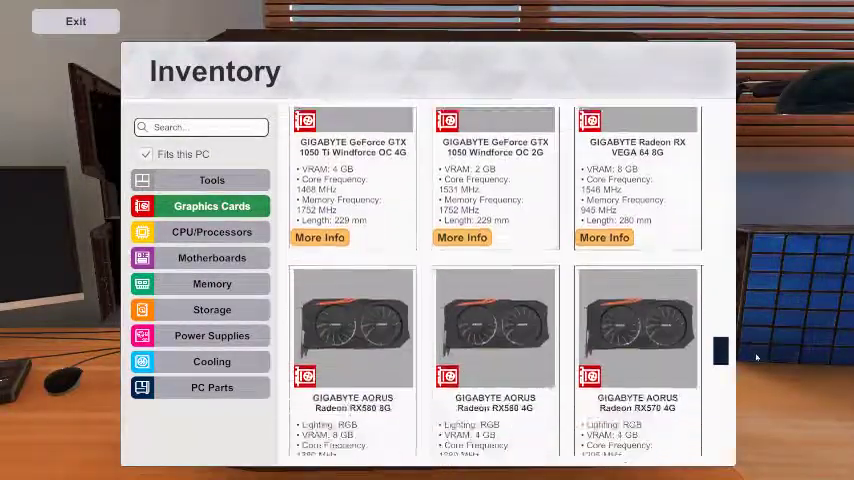
{"action": "scroll", "scroll_direction": "down", "scroll_amount": 3}
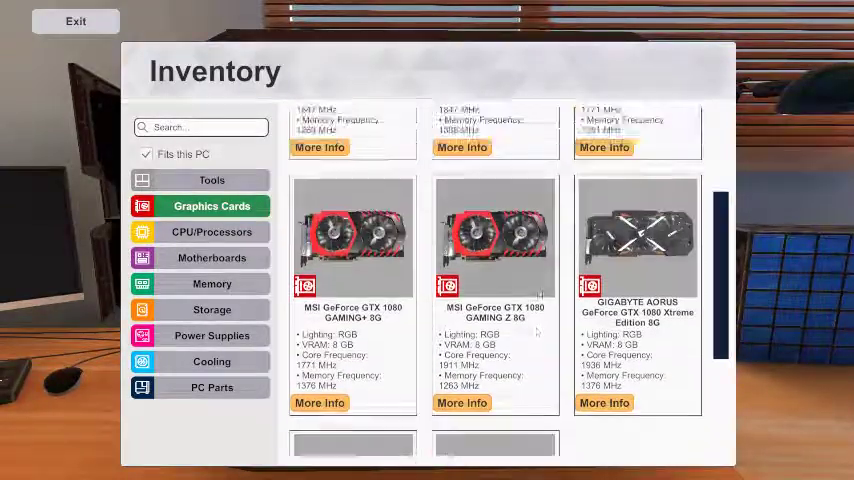
{"action": "scroll", "scroll_direction": "down", "scroll_amount": 3}
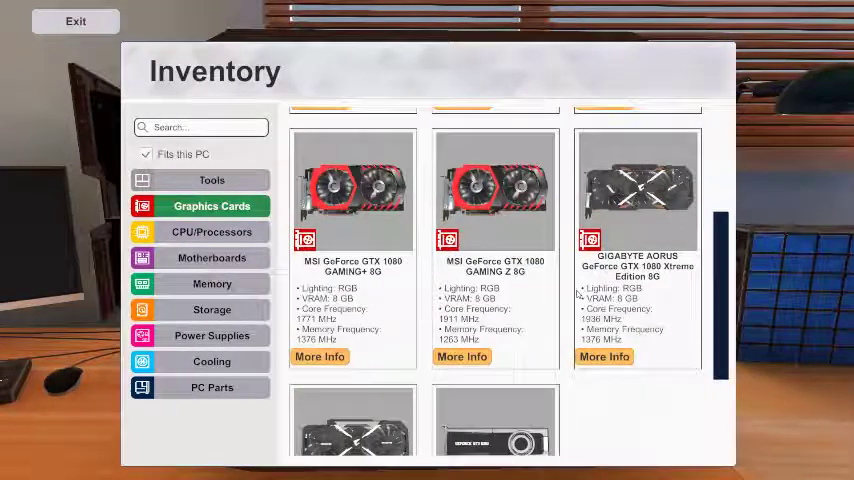
{"action": "scroll", "scroll_direction": "down", "scroll_amount": 3}
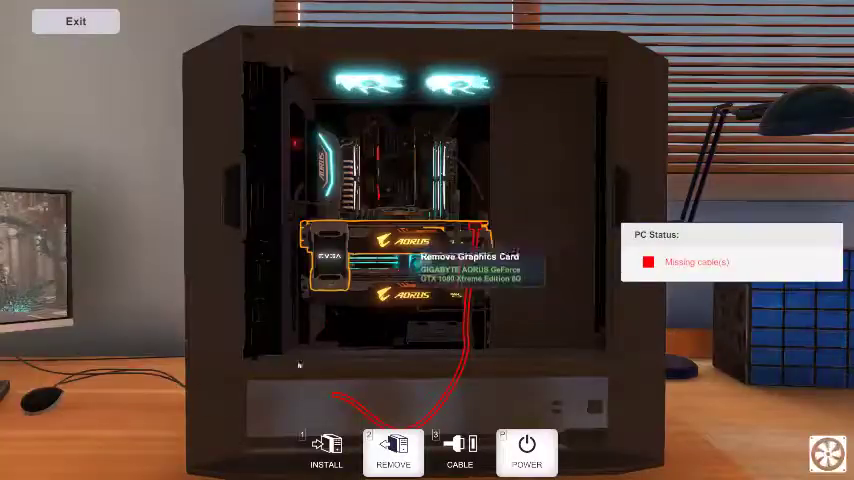
Carry the finished PC from the workbench and set it down on the desk.
{"action": "left_click", "coordinate": [324, 456]}
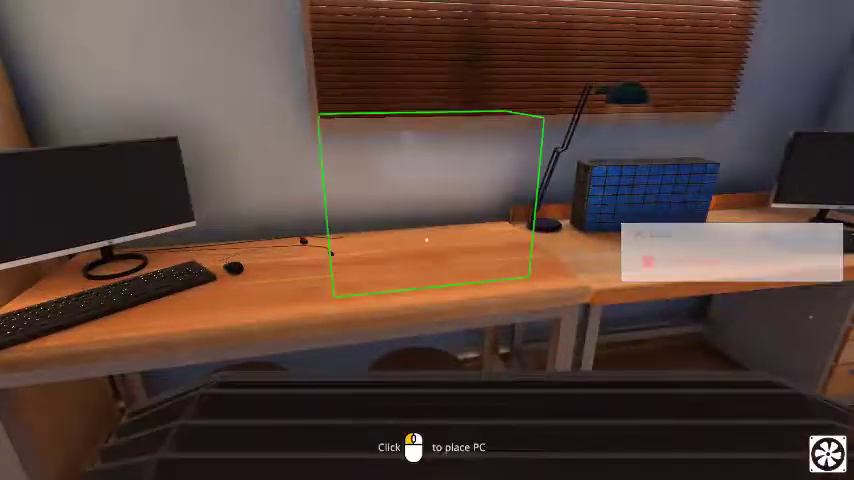
{"action": "left_click", "coordinate": [428, 240]}
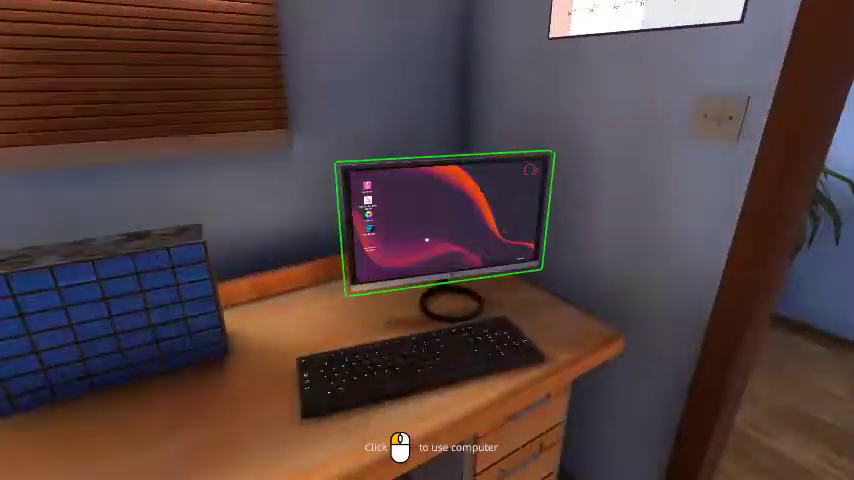
Review System Info, scrolling the sensors for the two GIGABYTE cards and temperatures.
{"action": "left_click", "coordinate": [444, 230]}
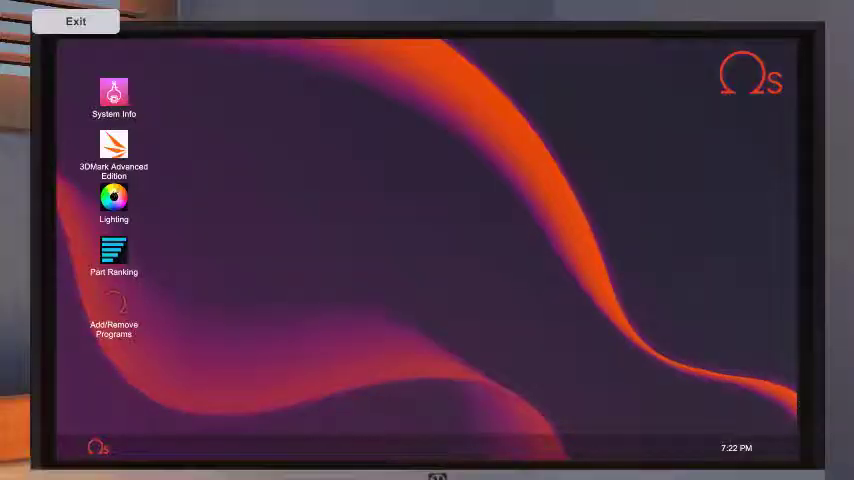
{"action": "double_click", "coordinate": [112, 92]}
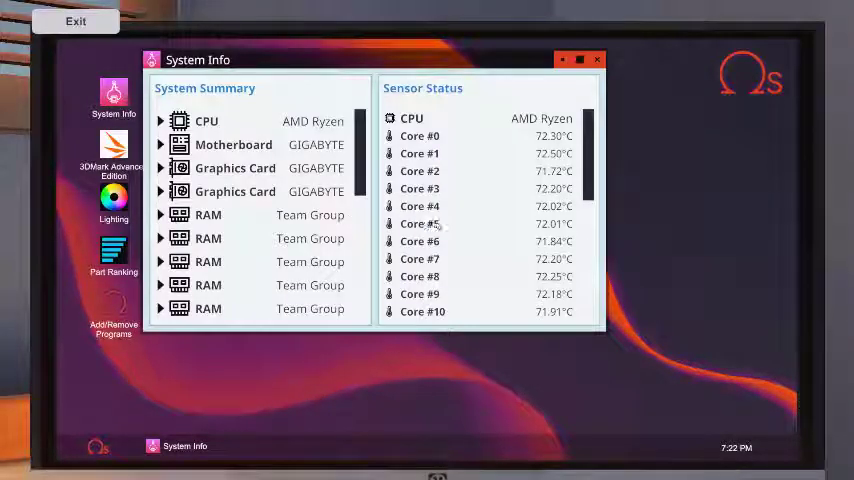
{"action": "scroll", "scroll_direction": "down", "scroll_amount": 3}
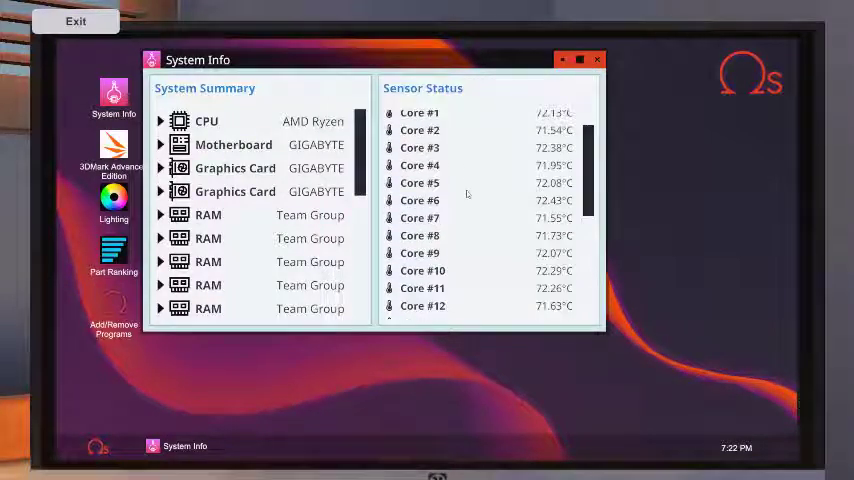
{"action": "scroll", "scroll_direction": "down", "scroll_amount": 3}
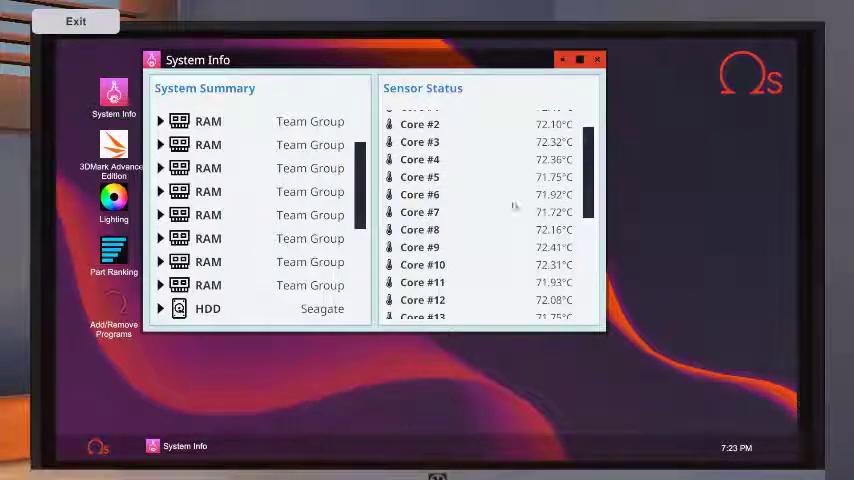
{"action": "scroll", "scroll_direction": "down", "scroll_amount": 3}
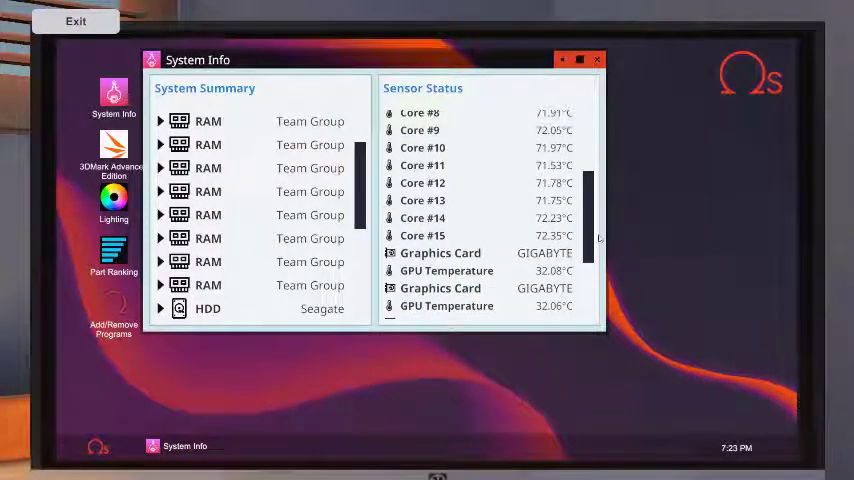
{"action": "scroll", "scroll_direction": "down", "scroll_amount": 3}
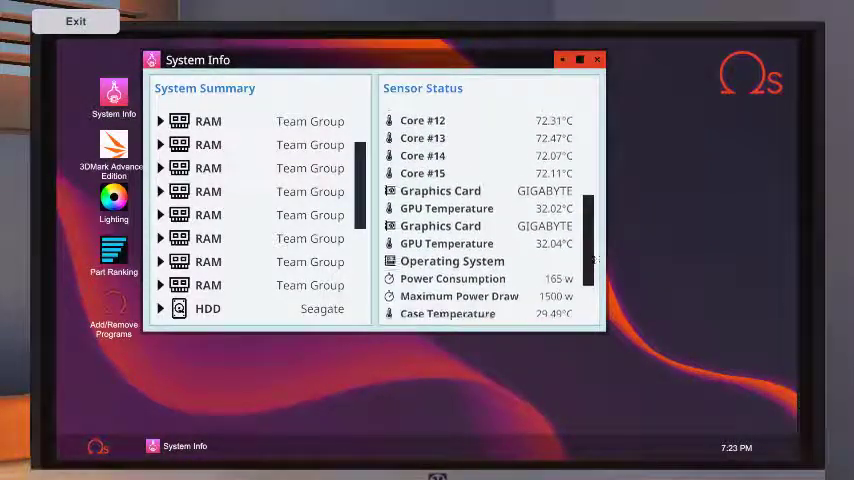
{"action": "scroll", "scroll_direction": "down", "scroll_amount": 3}
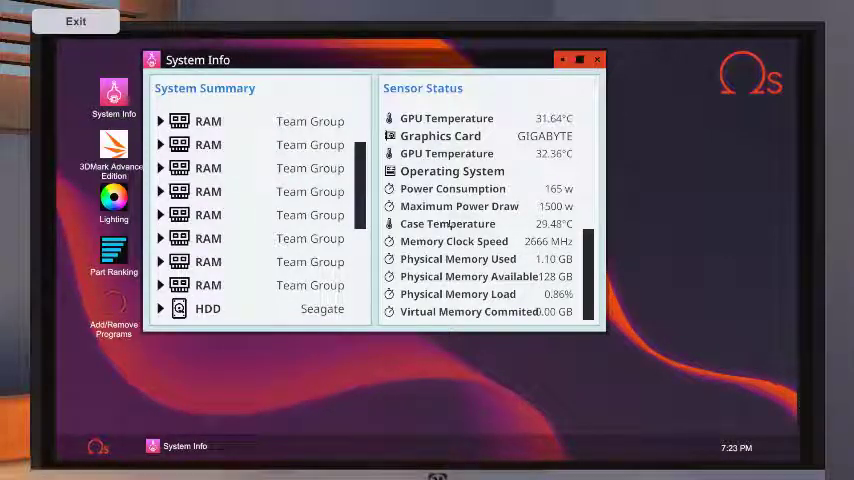
Start the 3DMark Time Spy benchmark again and step away from the computer.
{"action": "left_click", "coordinate": [112, 150]}
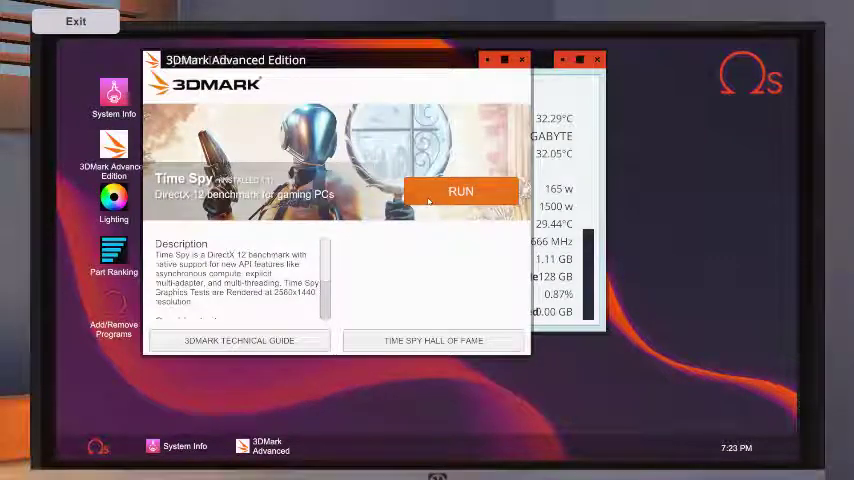
{"action": "left_click", "coordinate": [460, 192]}
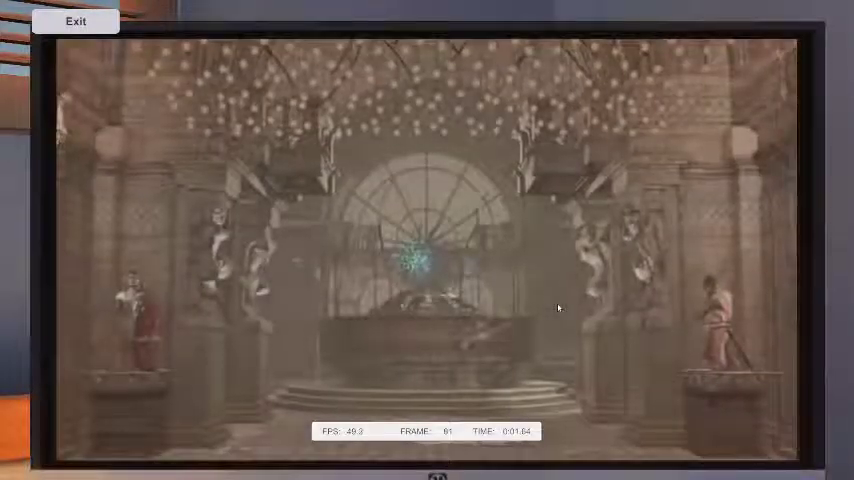
{"action": "left_click", "coordinate": [76, 20]}
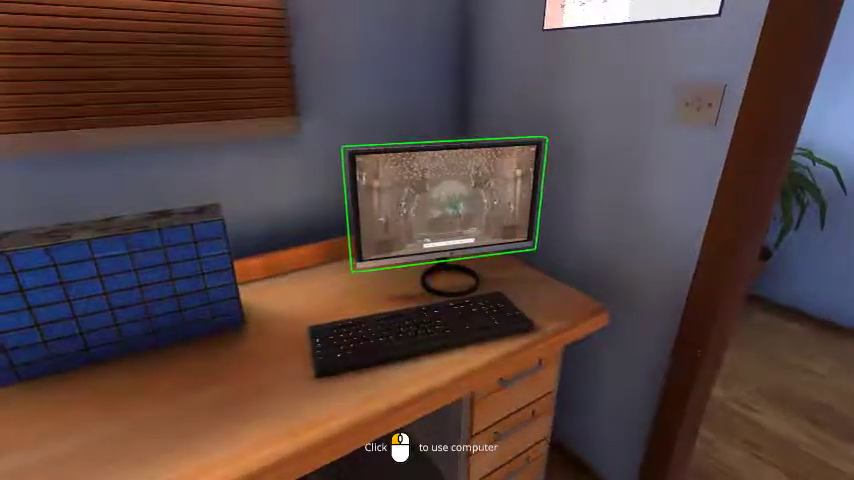